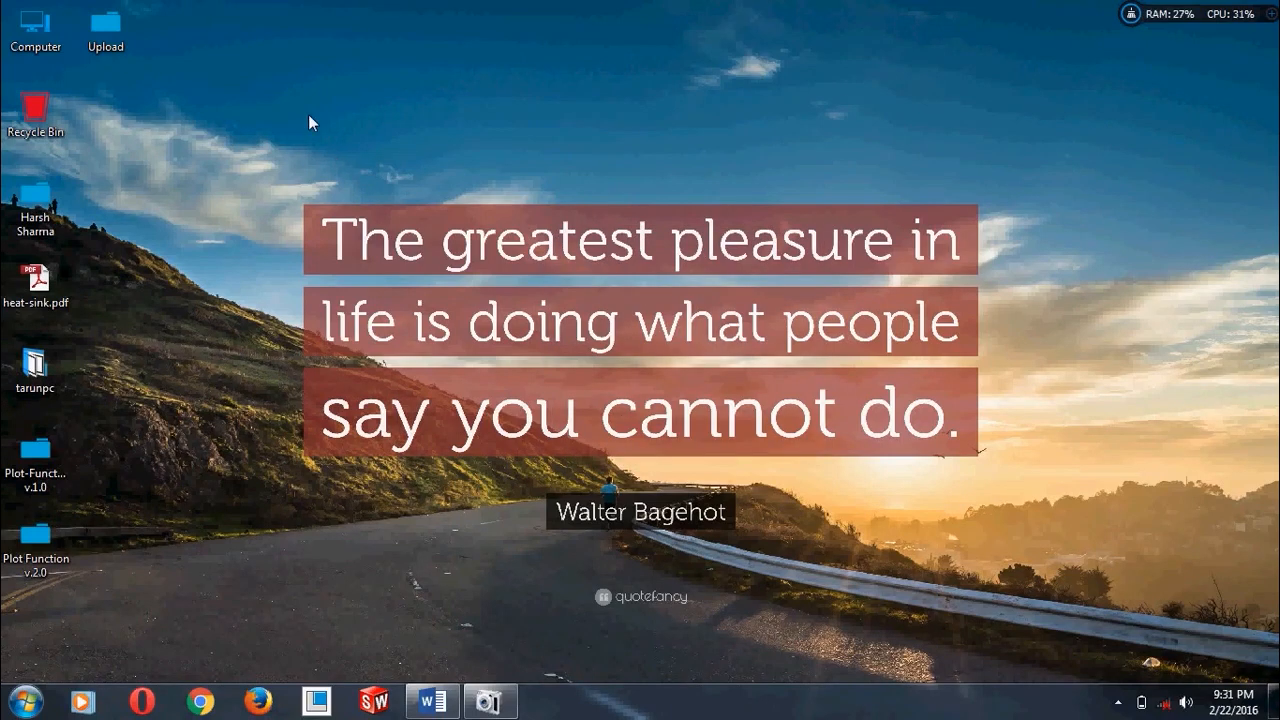
# Open Plot-Function v.1.0, its inner folder in Large icons view, then the Preview folder
pyautogui.rightClick(312, 122)
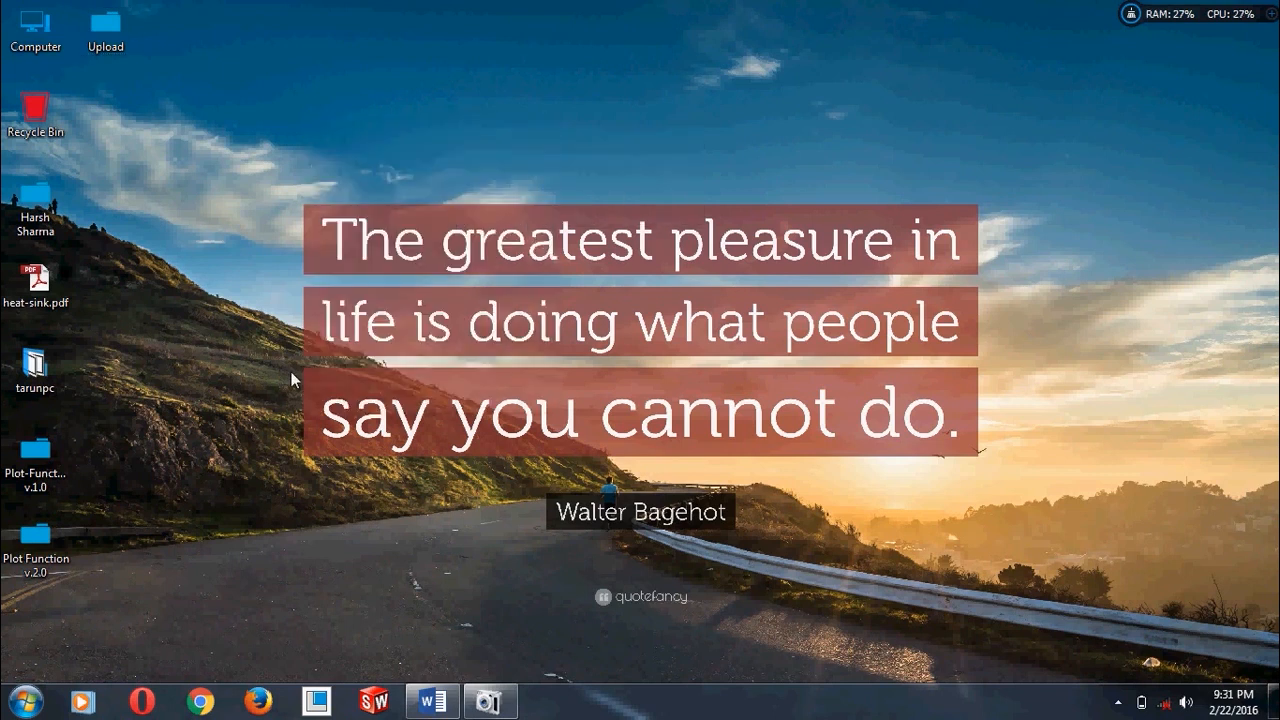
pyautogui.moveTo(210, 404)
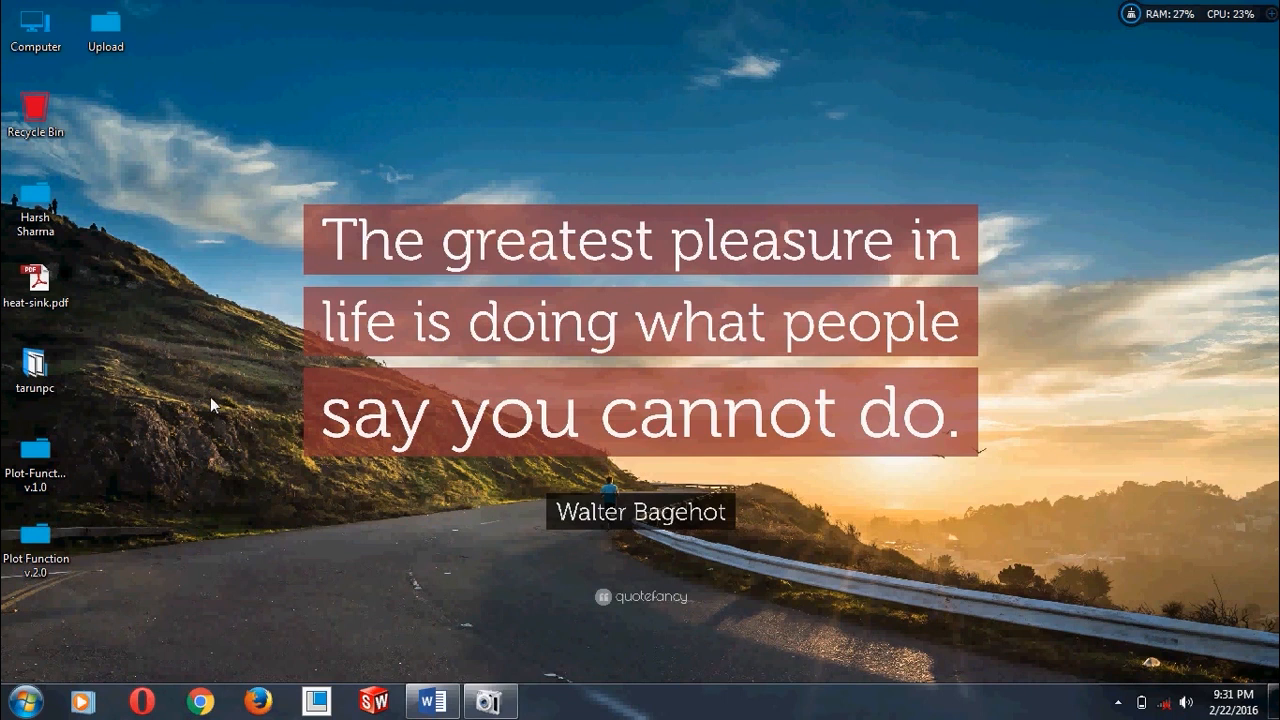
pyautogui.doubleClick(36, 452)
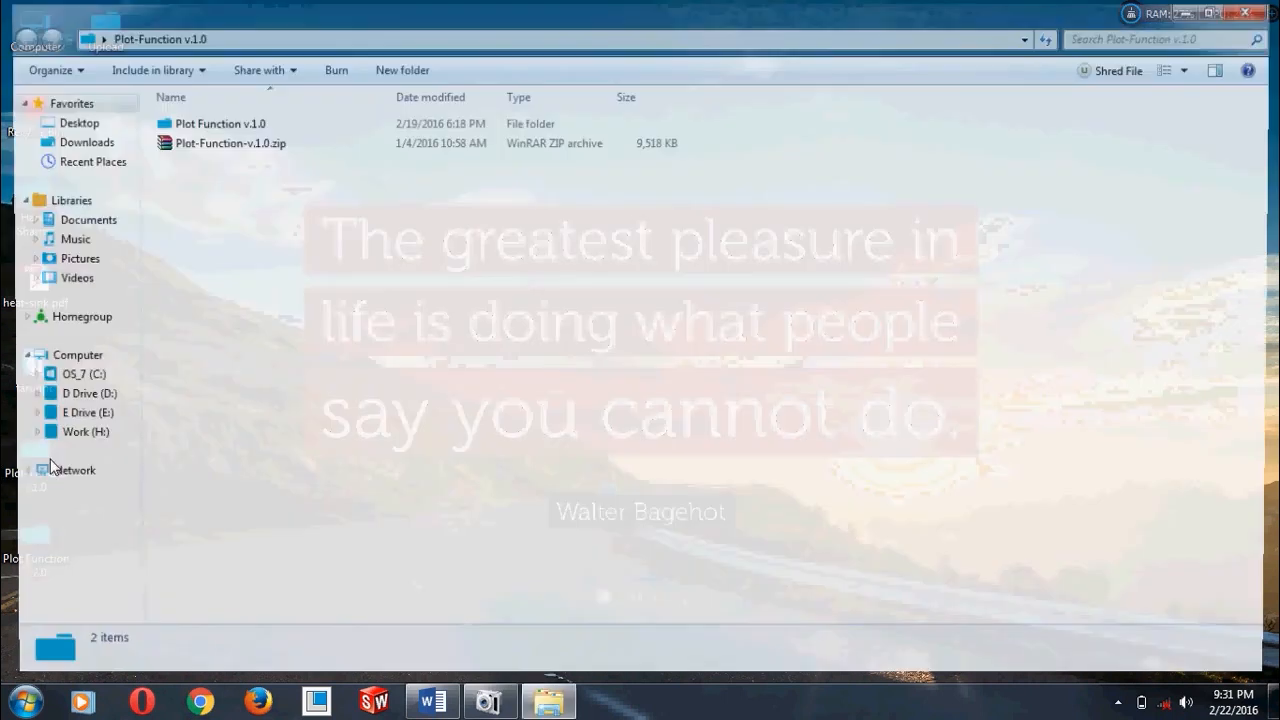
pyautogui.doubleClick(220, 124)
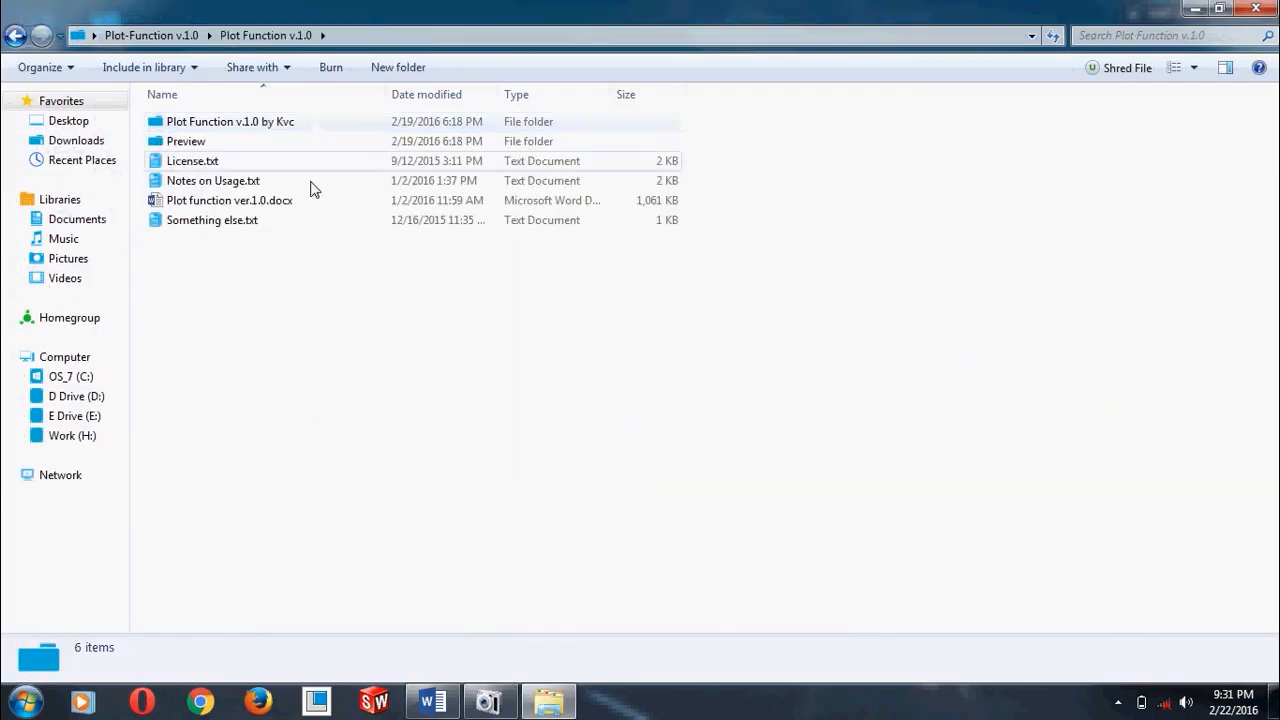
pyautogui.click(1176, 68)
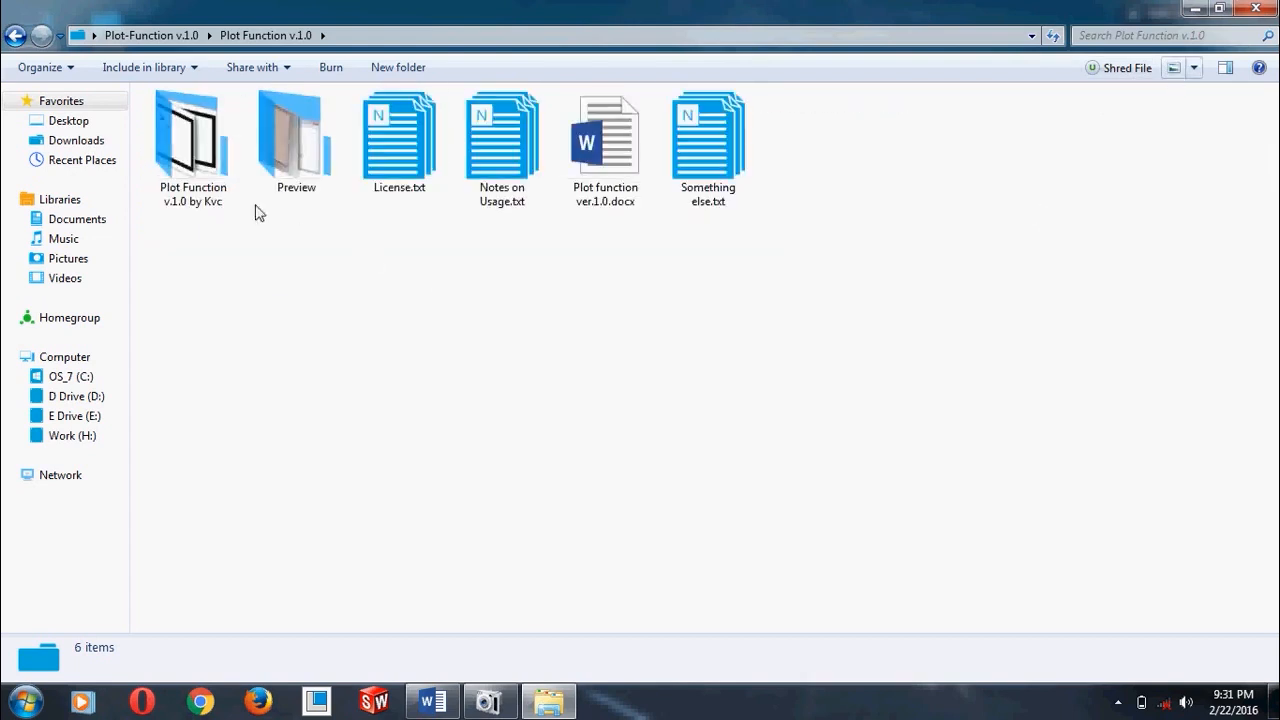
pyautogui.doubleClick(296, 136)
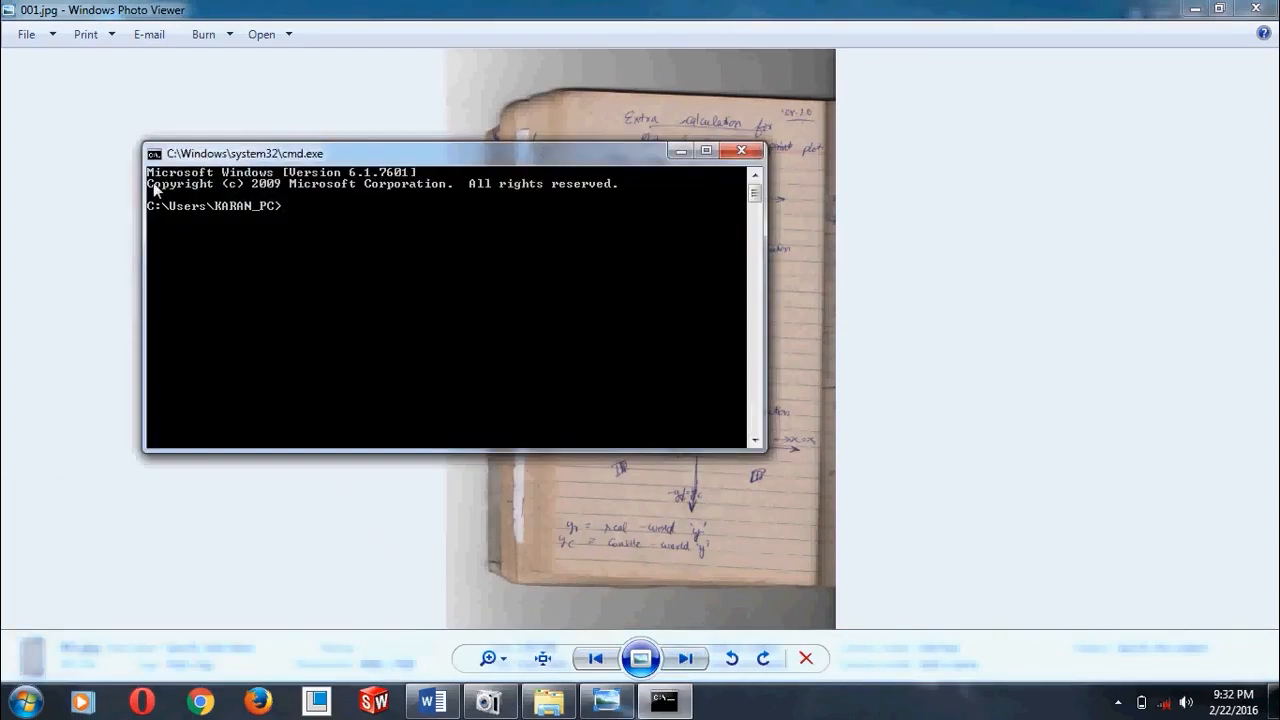
pyautogui.moveTo(150, 172)
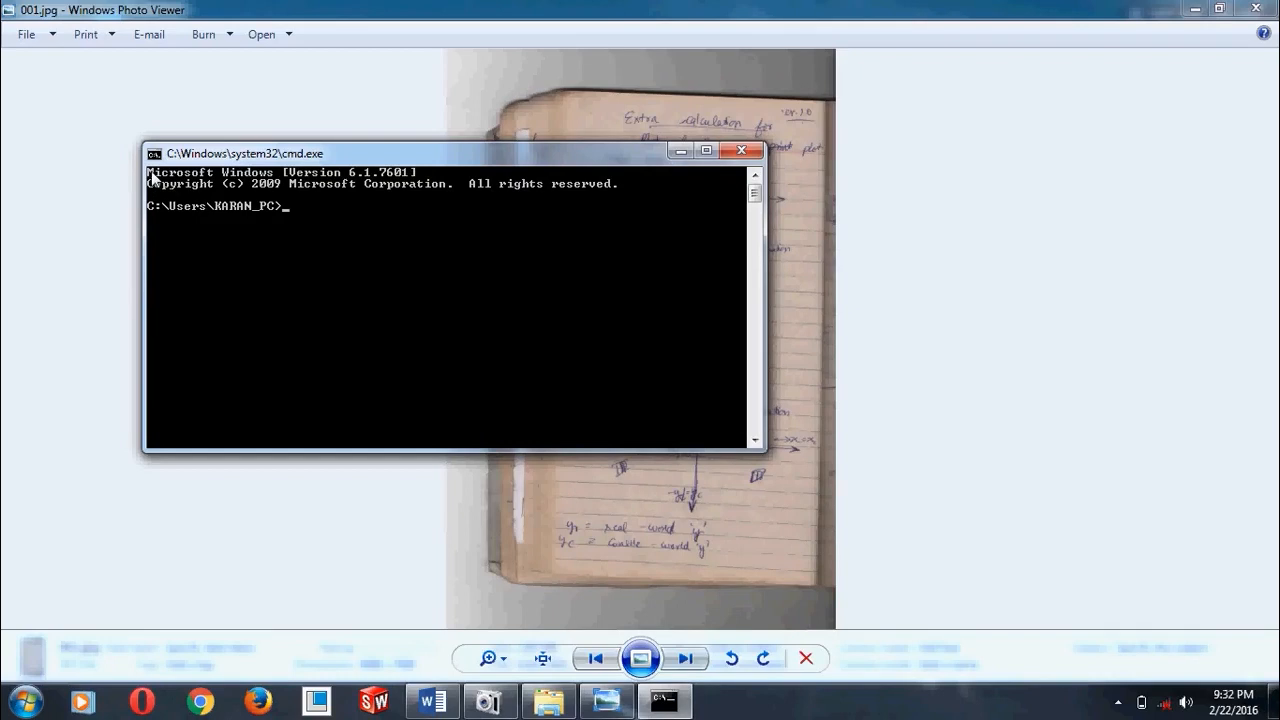
pyautogui.moveTo(456, 164)
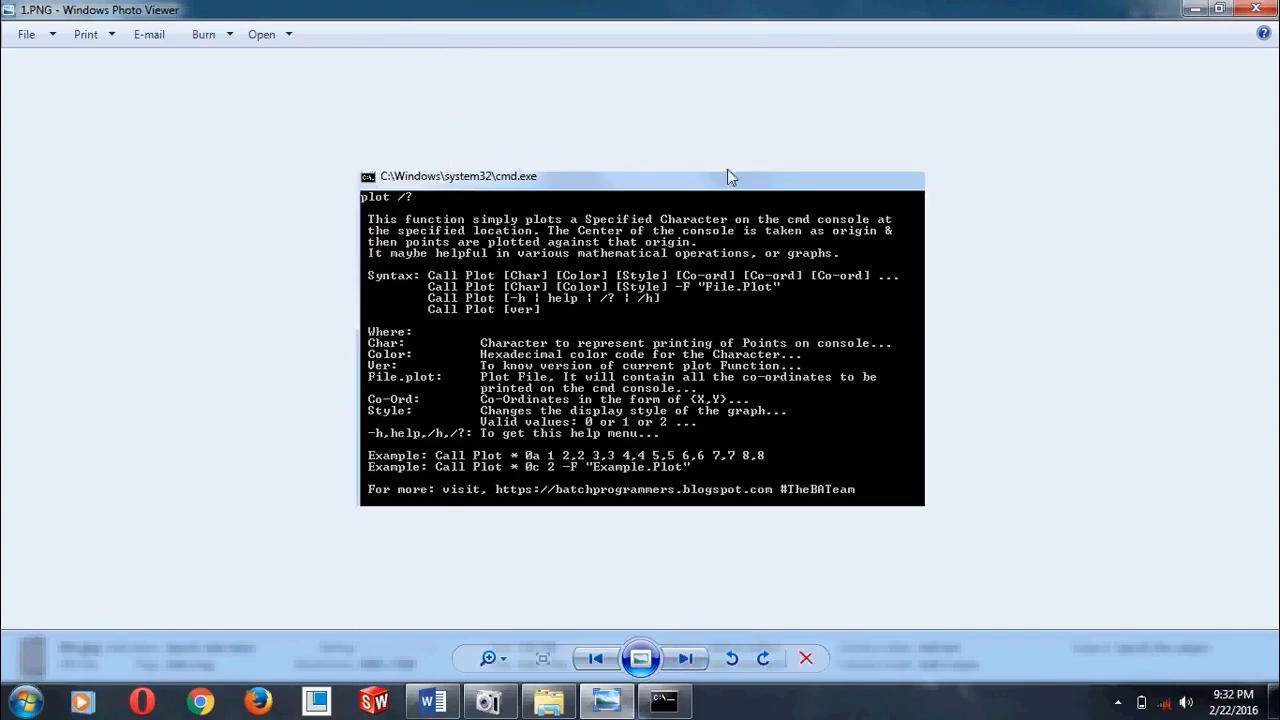
pyautogui.moveTo(600, 318)
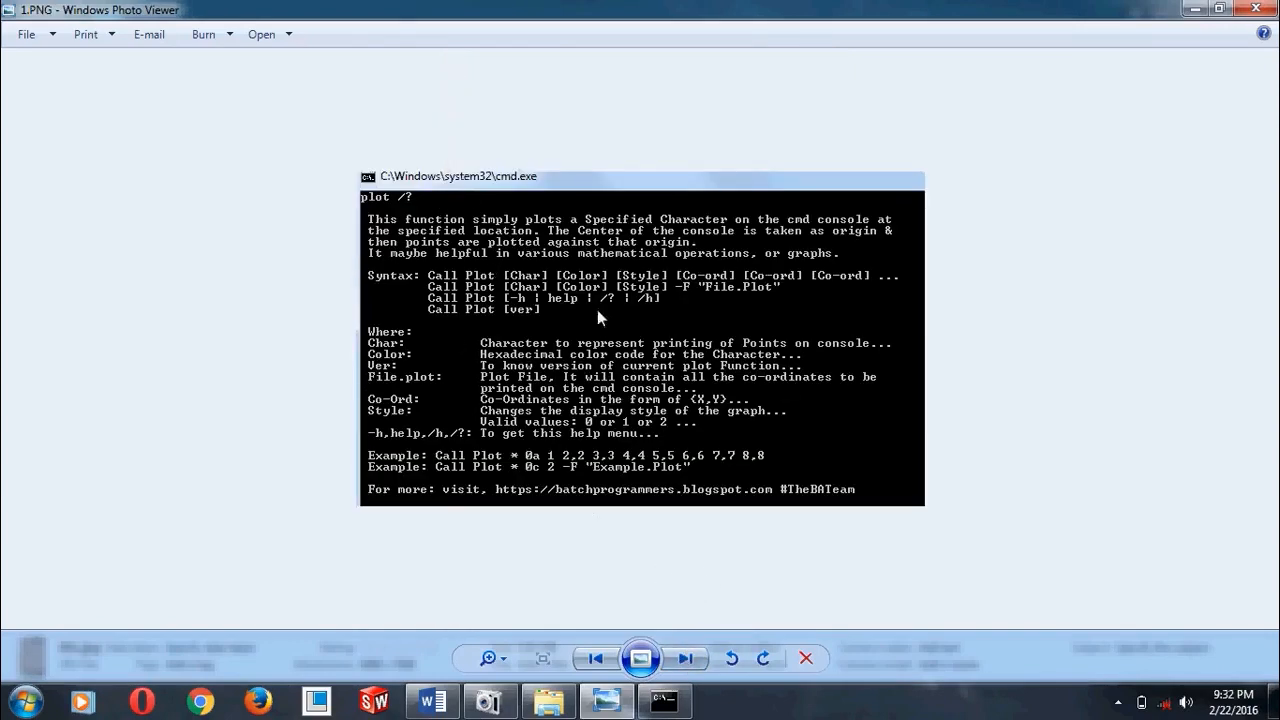
# Advance to 2.PNG showing red points plotted on the console axis grid
pyautogui.click(684, 658)
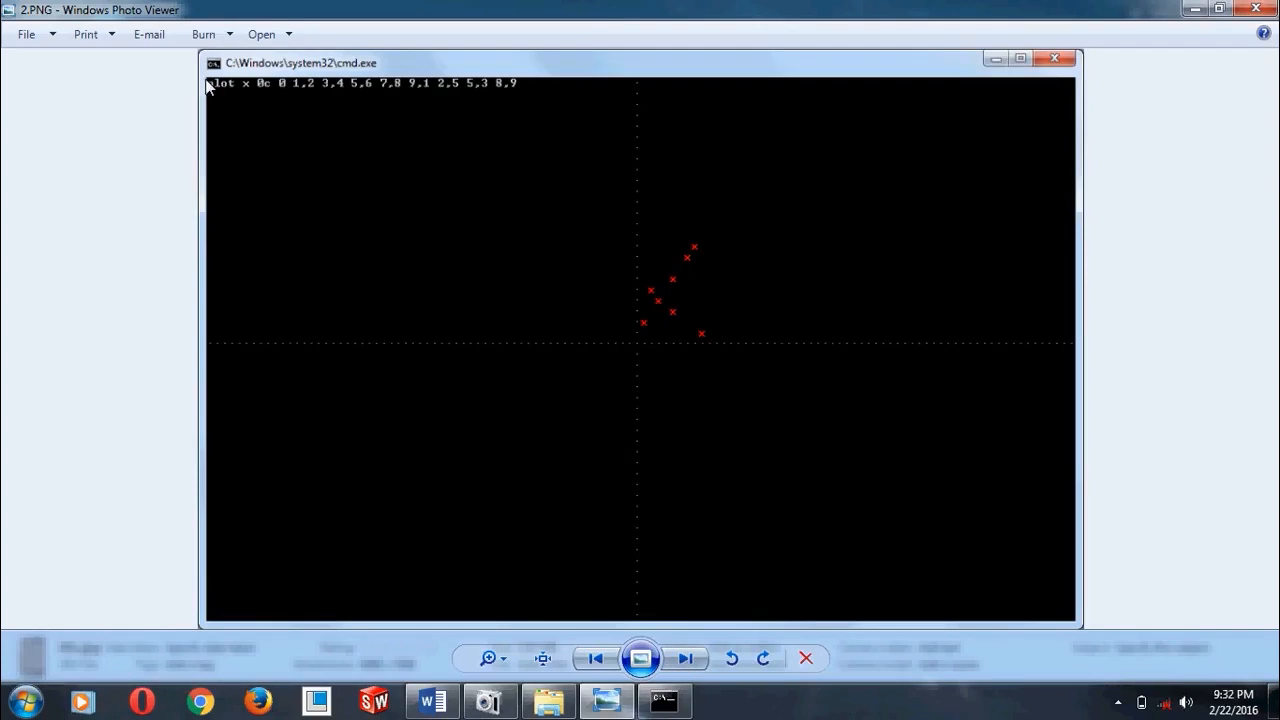
pyautogui.moveTo(616, 336)
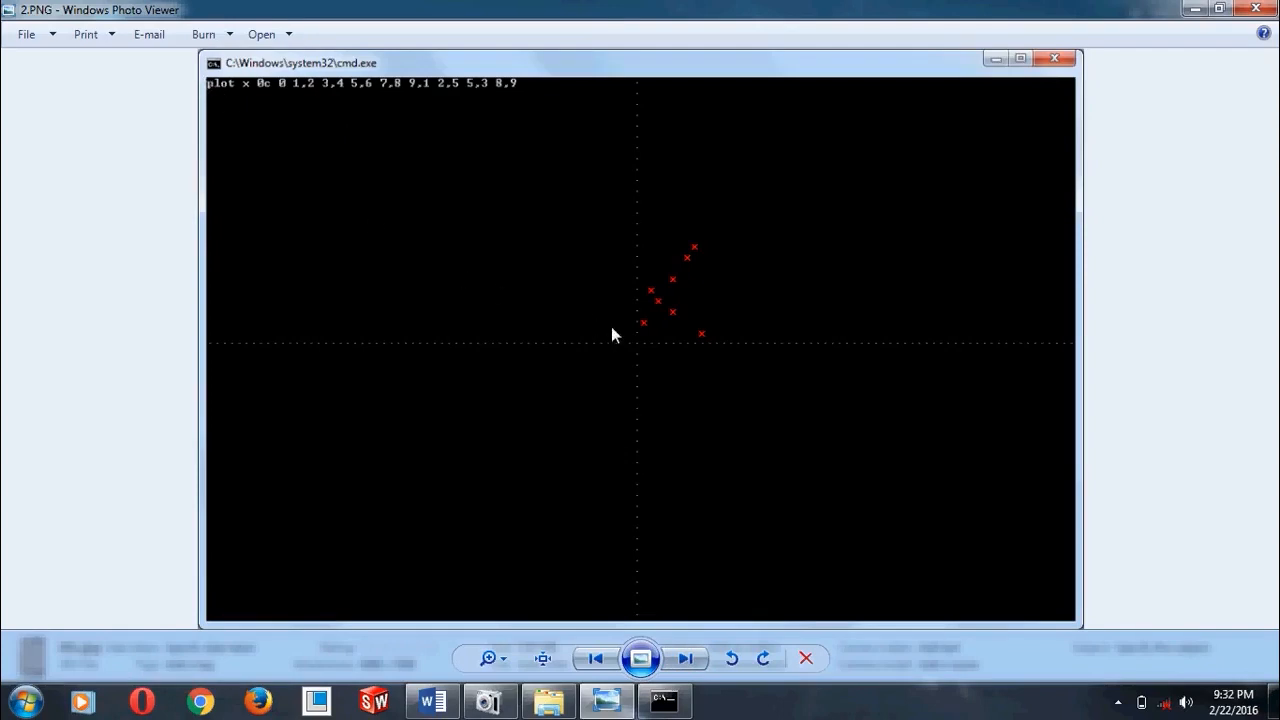
pyautogui.moveTo(228, 124)
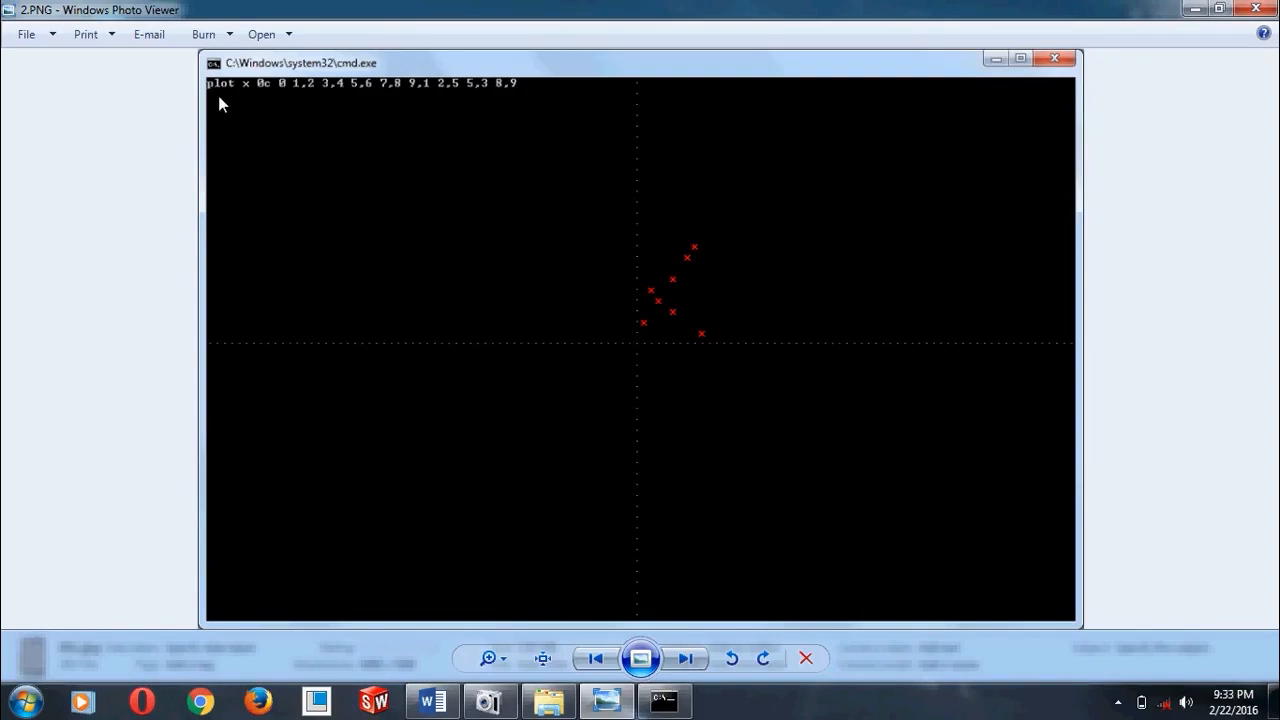
pyautogui.moveTo(250, 98)
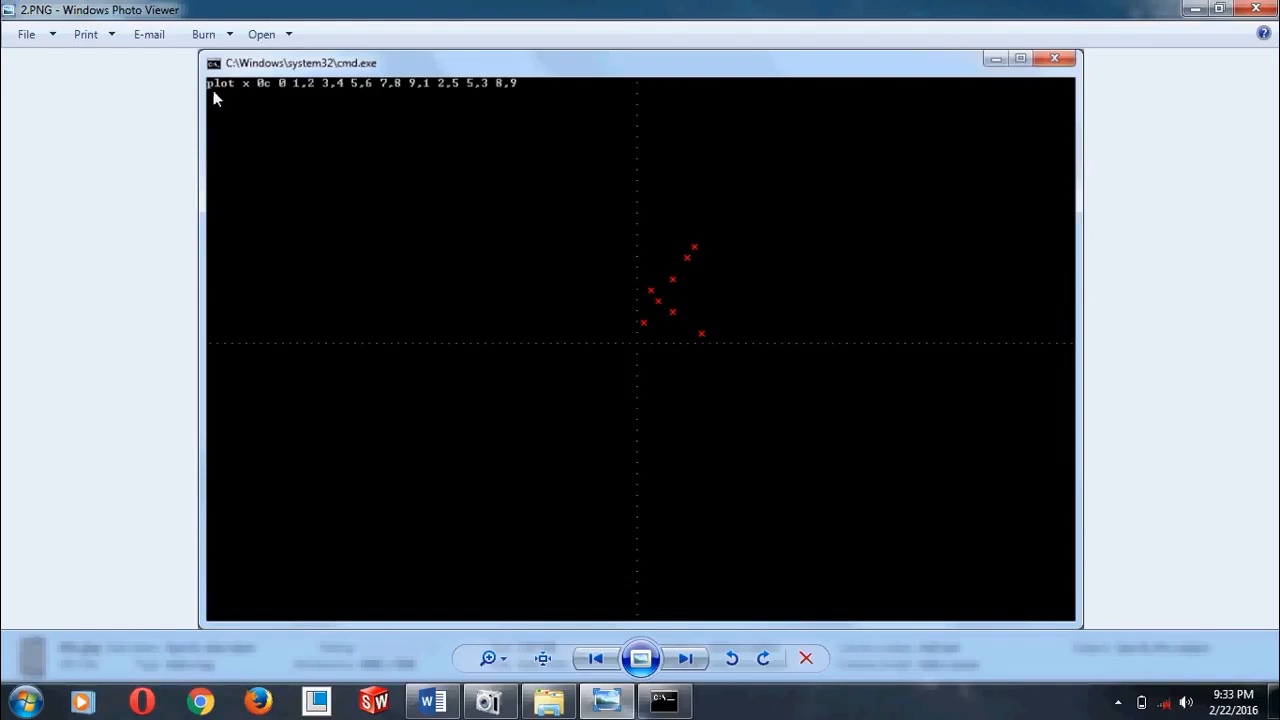
pyautogui.moveTo(584, 636)
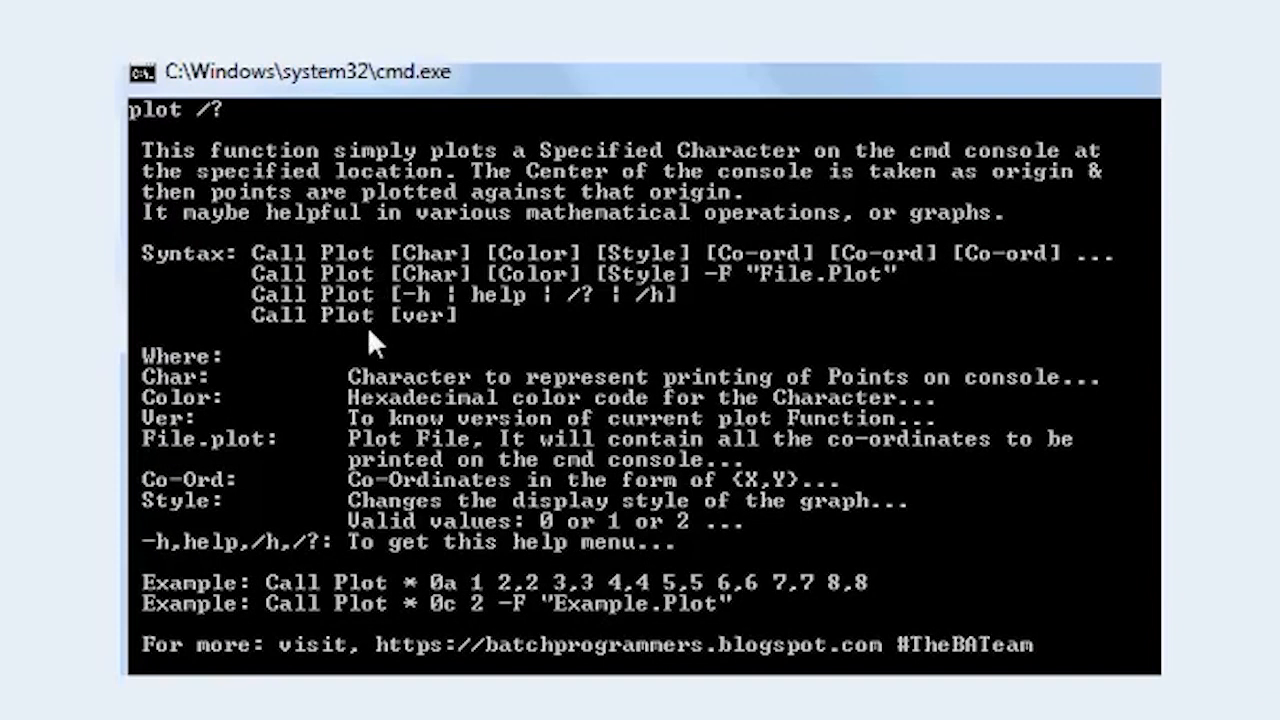
pyautogui.moveTo(330, 338)
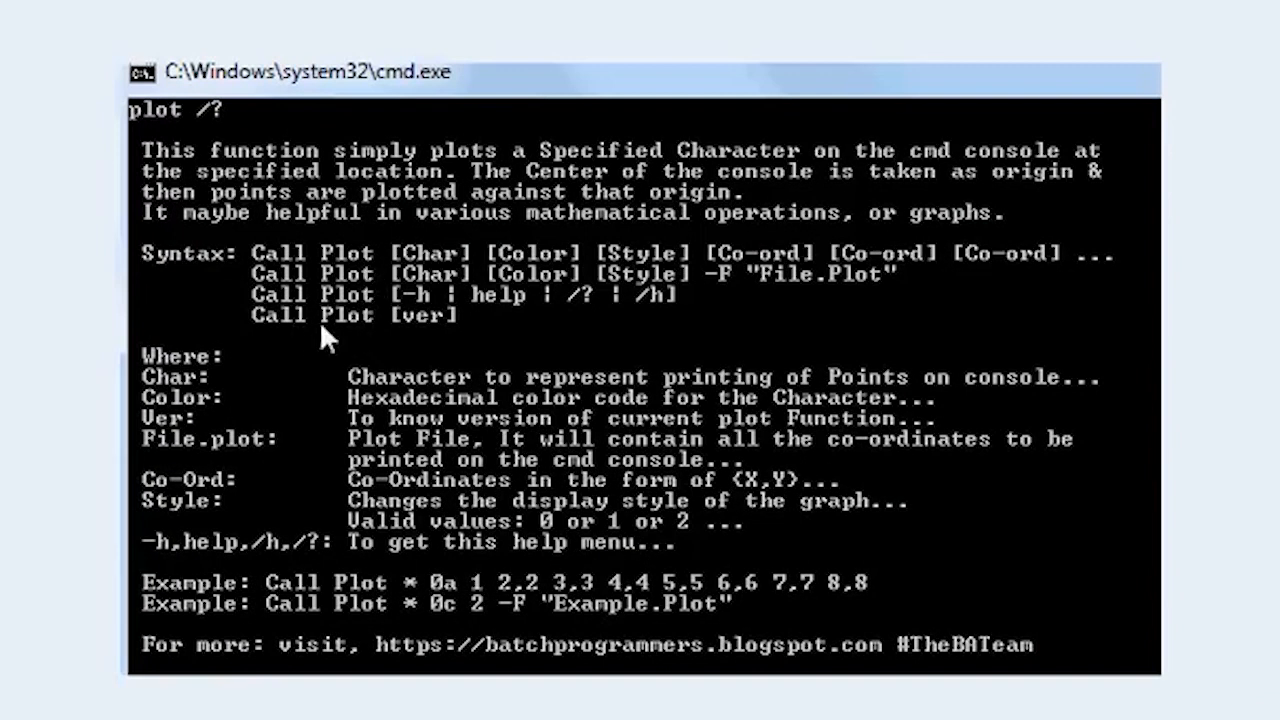
pyautogui.moveTo(380, 316)
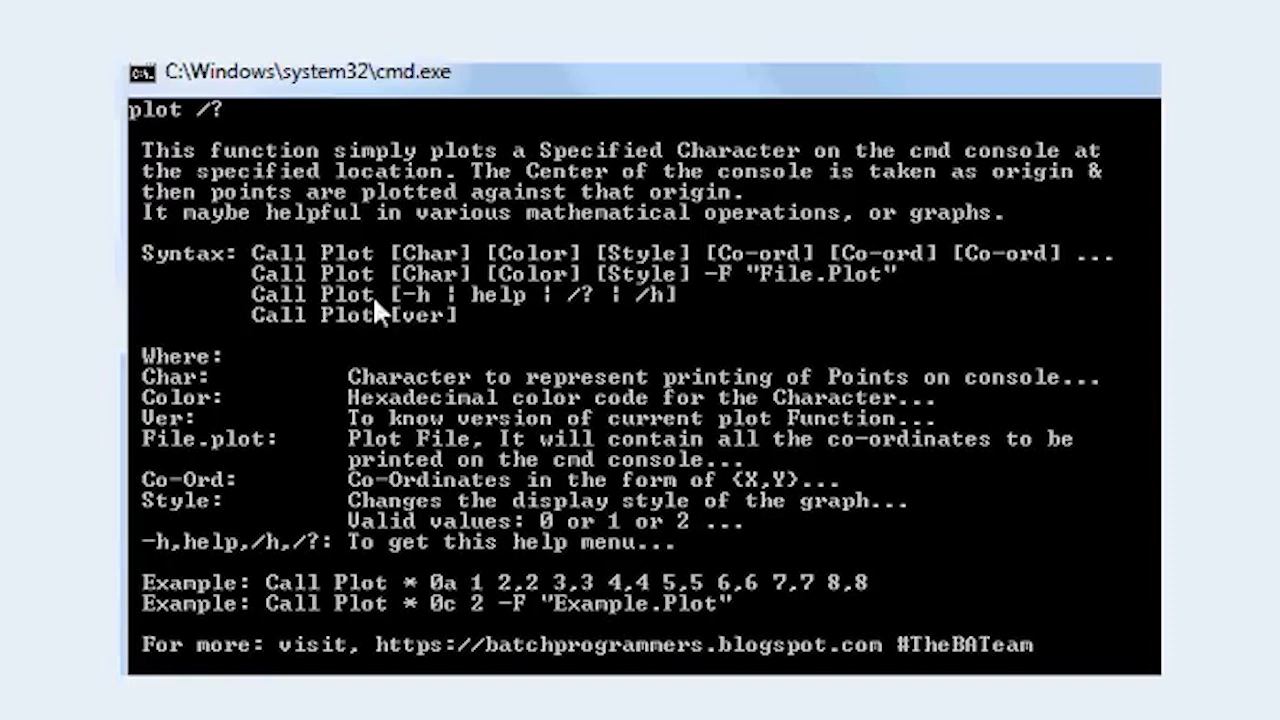
pyautogui.moveTo(340, 332)
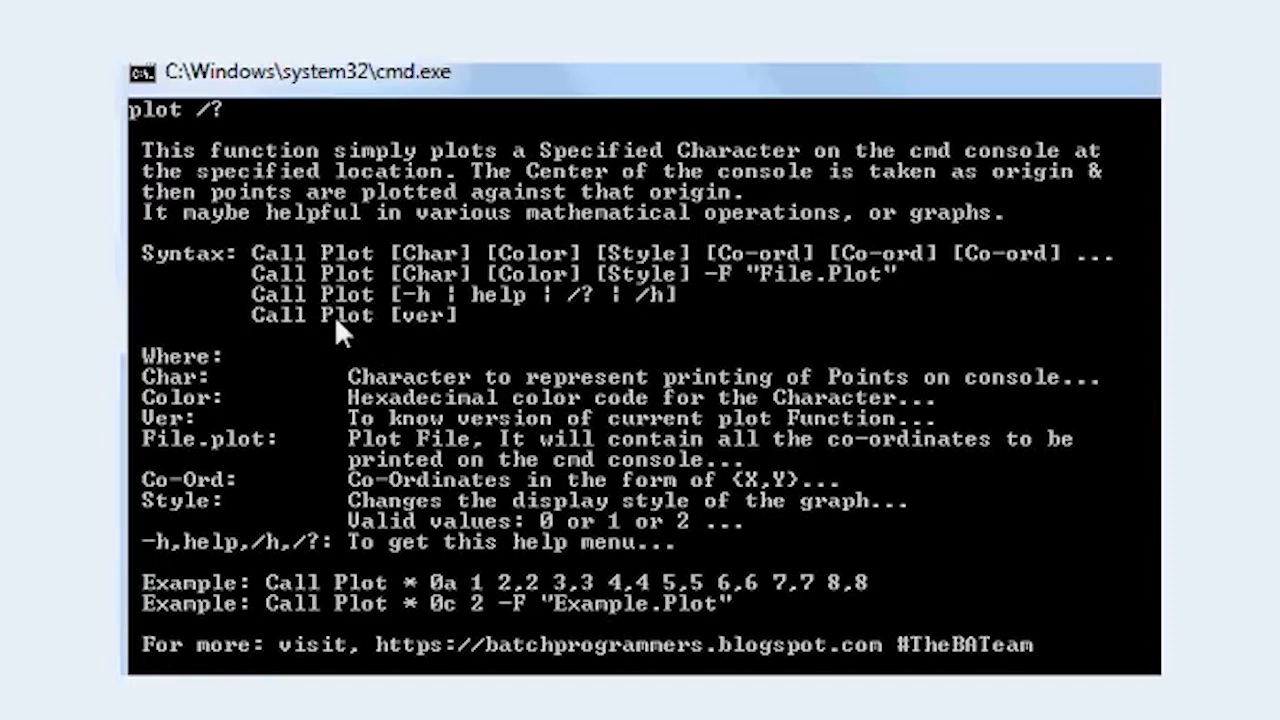
pyautogui.moveTo(332, 260)
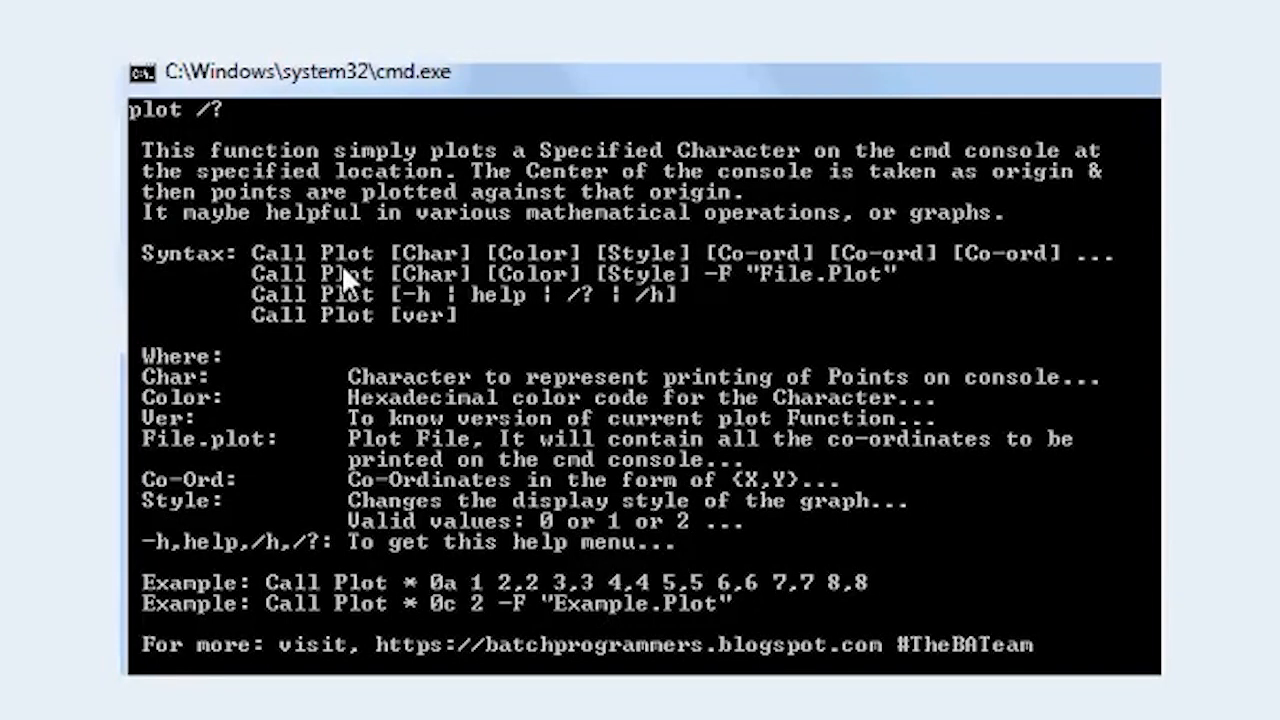
pyautogui.moveTo(470, 284)
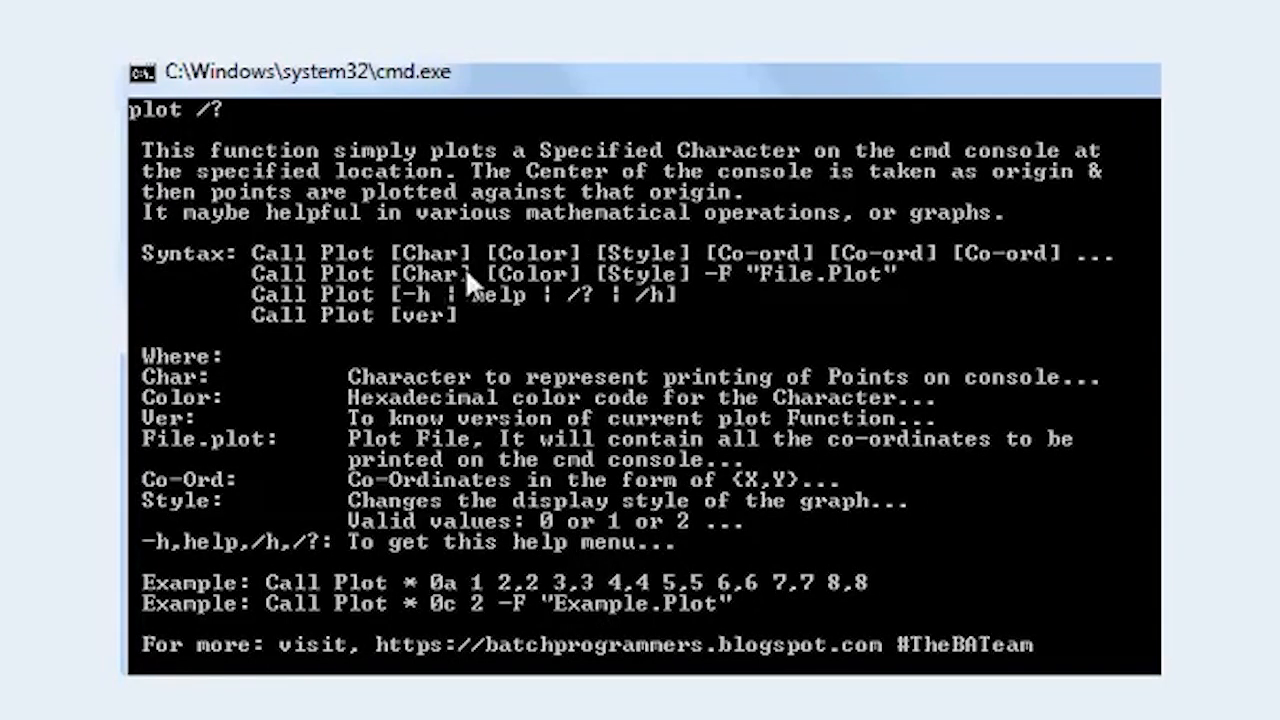
pyautogui.moveTo(308, 276)
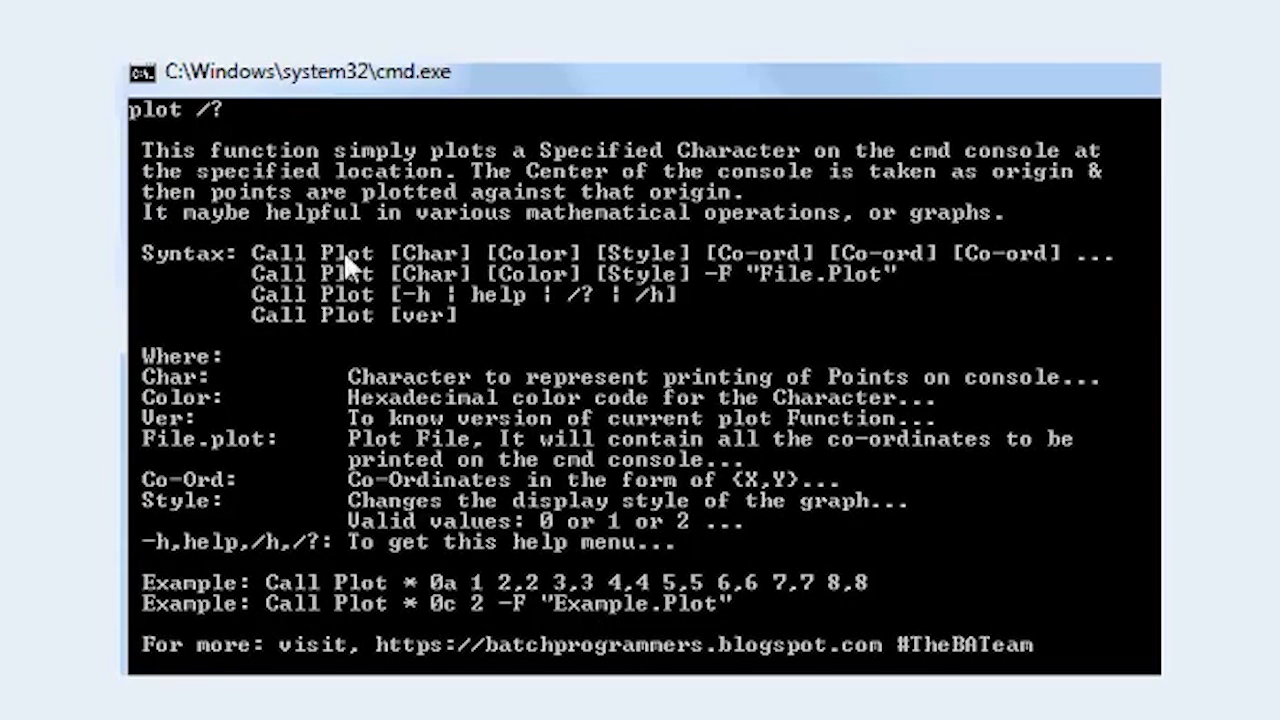
pyautogui.moveTo(420, 284)
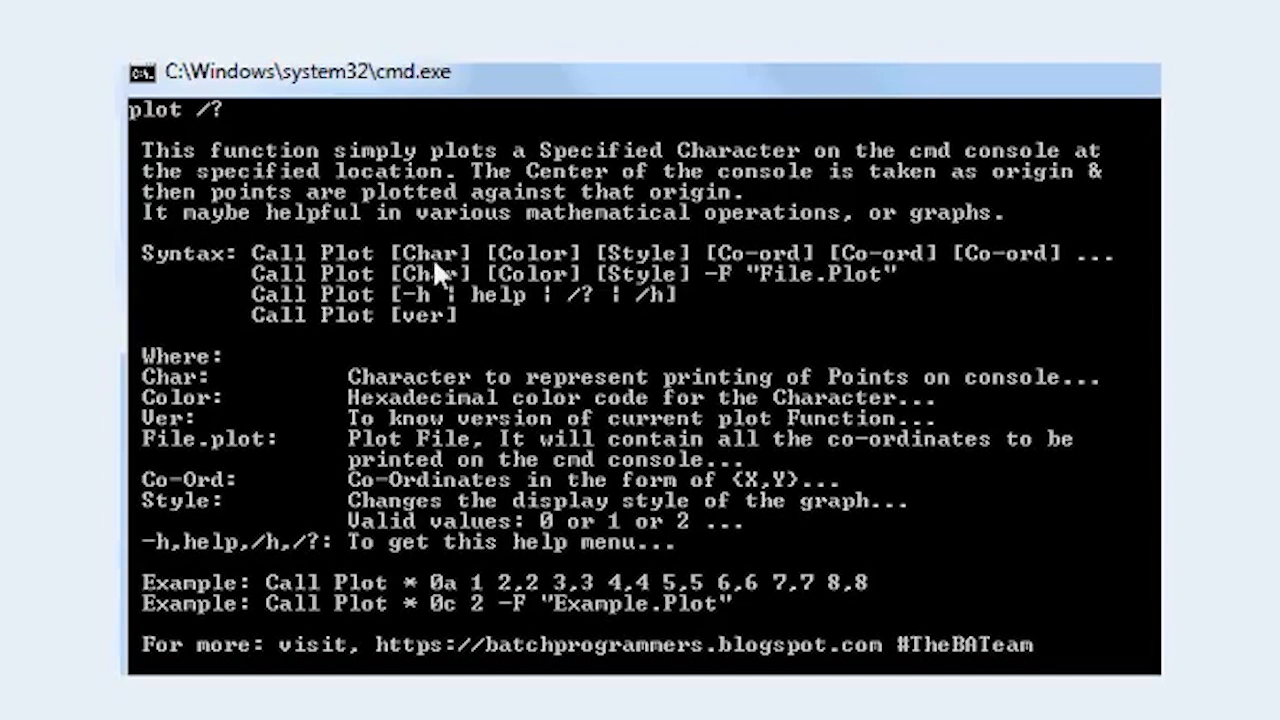
pyautogui.moveTo(464, 258)
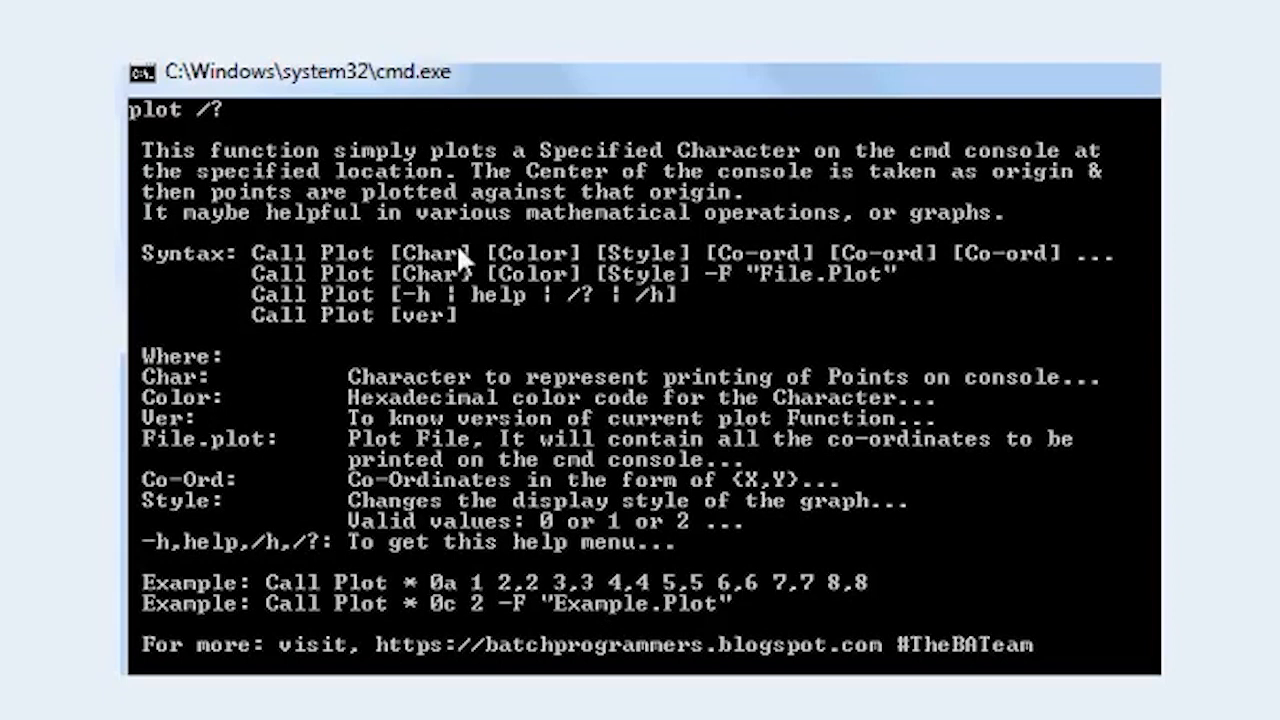
pyautogui.moveTo(560, 260)
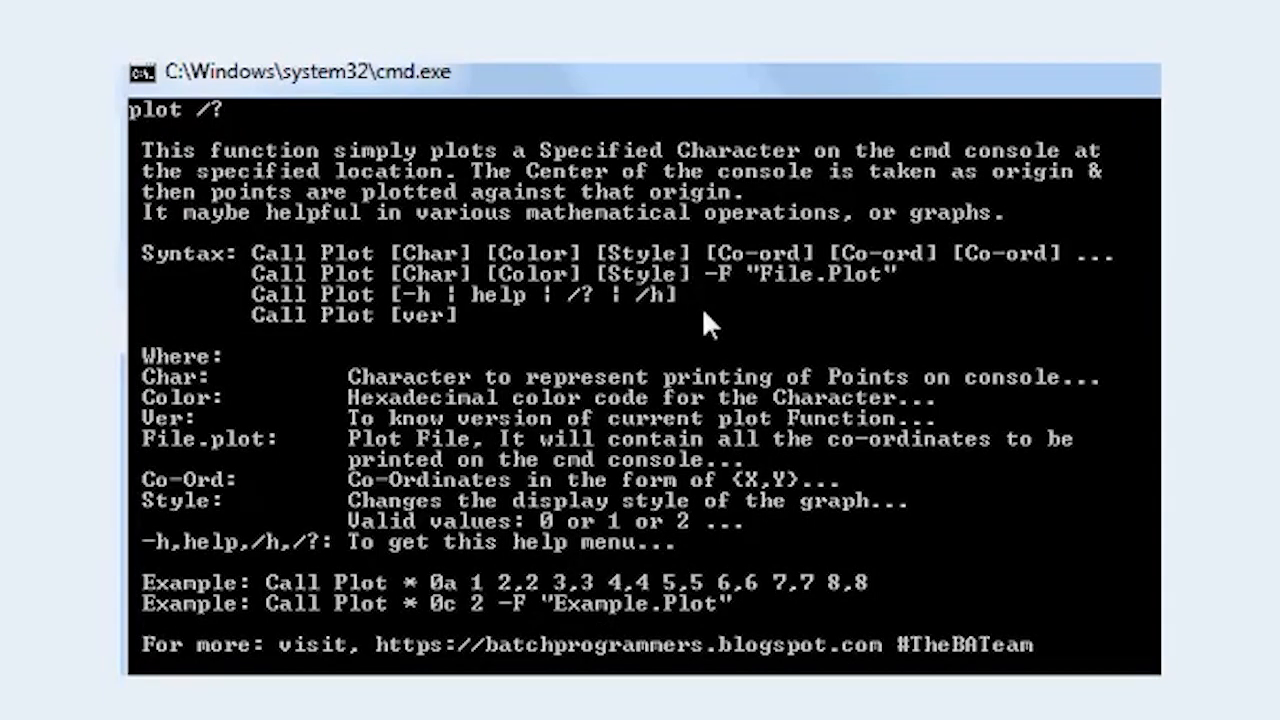
pyautogui.moveTo(630, 270)
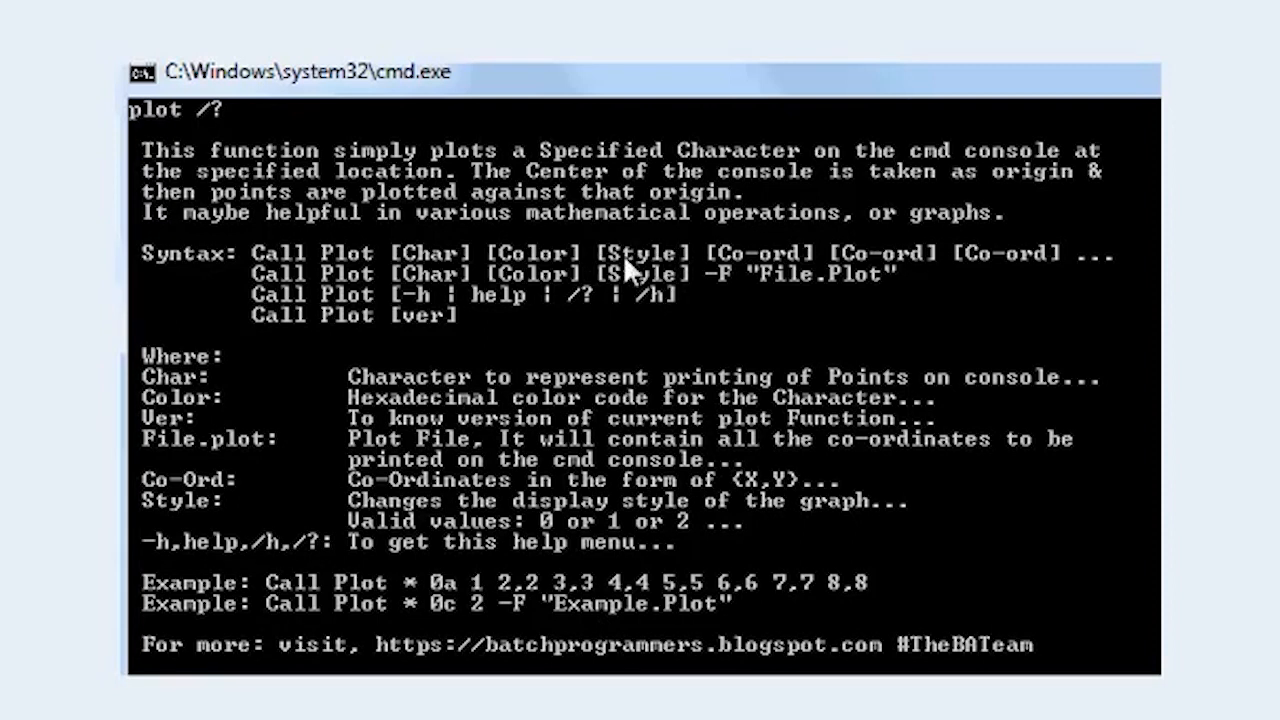
pyautogui.moveTo(728, 282)
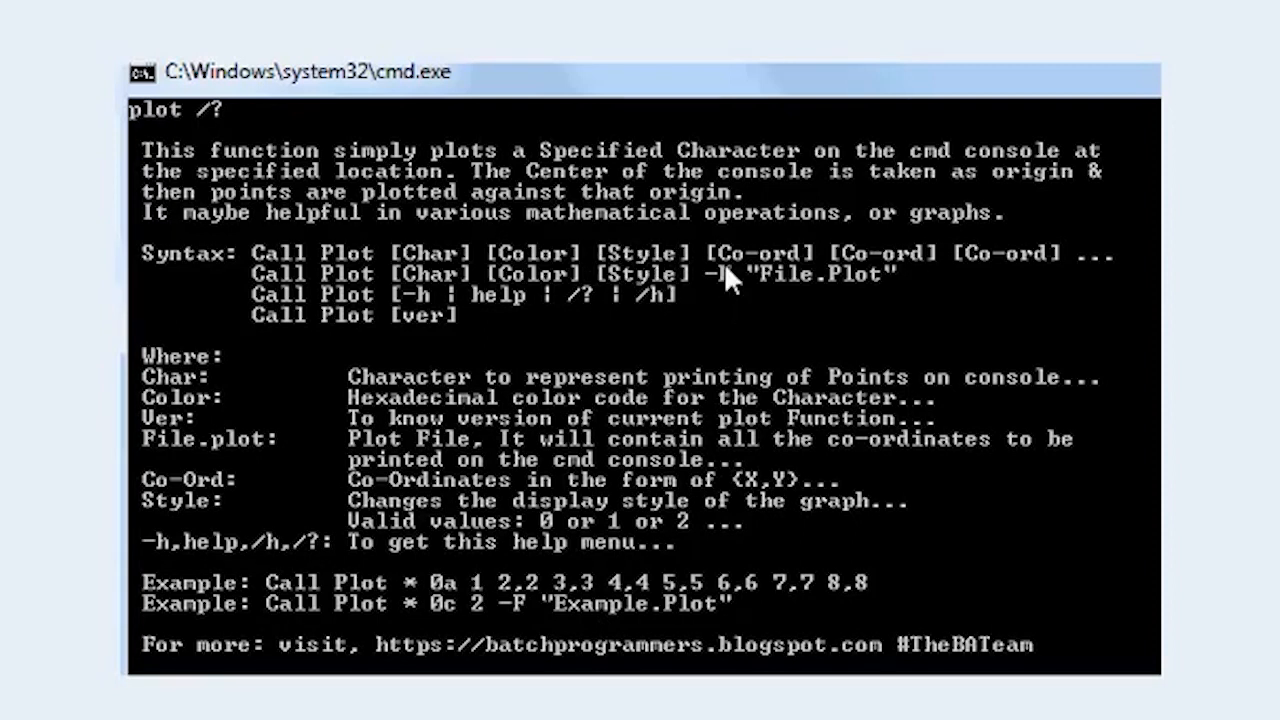
pyautogui.moveTo(1070, 284)
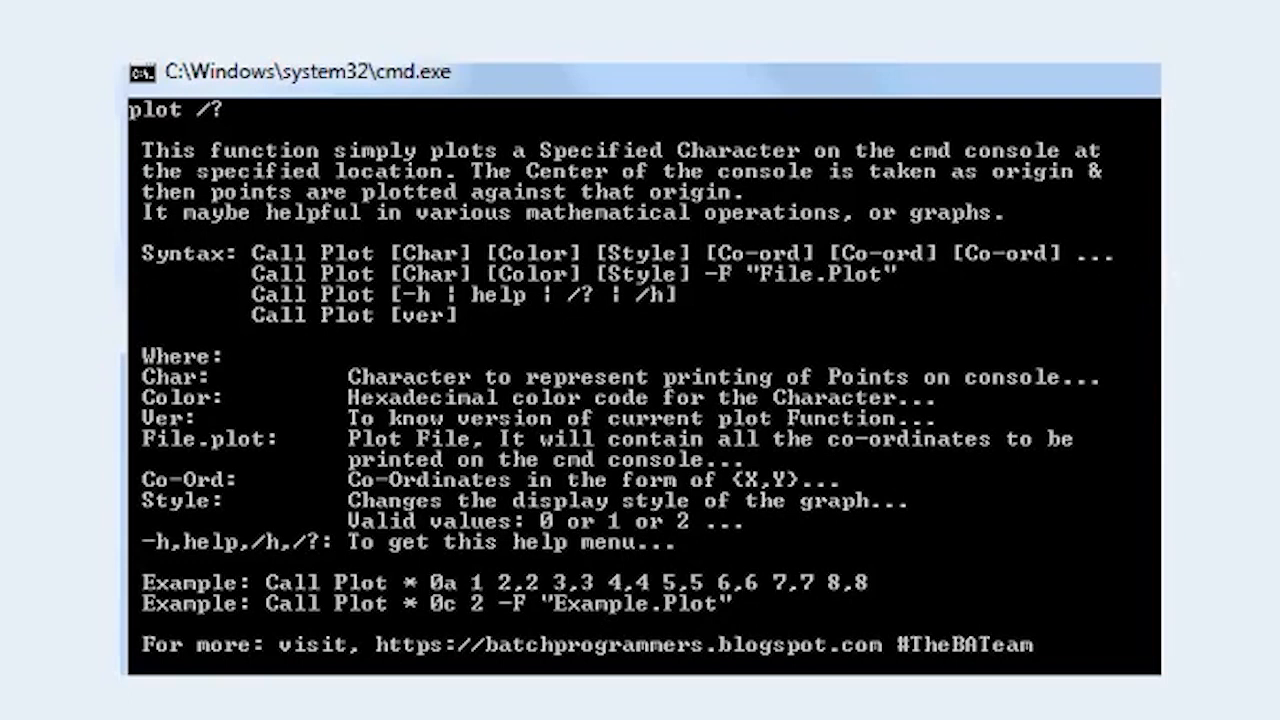
pyautogui.moveTo(748, 410)
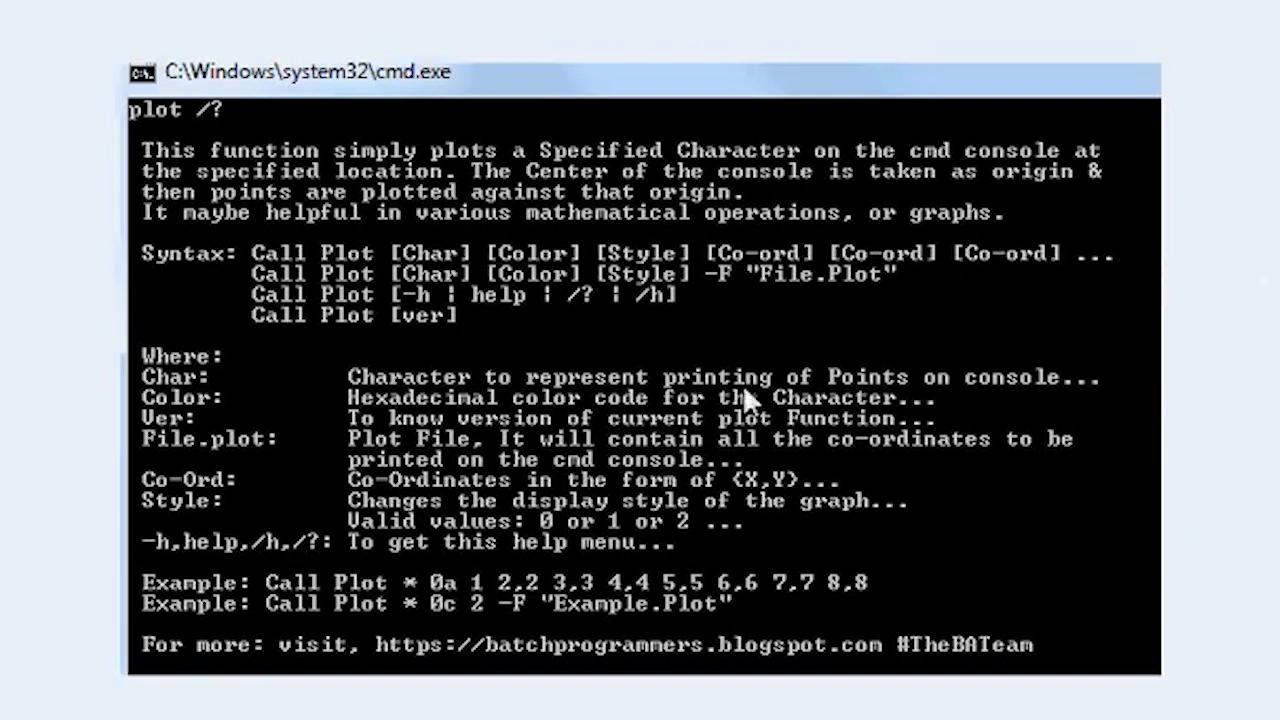
pyautogui.moveTo(748, 270)
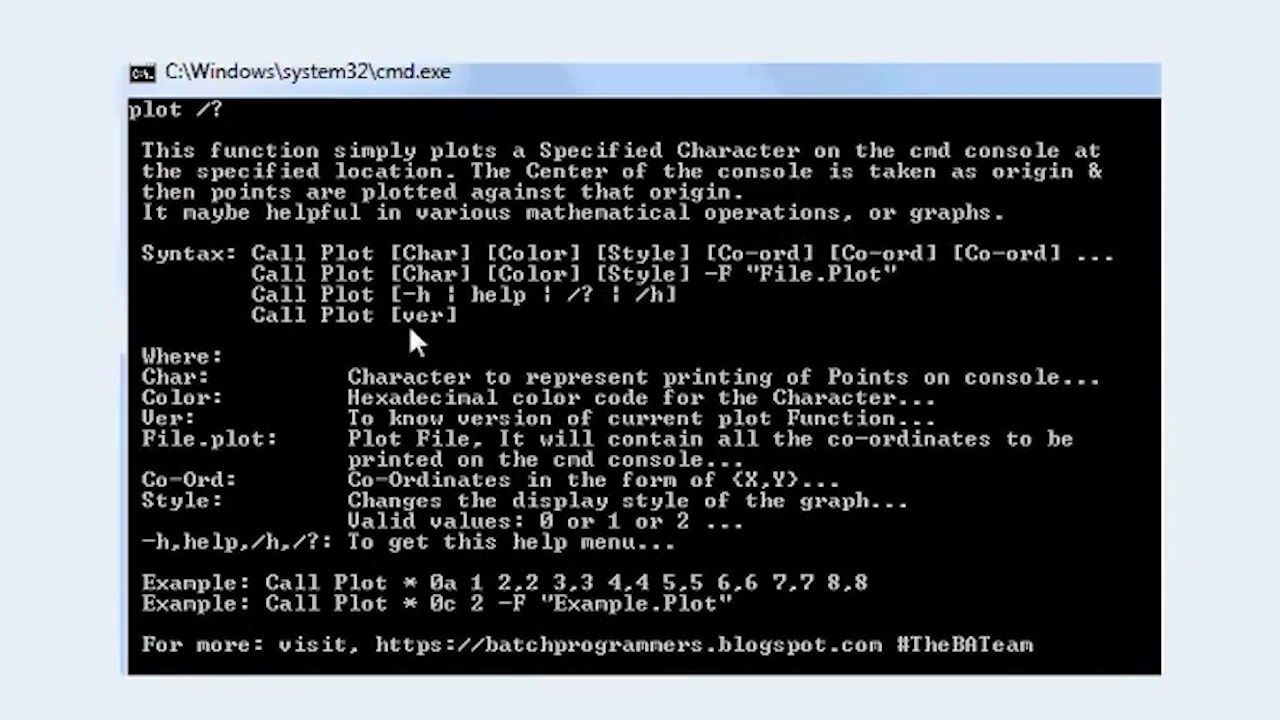
pyautogui.moveTo(332, 292)
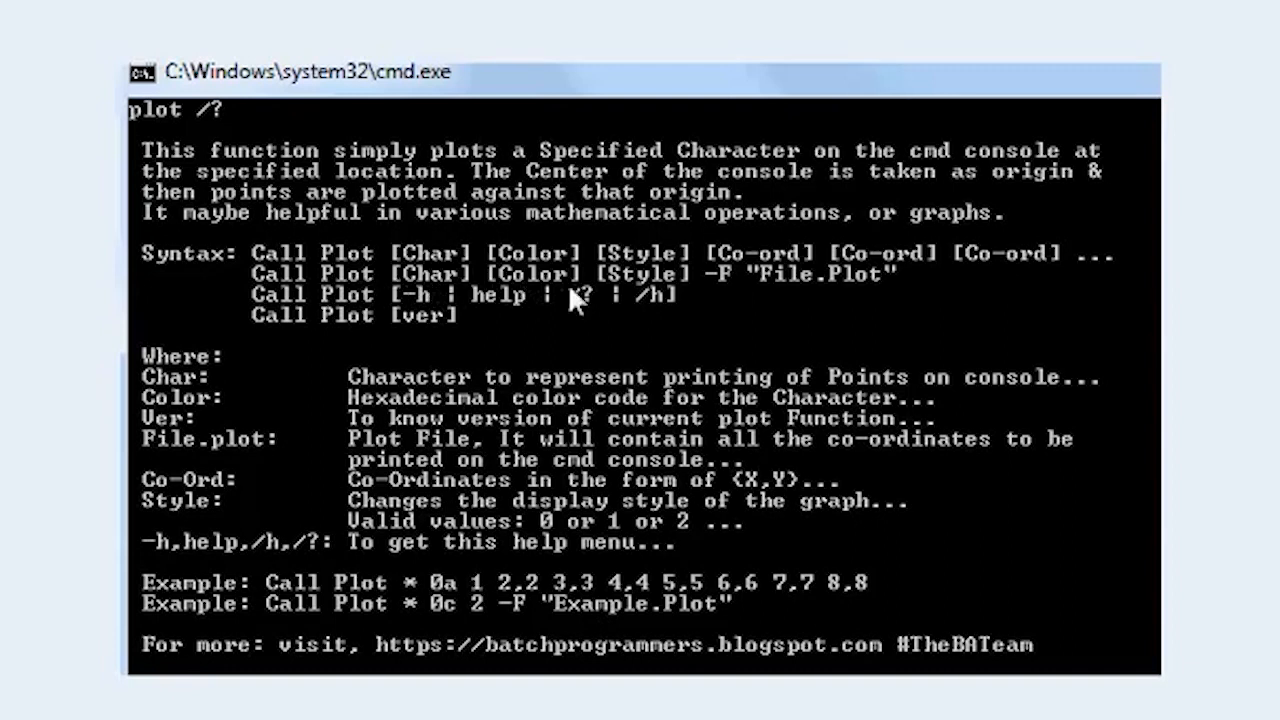
pyautogui.moveTo(644, 280)
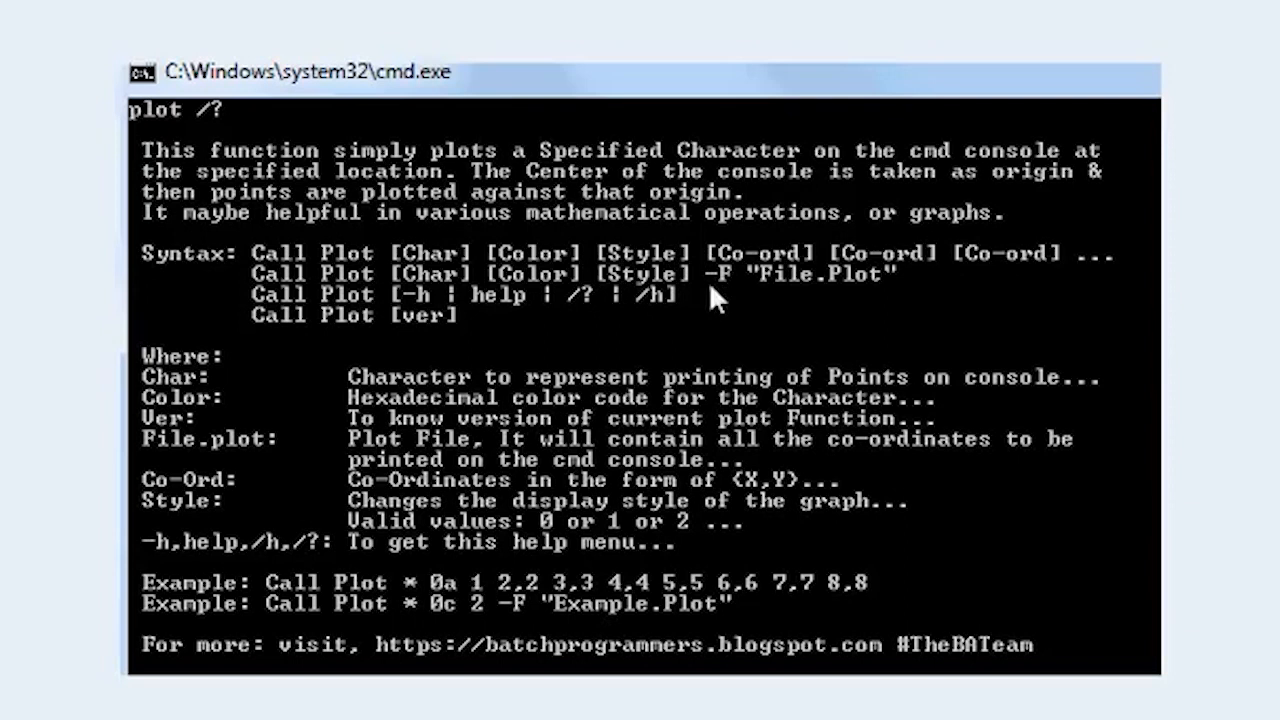
pyautogui.moveTo(720, 270)
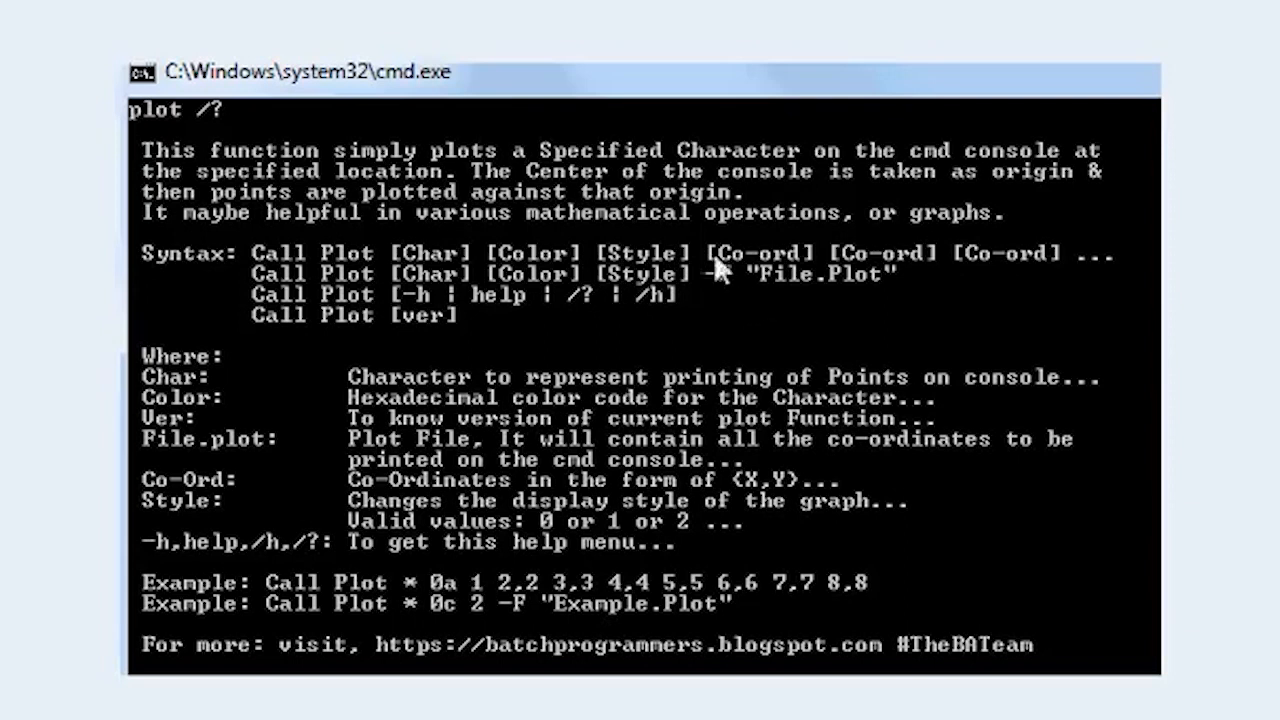
pyautogui.moveTo(718, 270)
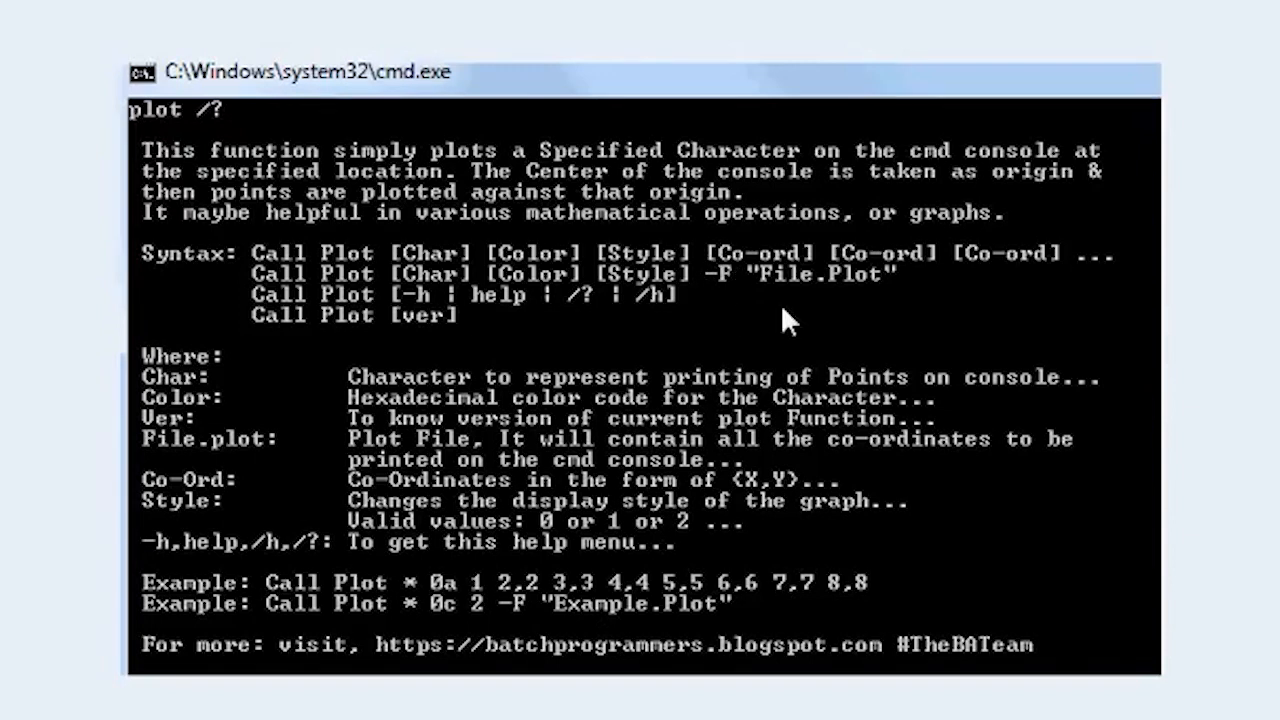
pyautogui.moveTo(896, 290)
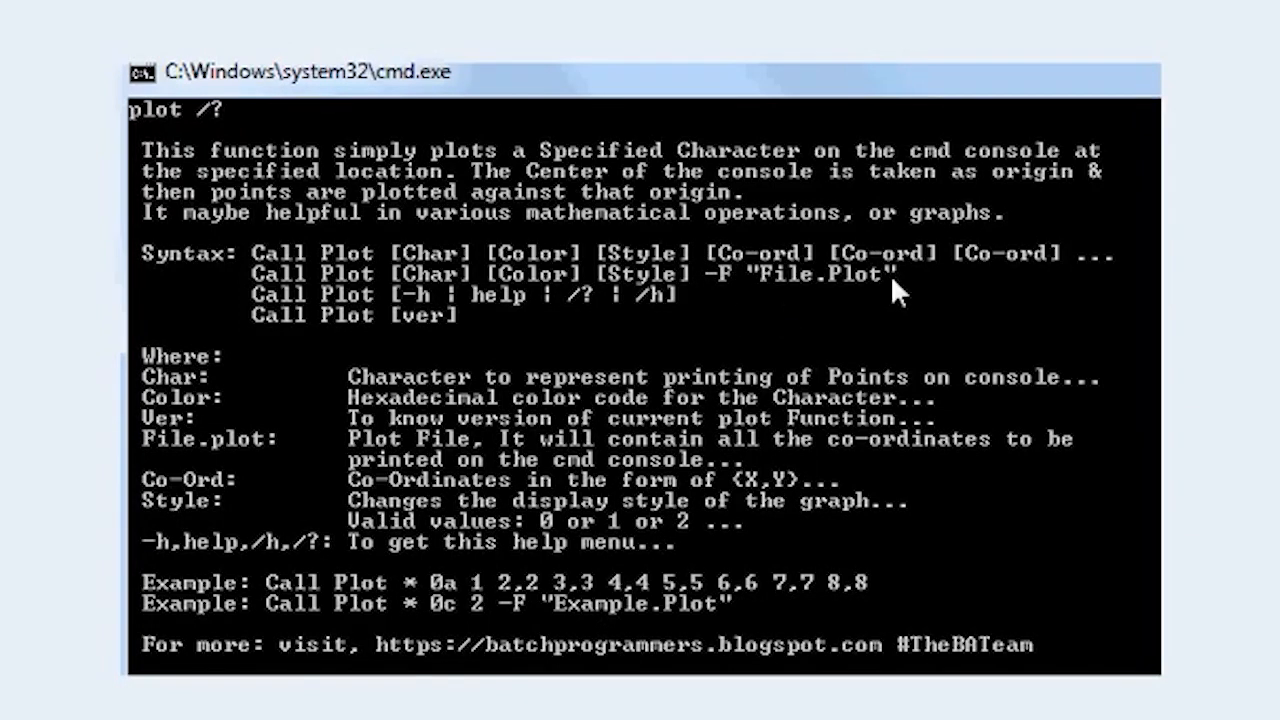
pyautogui.moveTo(630, 424)
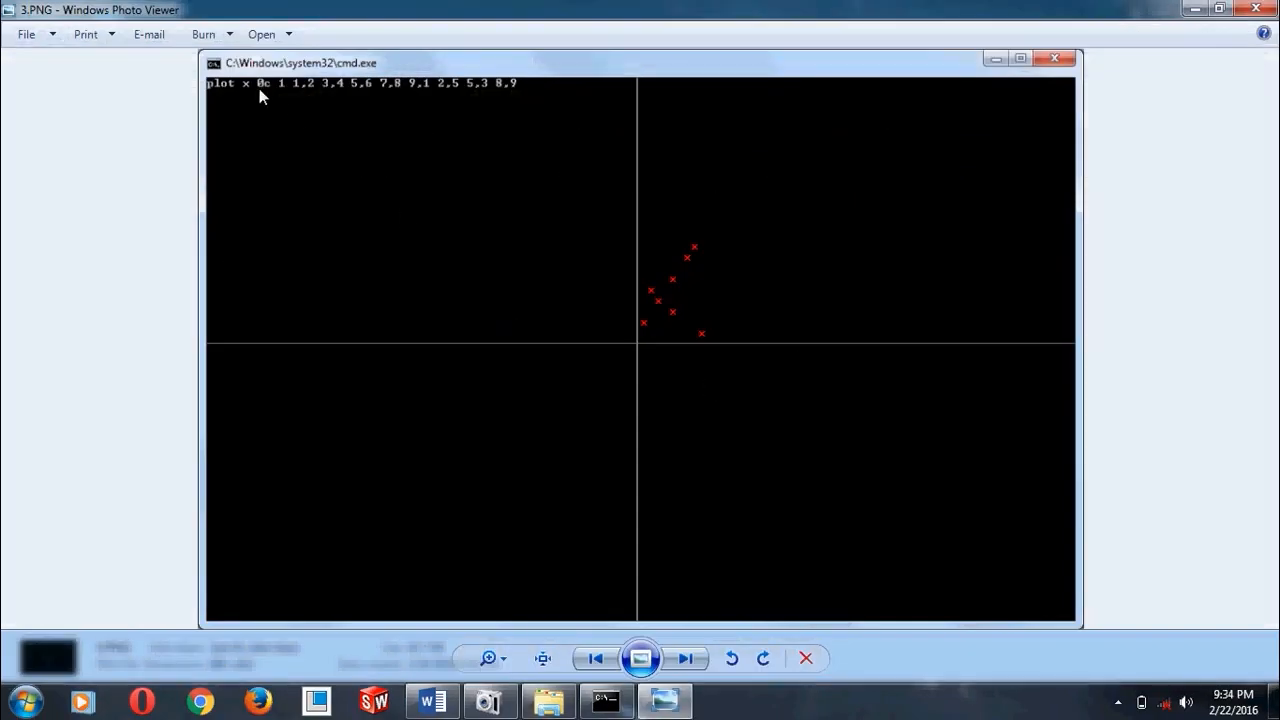
pyautogui.moveTo(1000, 382)
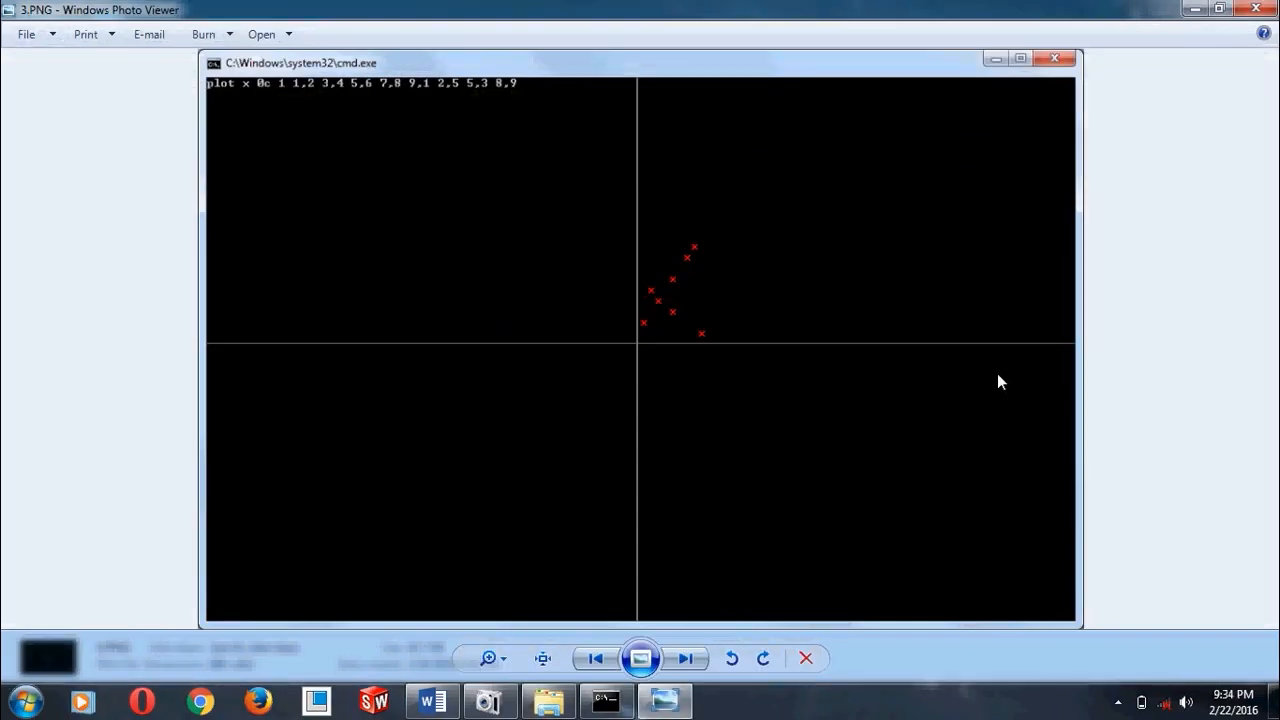
# Browse the dotted-axis, solid-axis, tick-marked and test.plot line screenshots, ending on 6.PNG of the tool's files
pyautogui.click(596, 658)
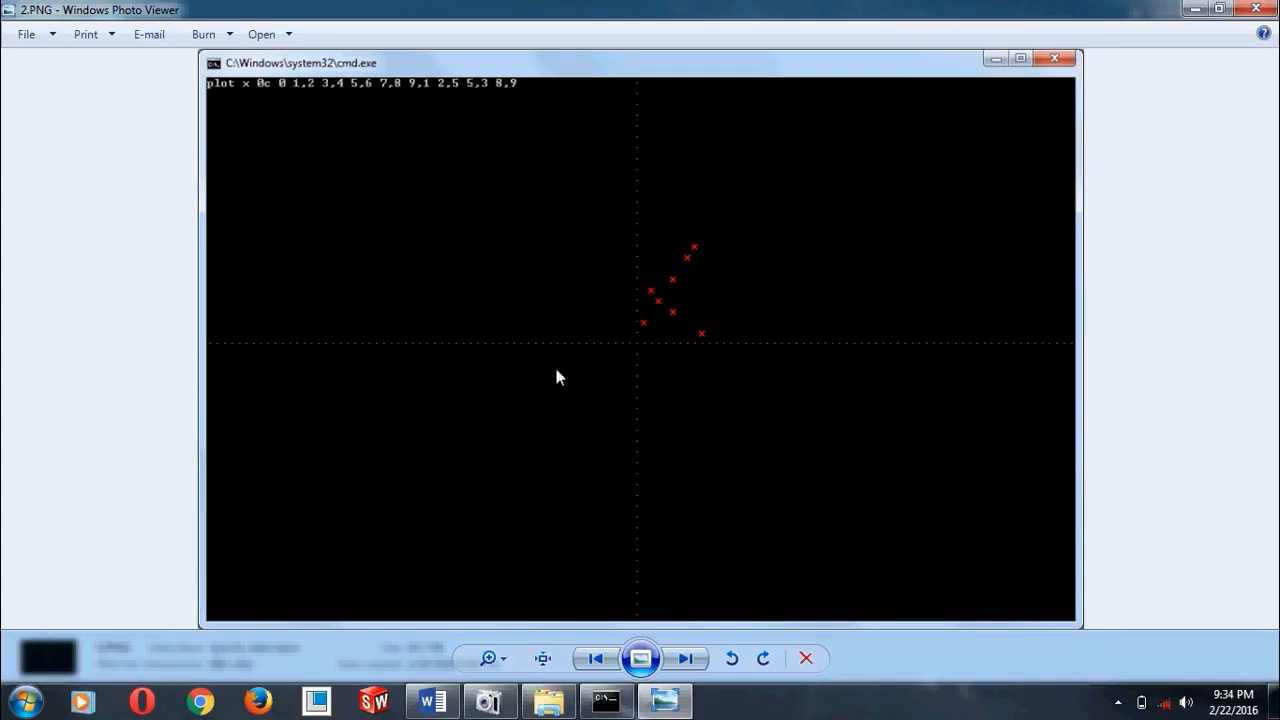
pyautogui.moveTo(312, 116)
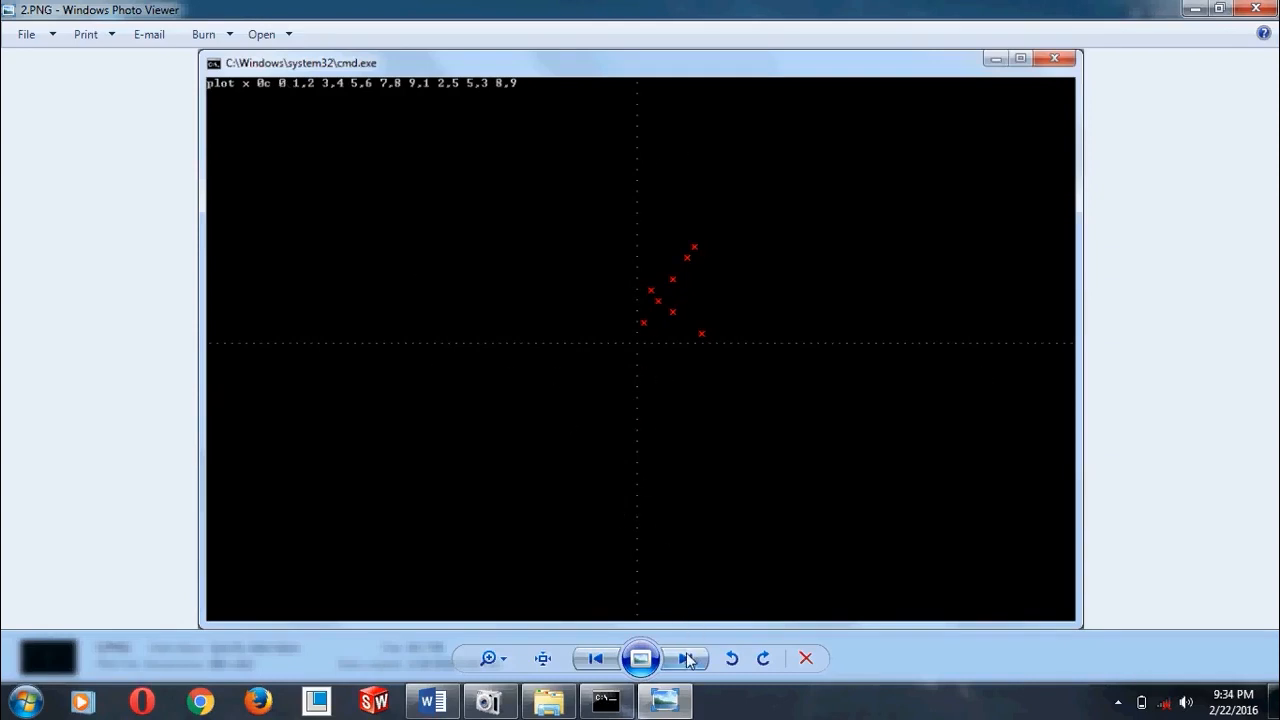
pyautogui.click(688, 658)
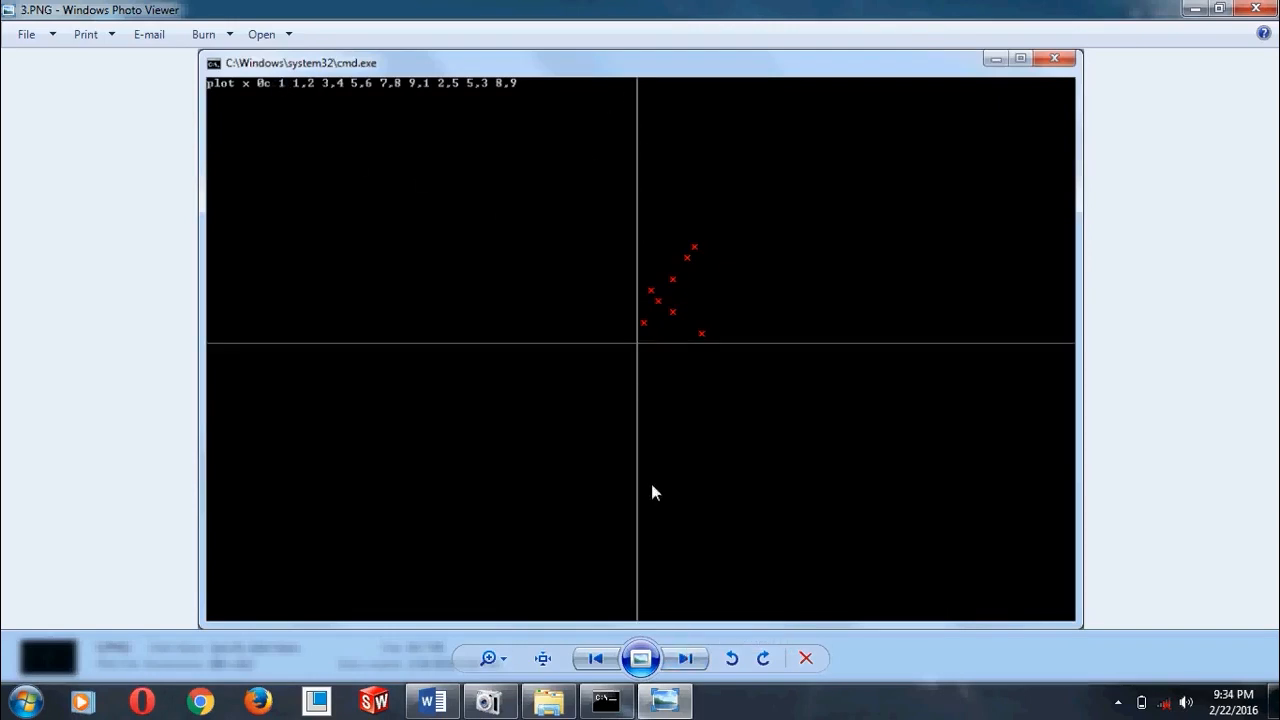
pyautogui.moveTo(670, 624)
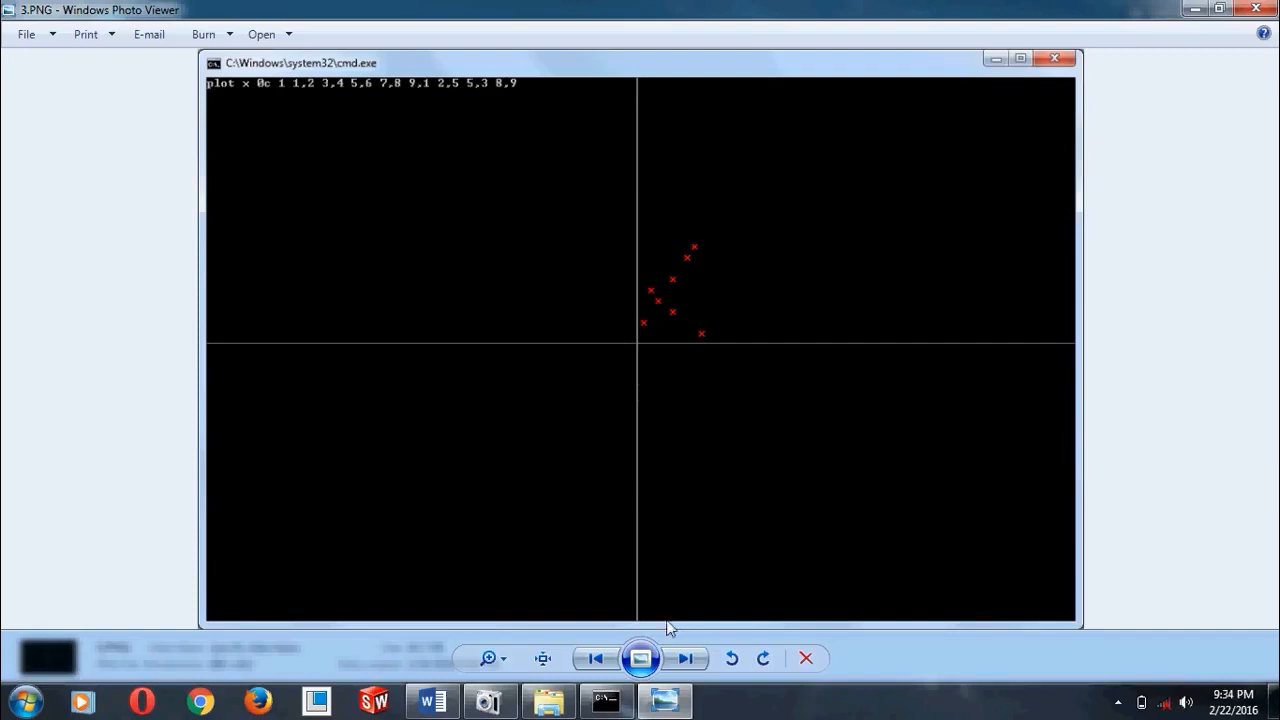
pyautogui.click(686, 658)
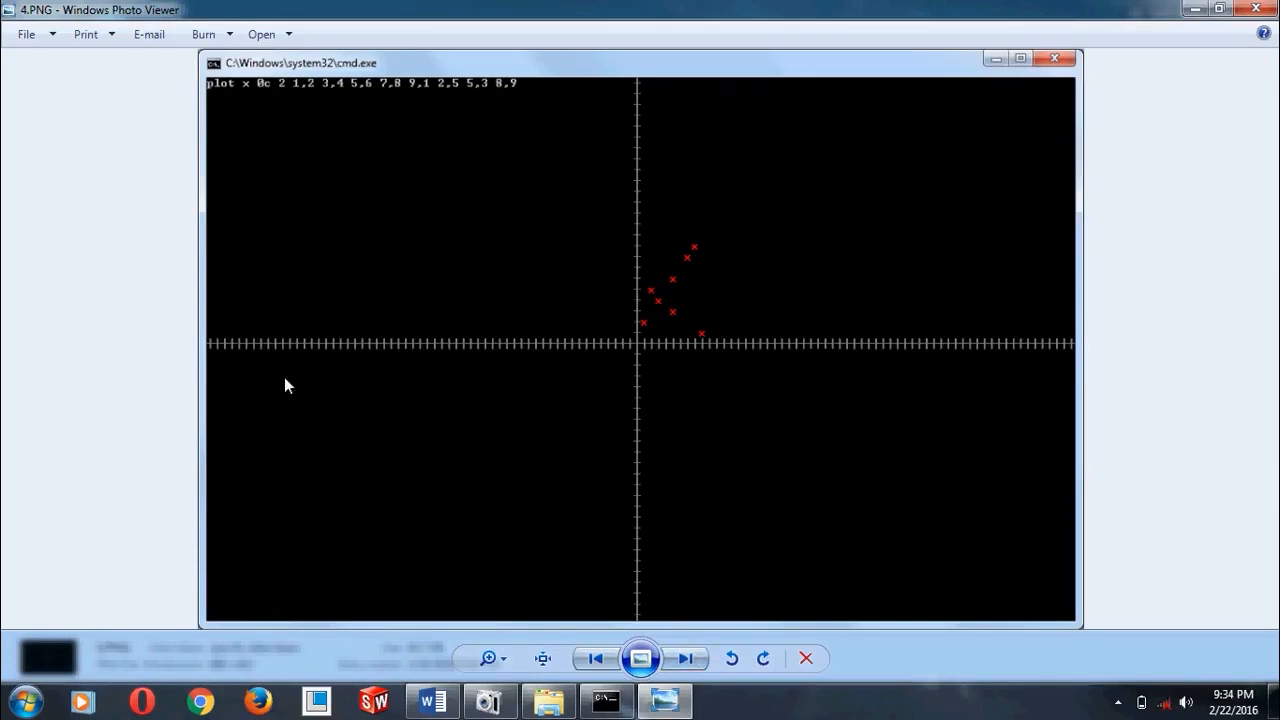
pyautogui.moveTo(732, 364)
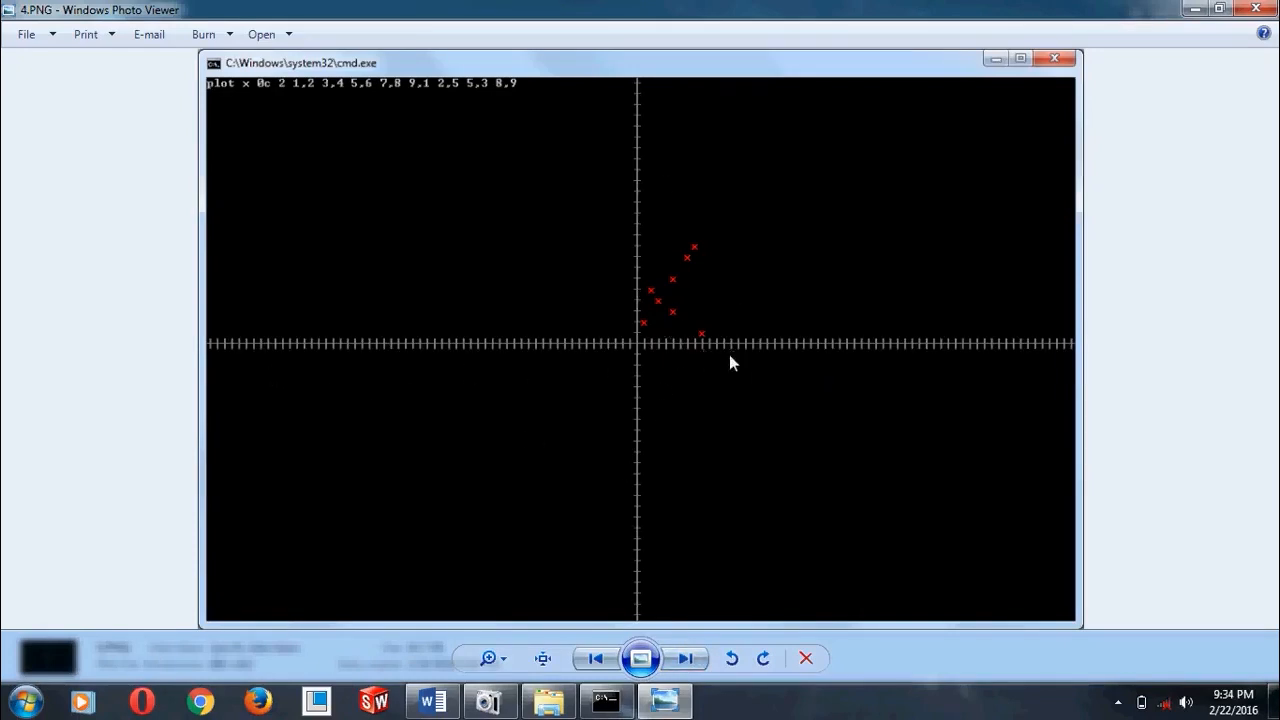
pyautogui.moveTo(688, 492)
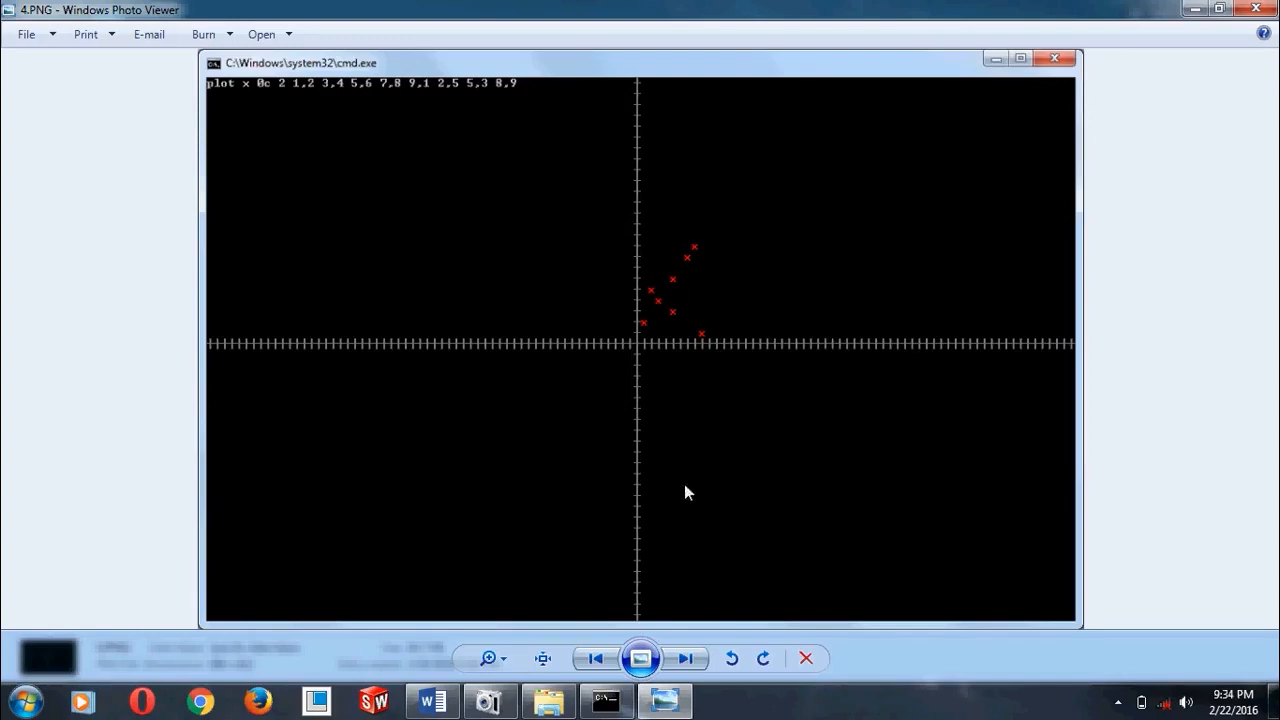
pyautogui.moveTo(304, 120)
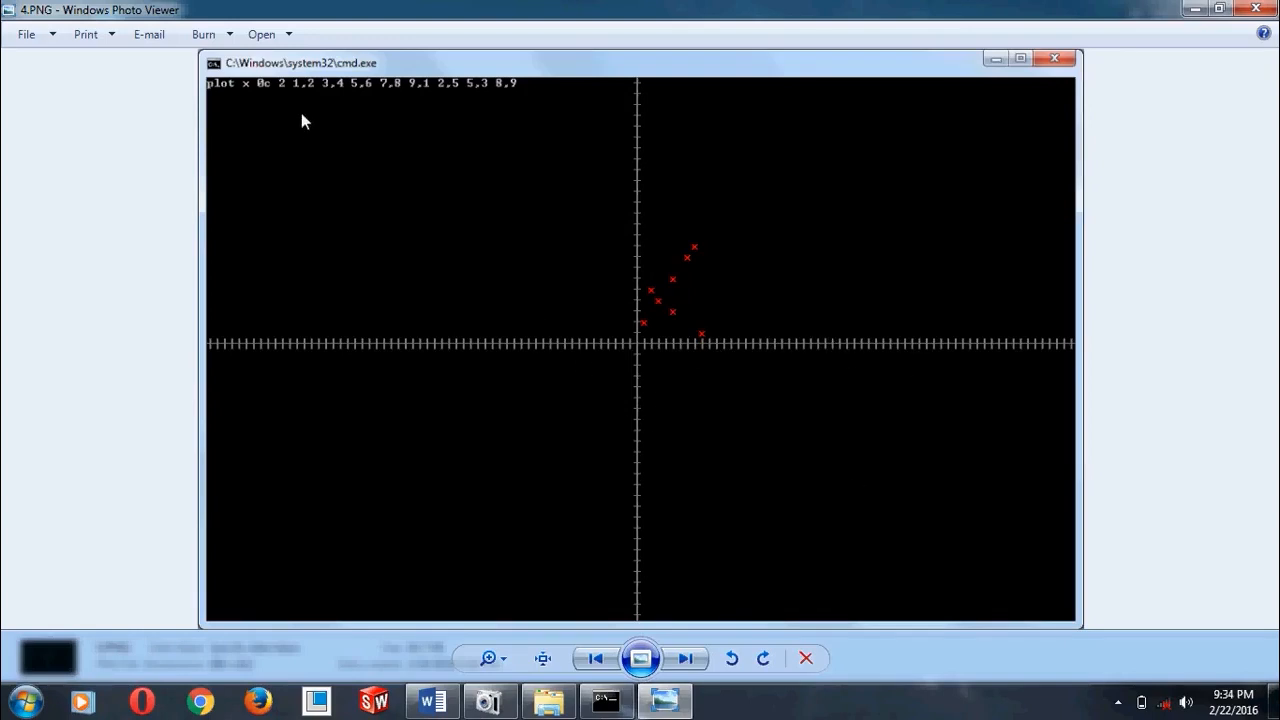
pyautogui.moveTo(642, 378)
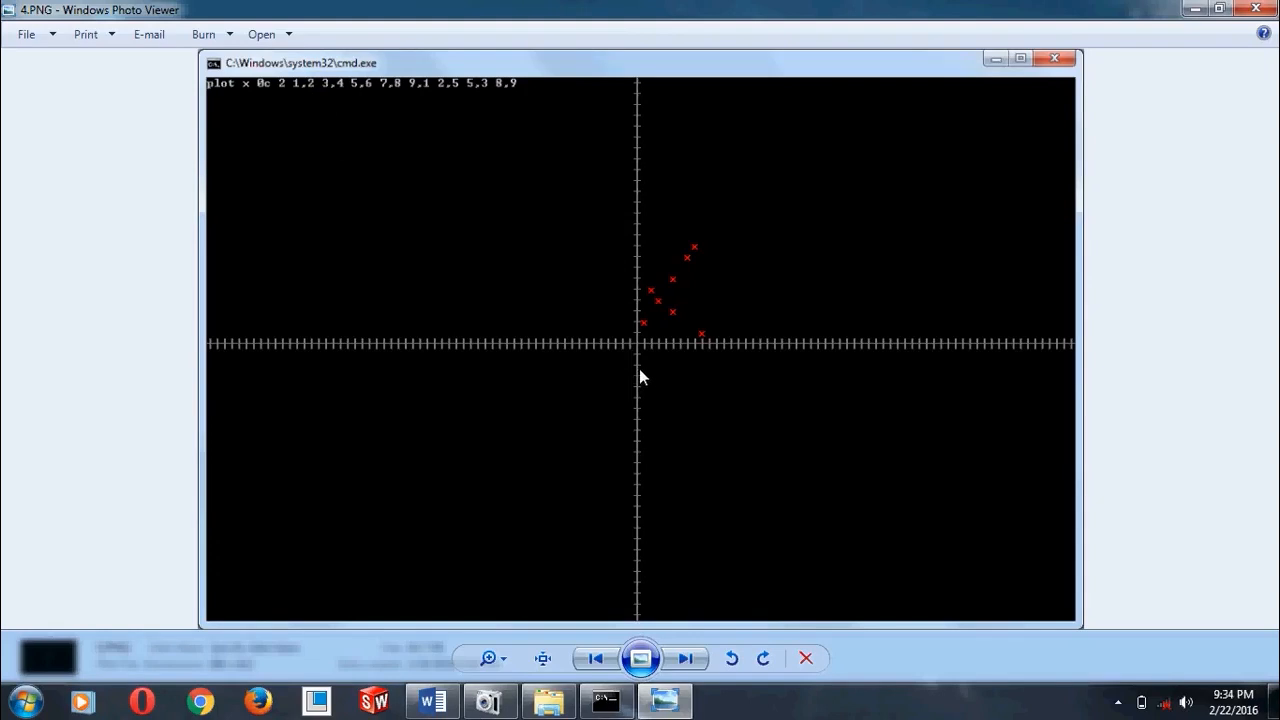
pyautogui.moveTo(648, 324)
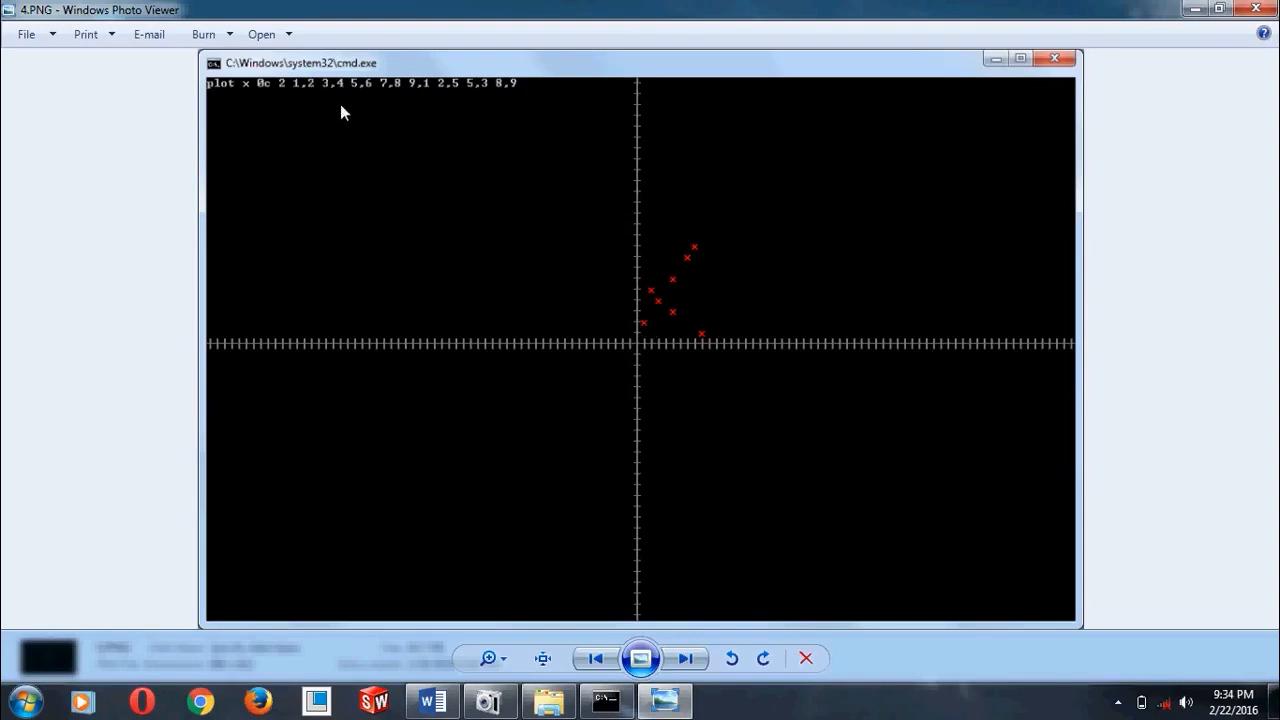
pyautogui.moveTo(660, 352)
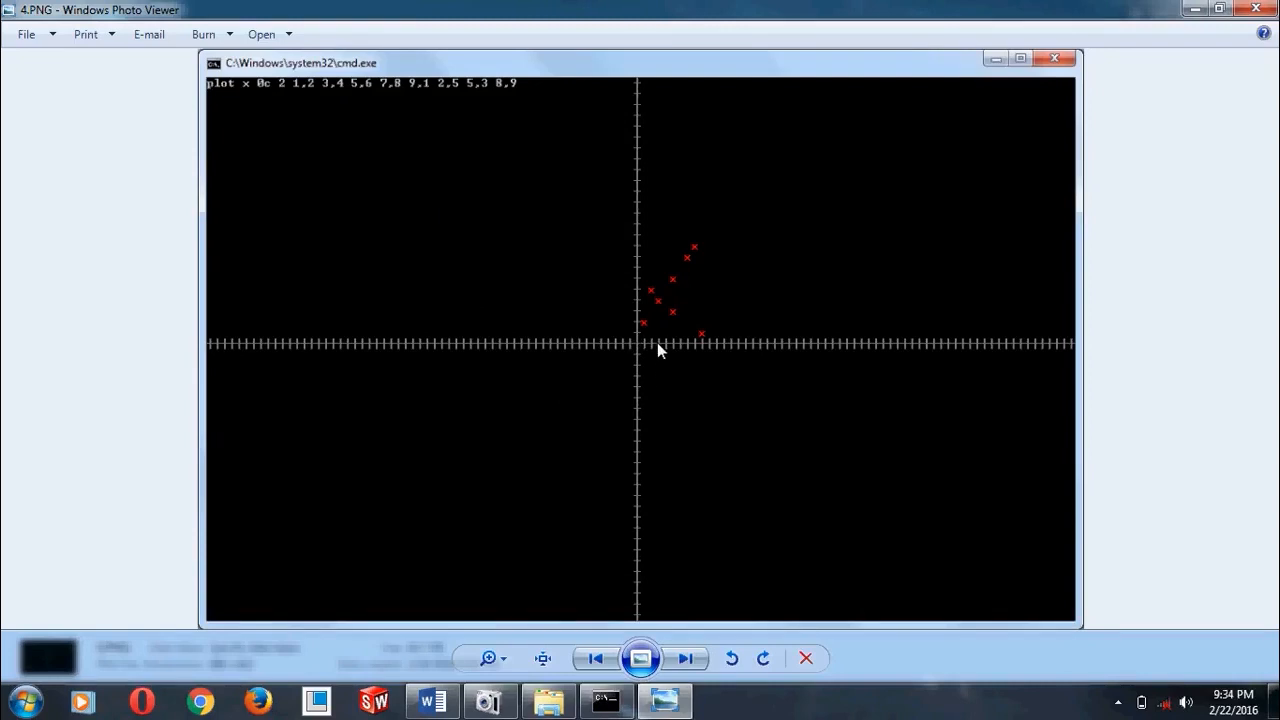
pyautogui.moveTo(660, 304)
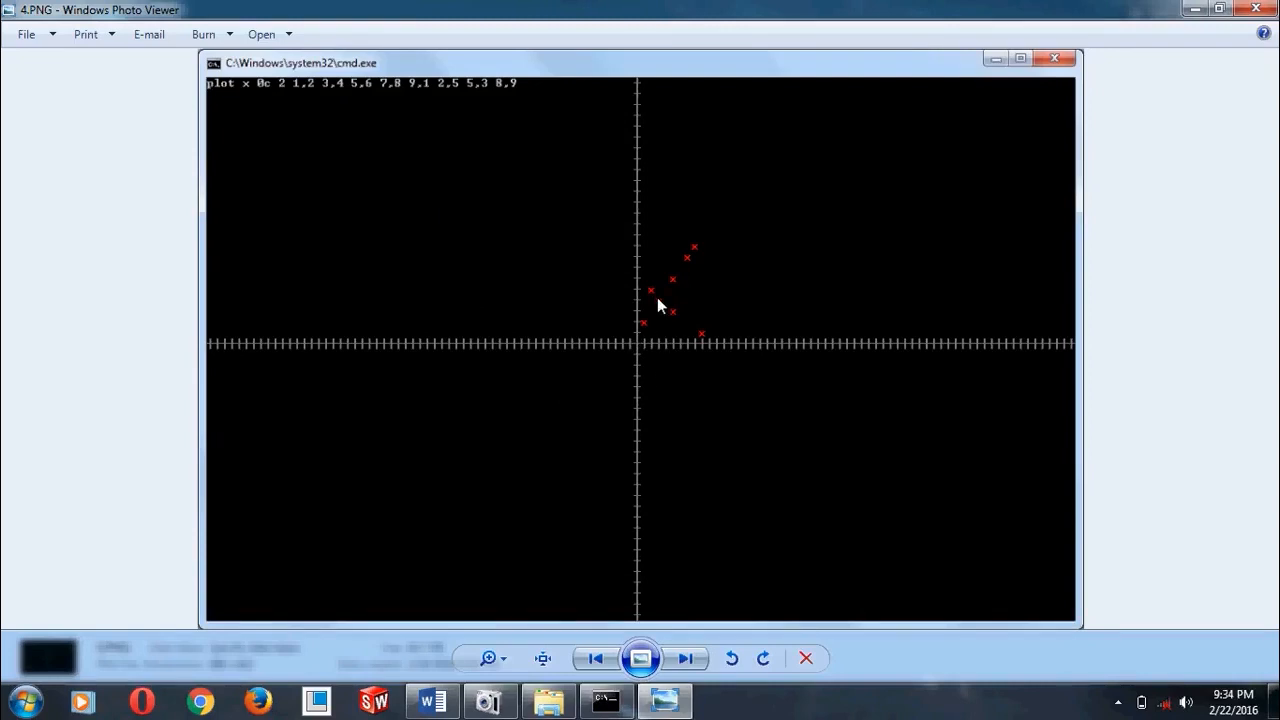
pyautogui.moveTo(704, 296)
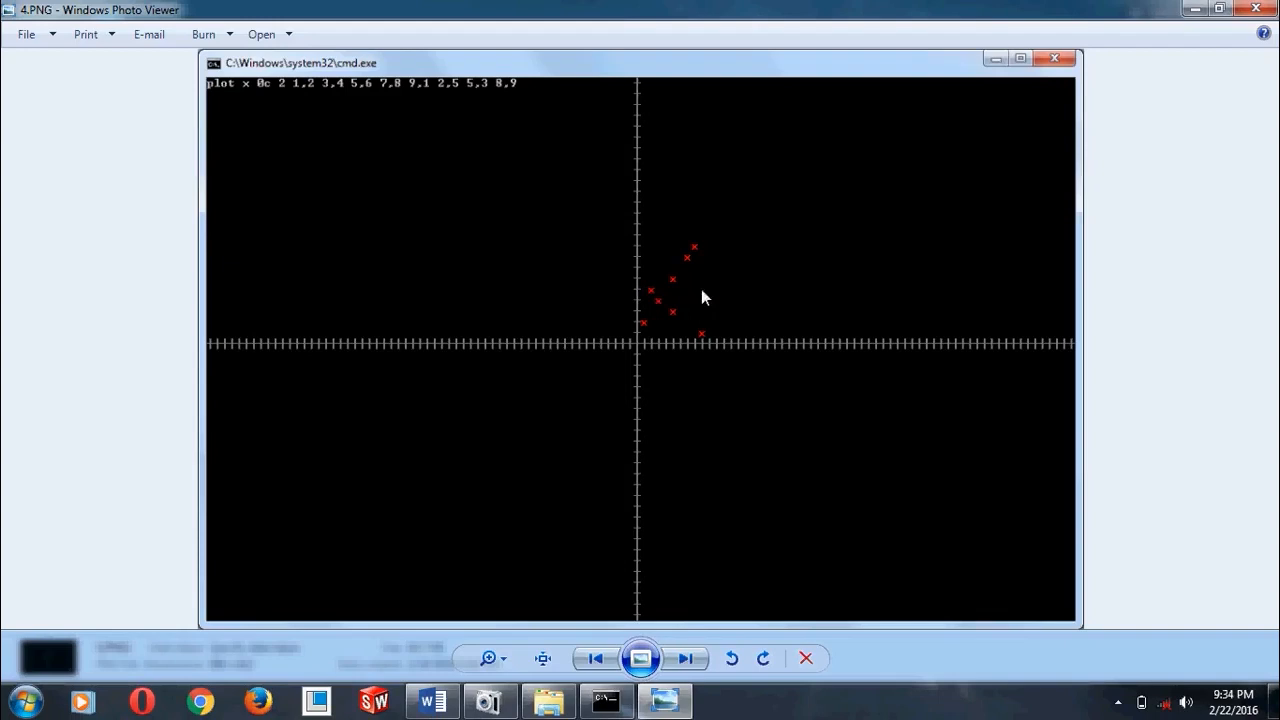
pyautogui.click(688, 658)
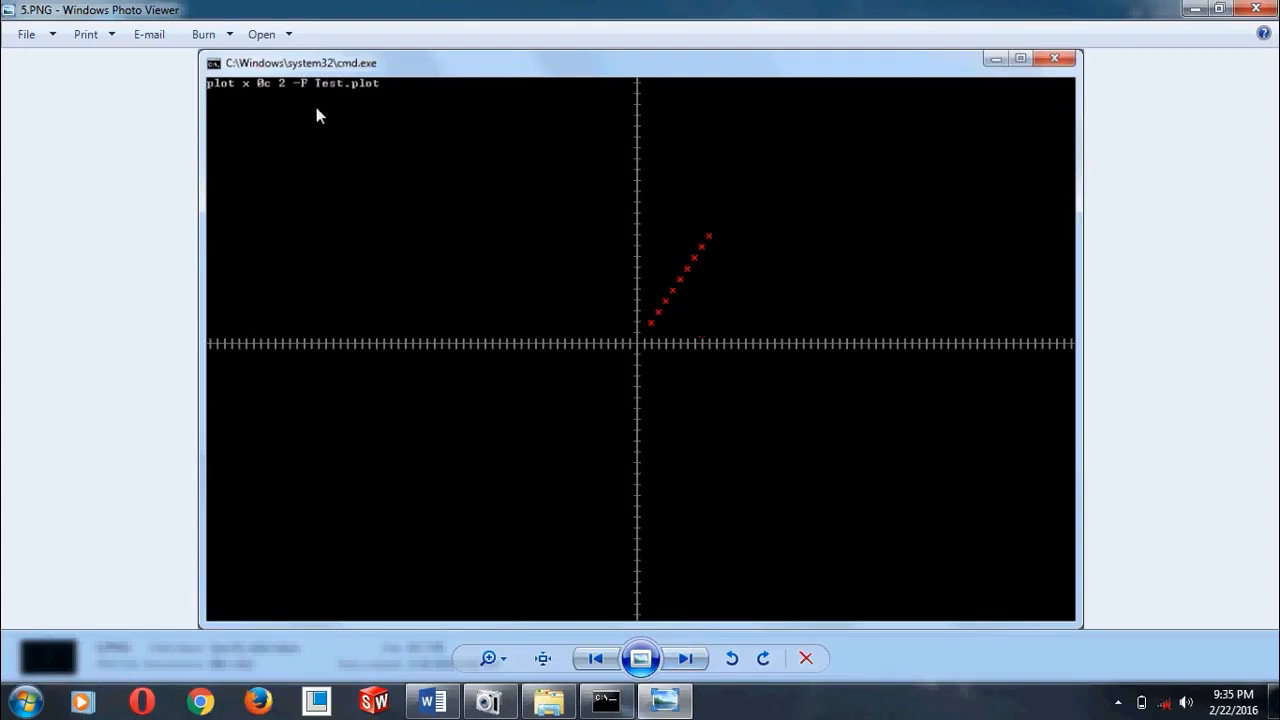
pyautogui.moveTo(358, 96)
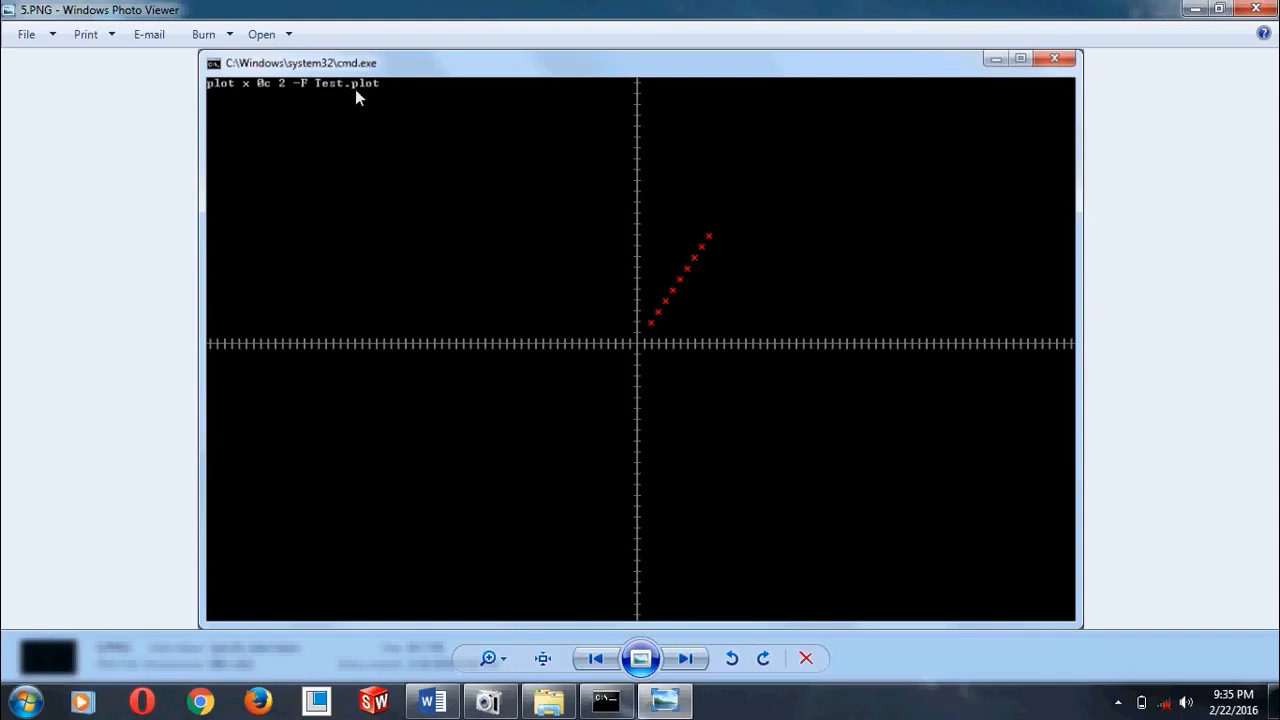
pyautogui.moveTo(232, 96)
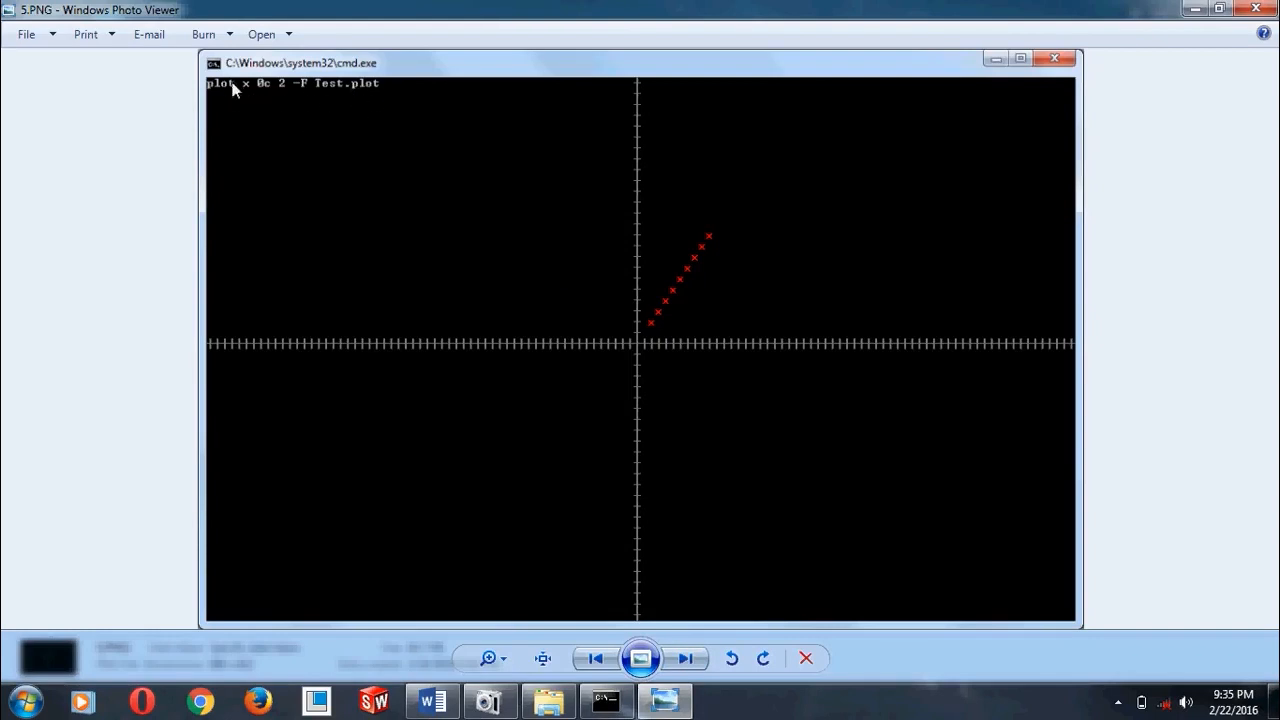
pyautogui.click(688, 658)
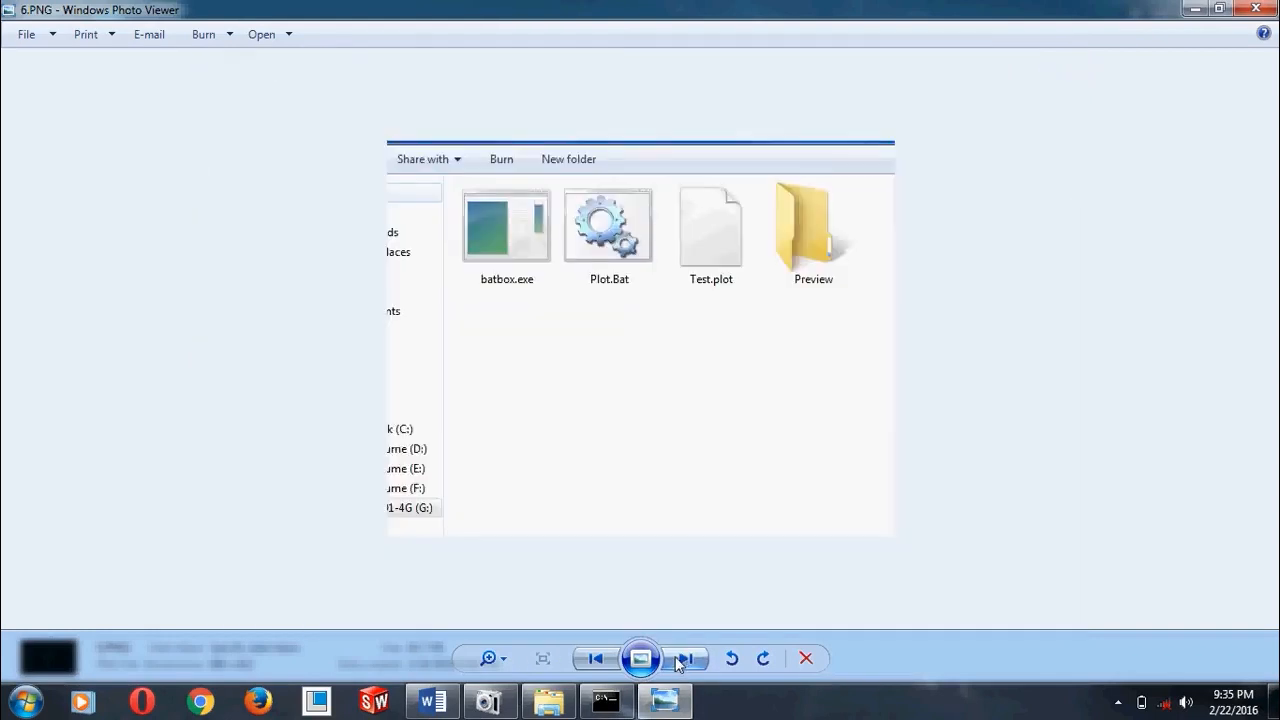
pyautogui.click(688, 658)
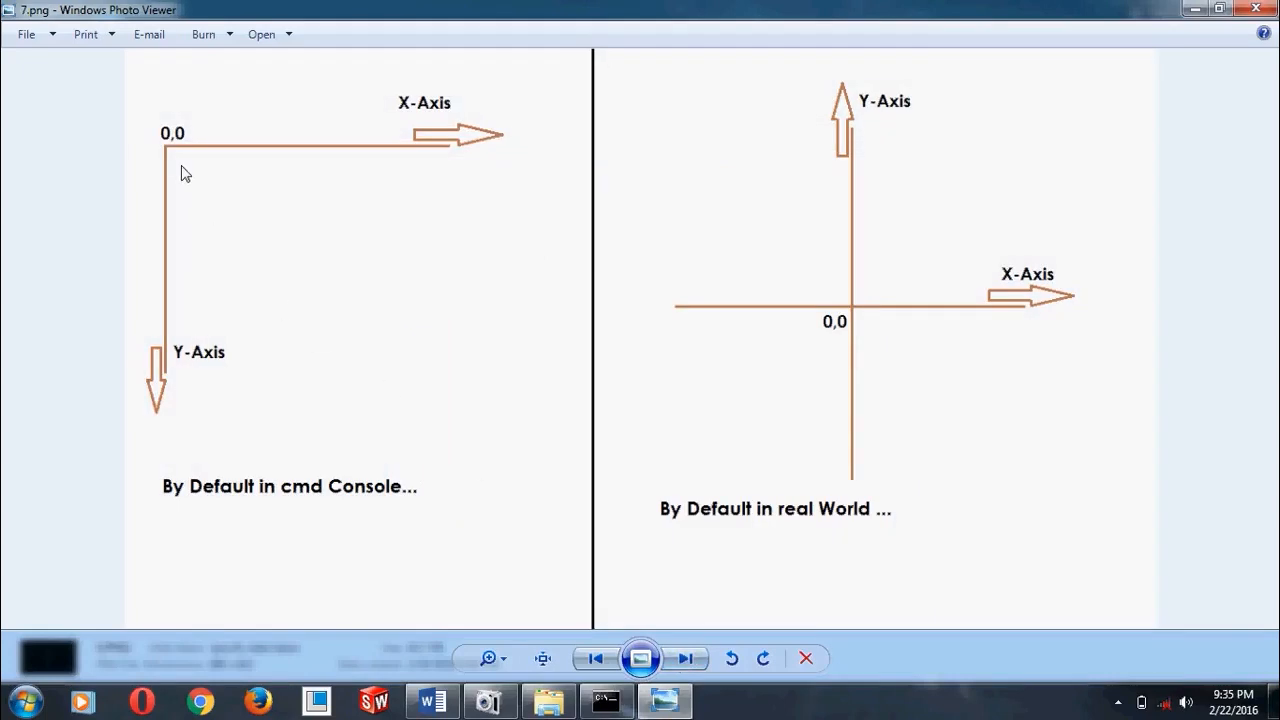
pyautogui.moveTo(784, 526)
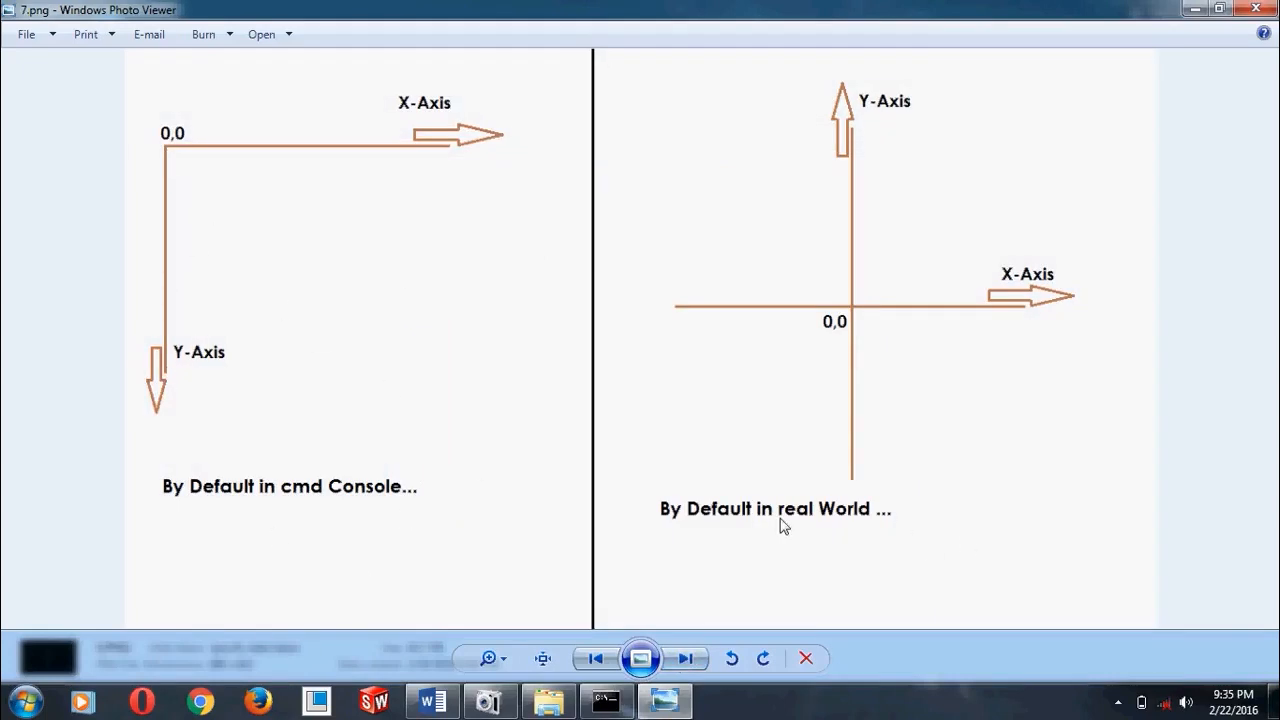
pyautogui.moveTo(688, 682)
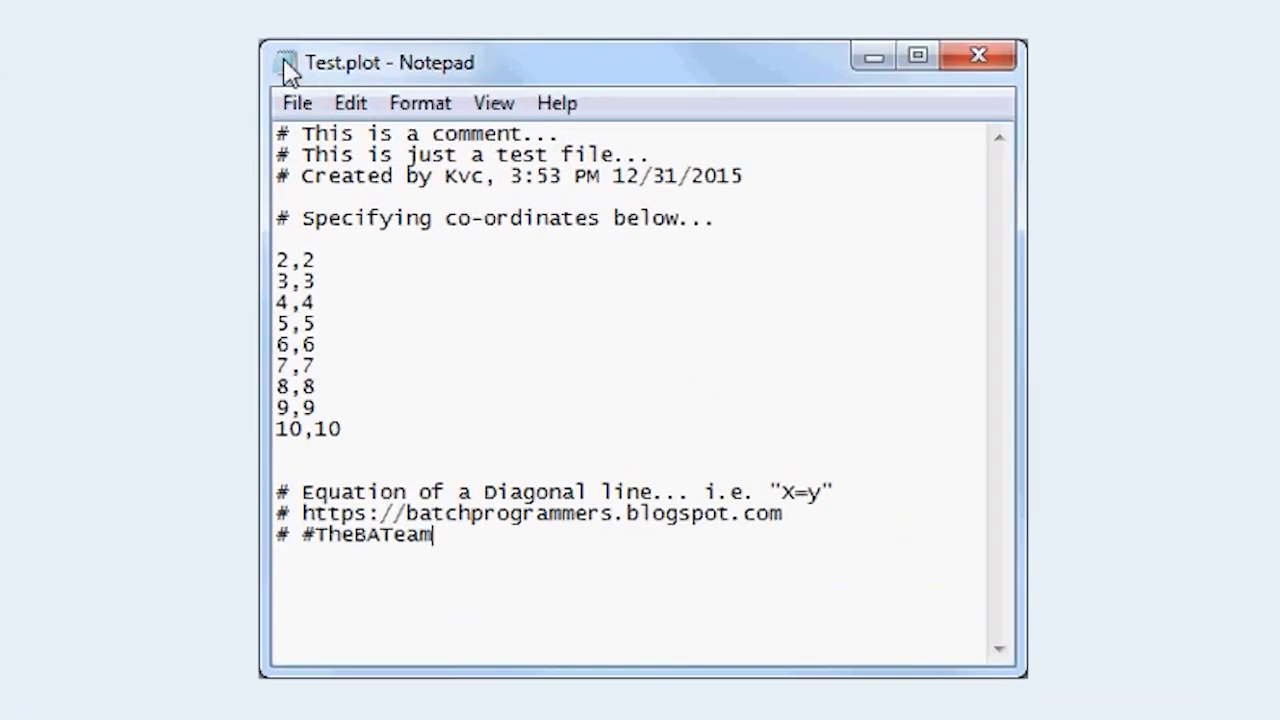
pyautogui.moveTo(304, 152)
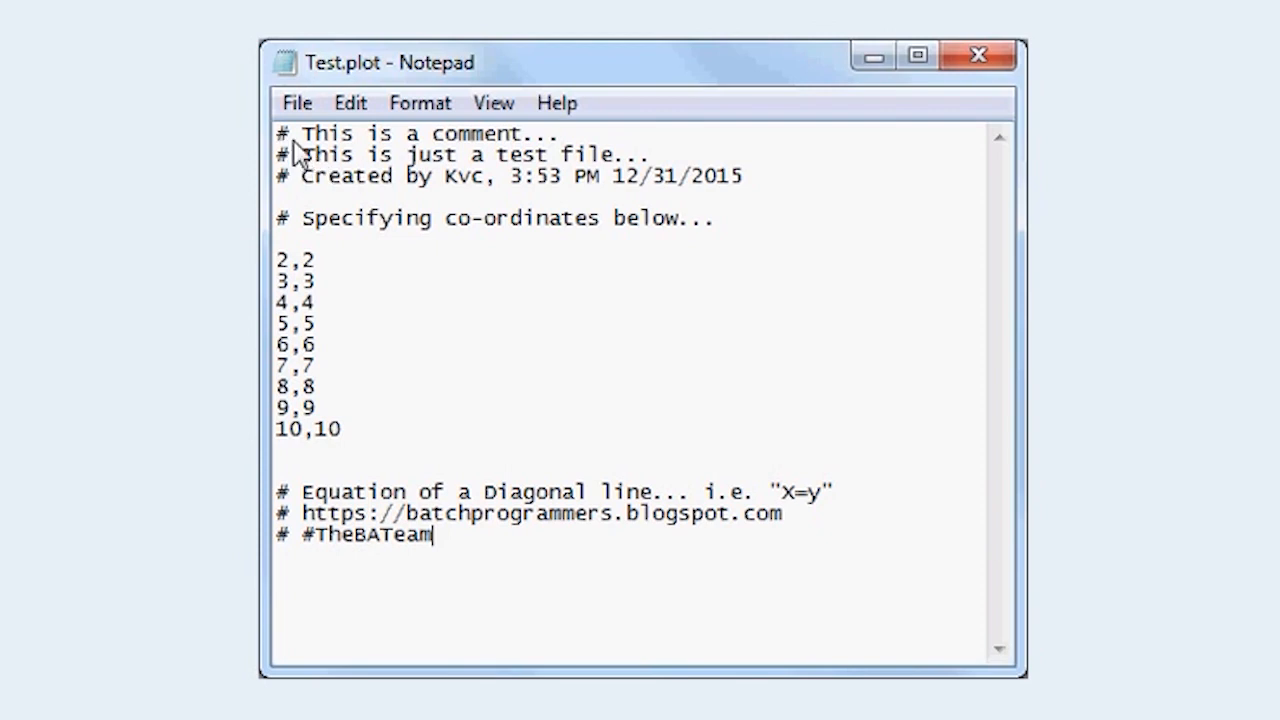
pyautogui.moveTo(284, 162)
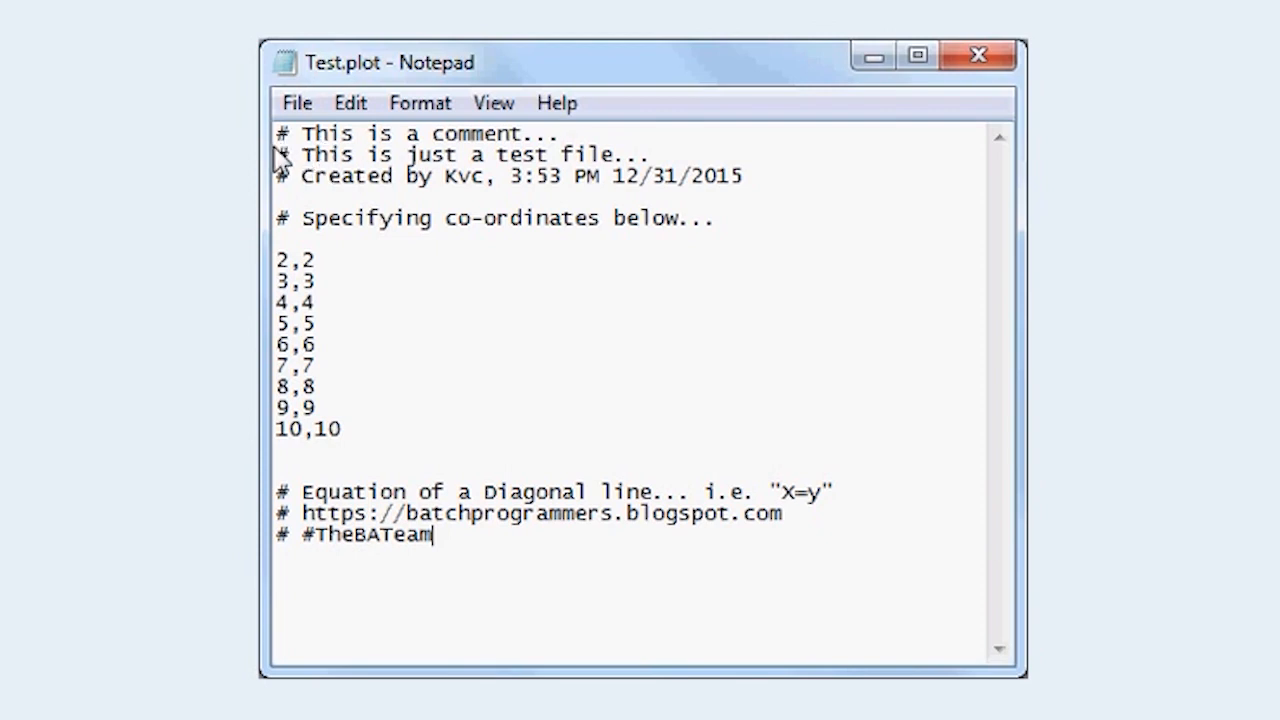
pyautogui.moveTo(326, 182)
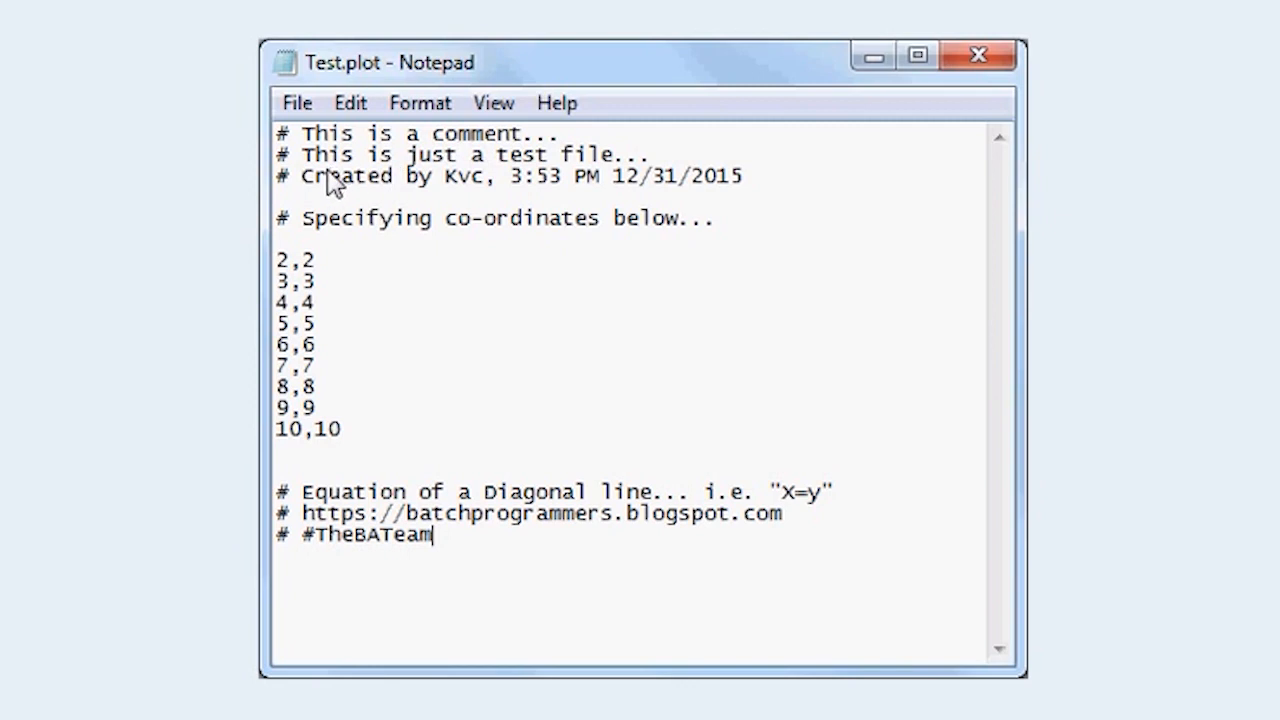
pyautogui.moveTo(290, 240)
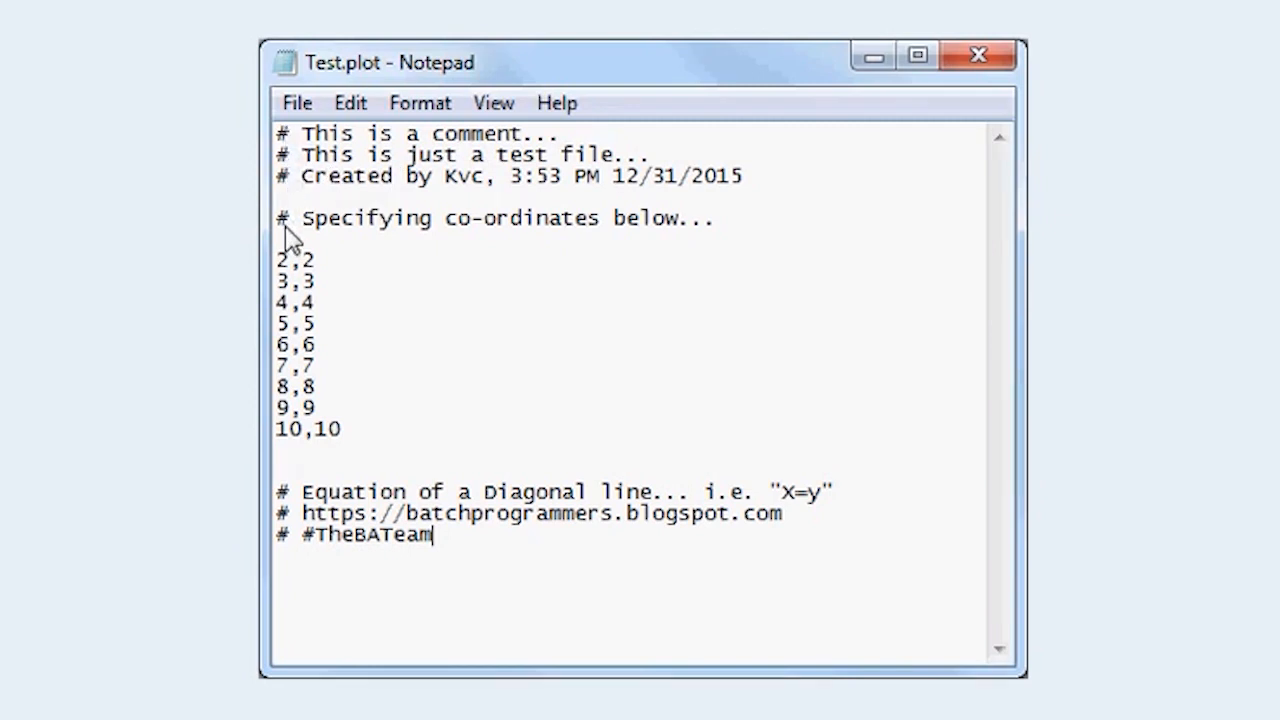
pyautogui.moveTo(284, 304)
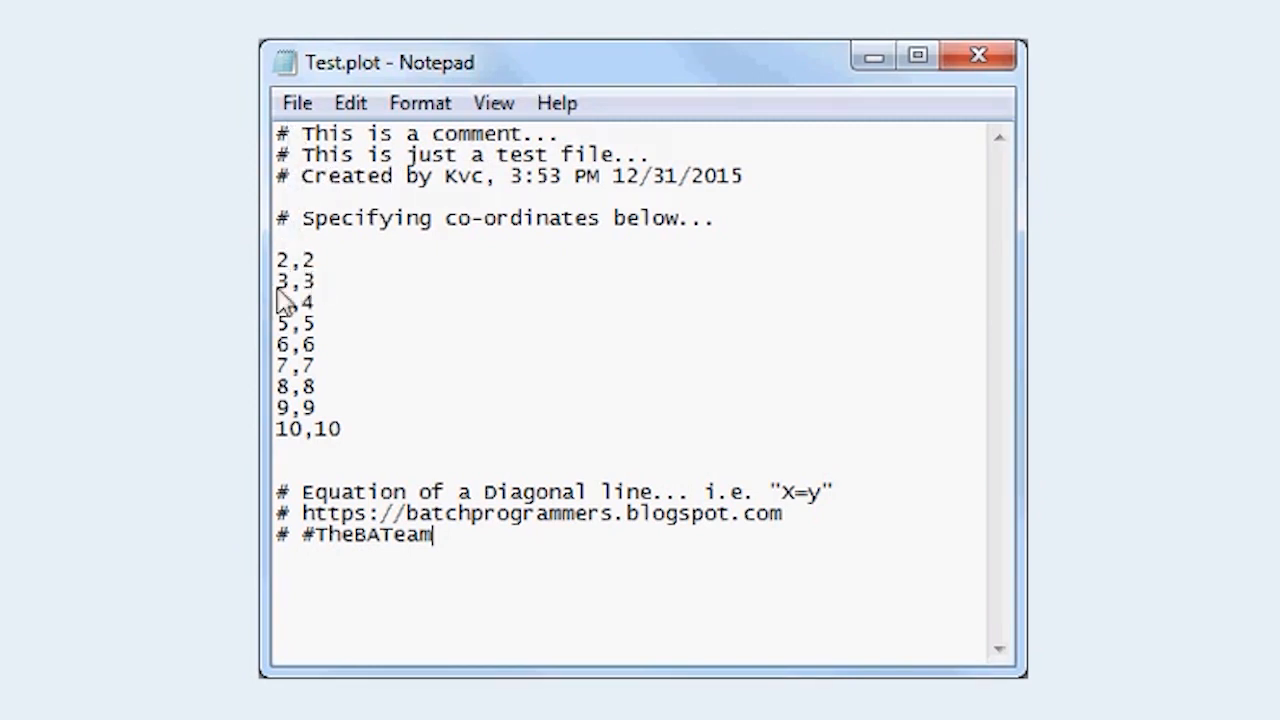
pyautogui.moveTo(308, 442)
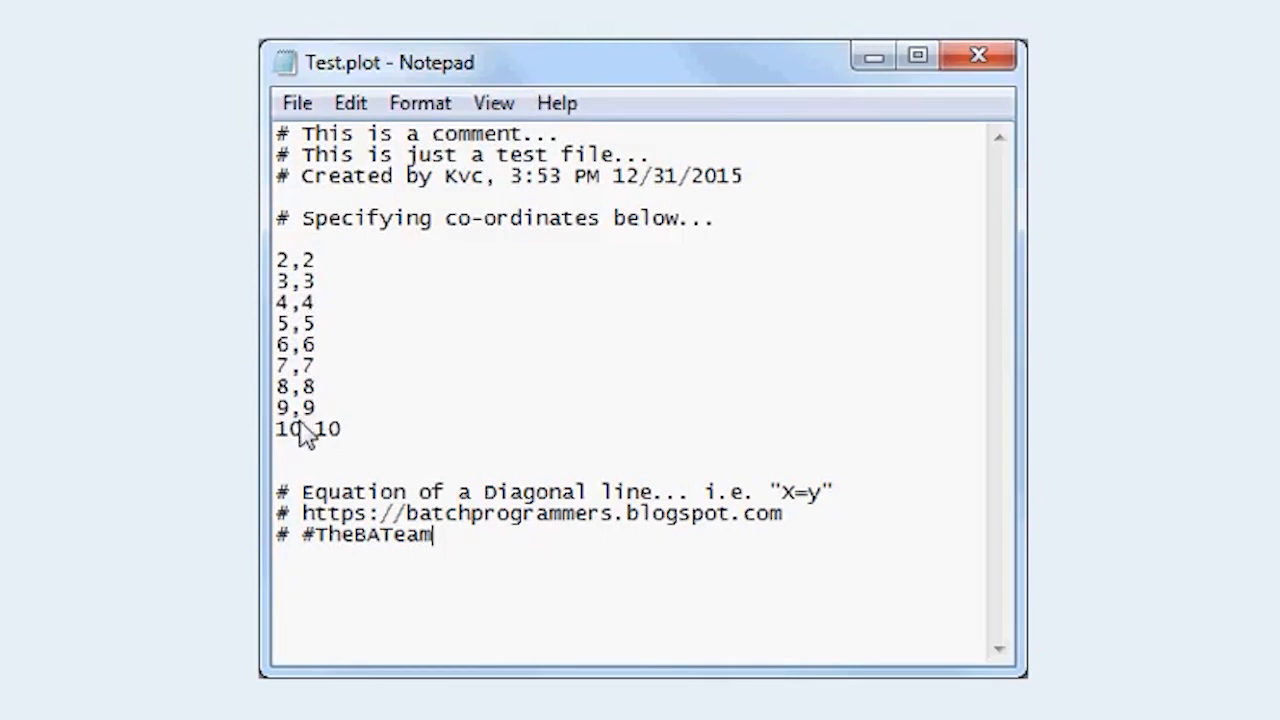
pyautogui.moveTo(384, 420)
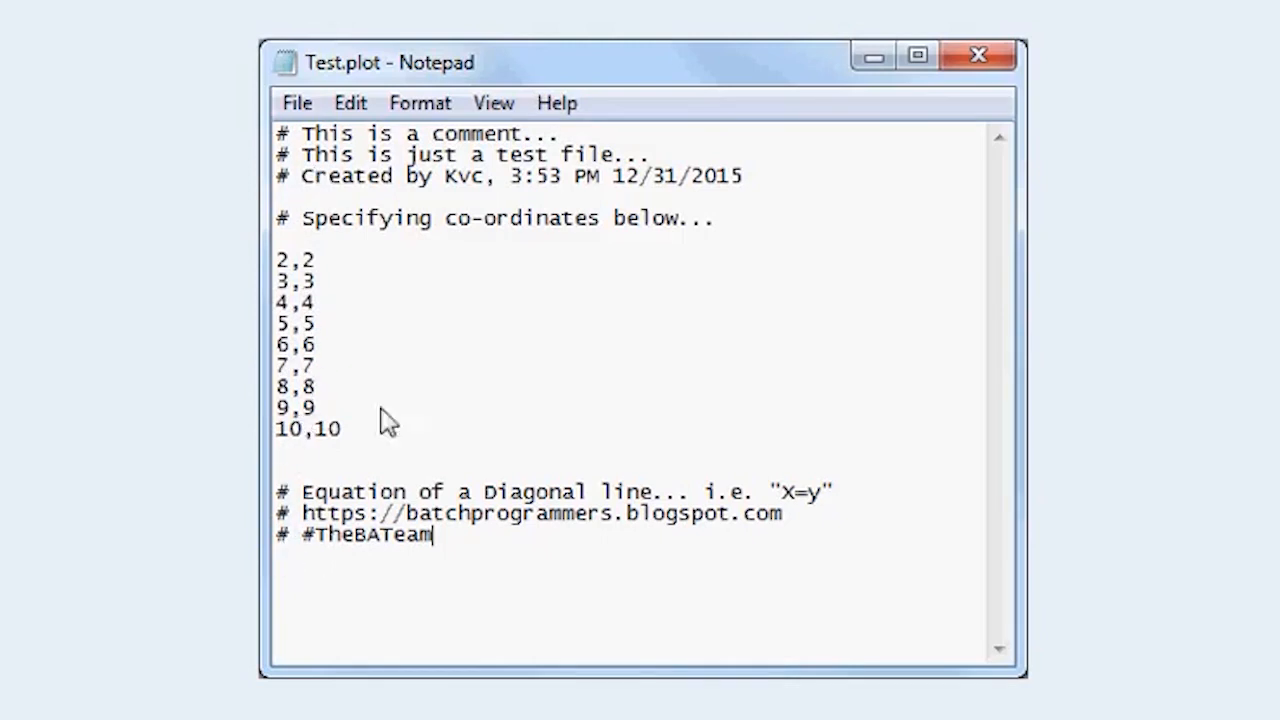
pyautogui.moveTo(392, 104)
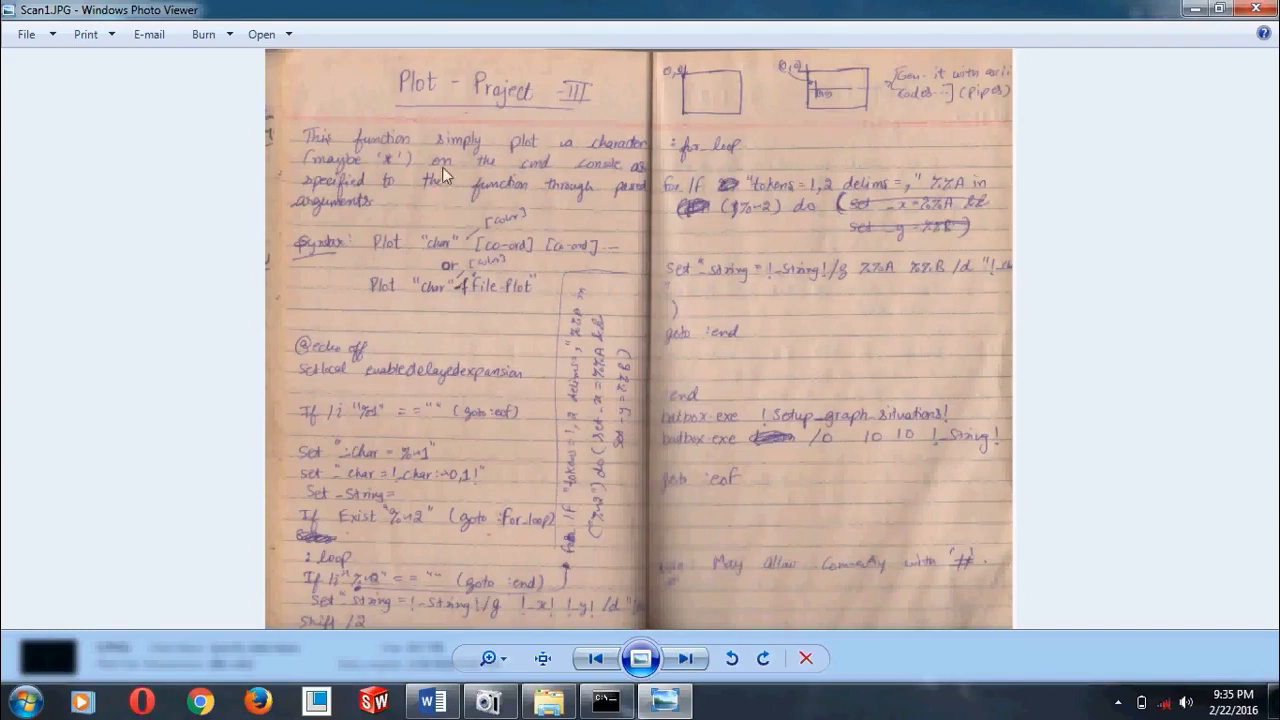
pyautogui.moveTo(316, 352)
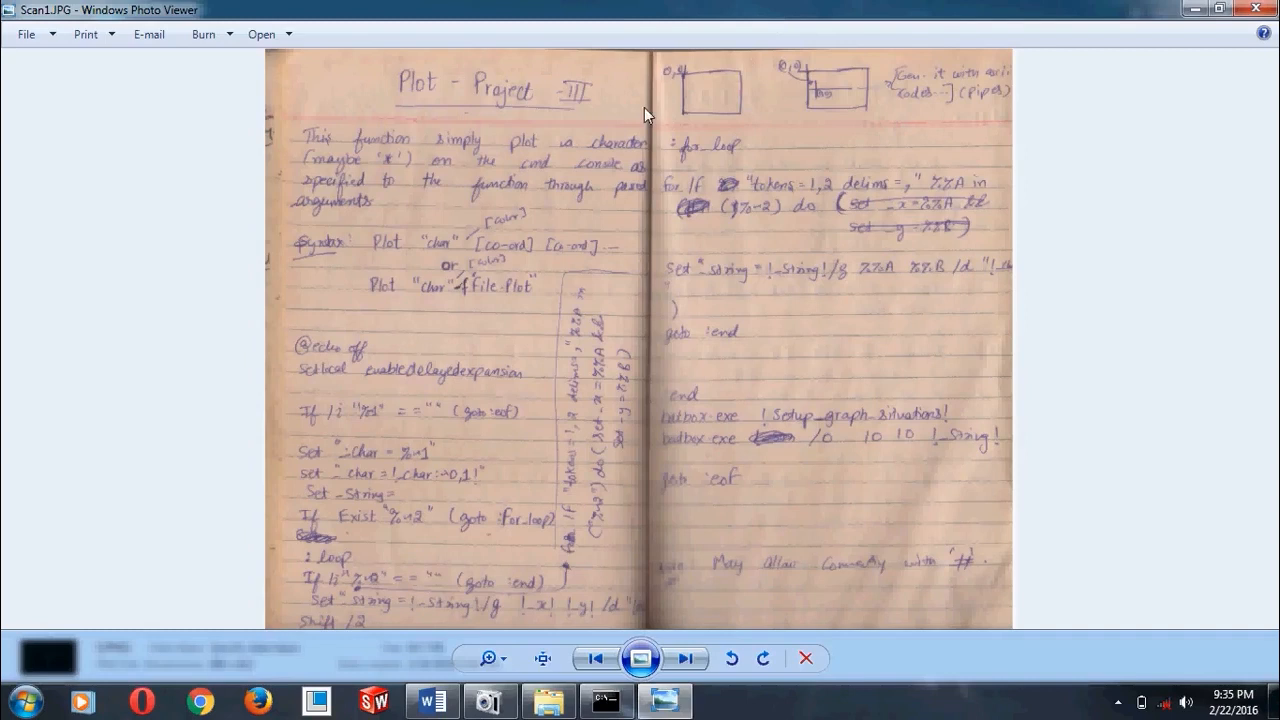
pyautogui.moveTo(316, 384)
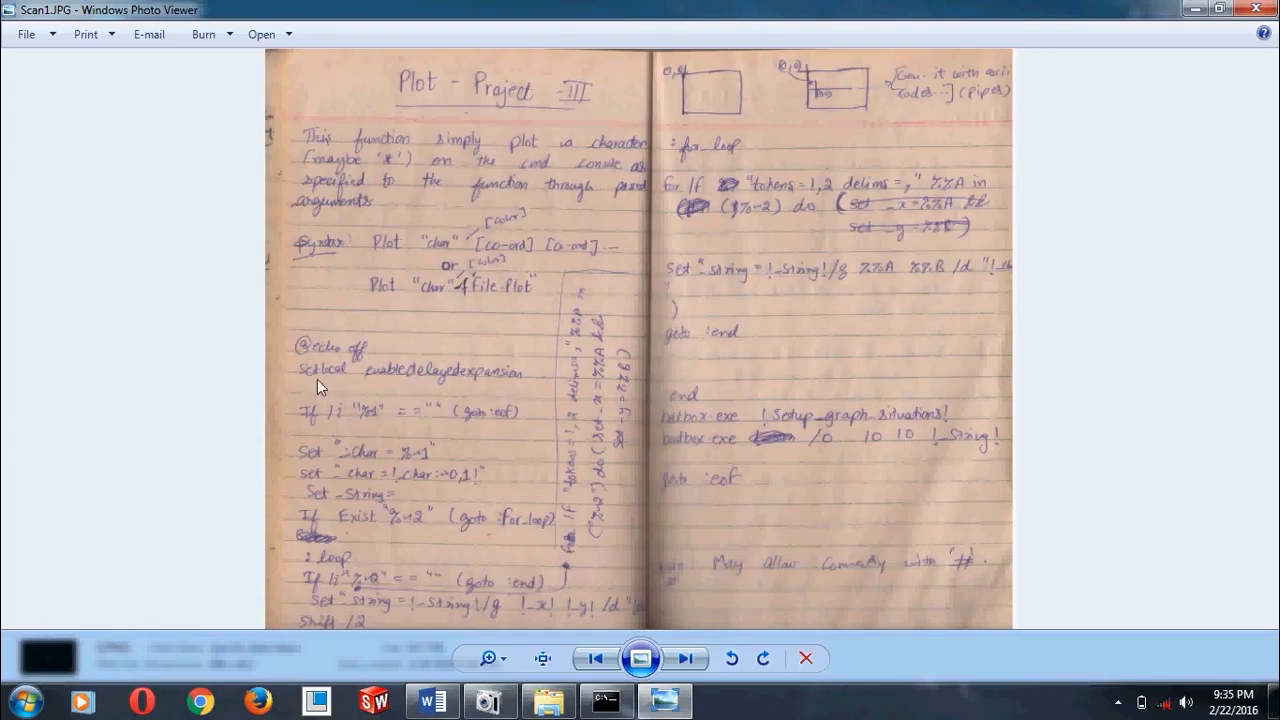
pyautogui.moveTo(696, 156)
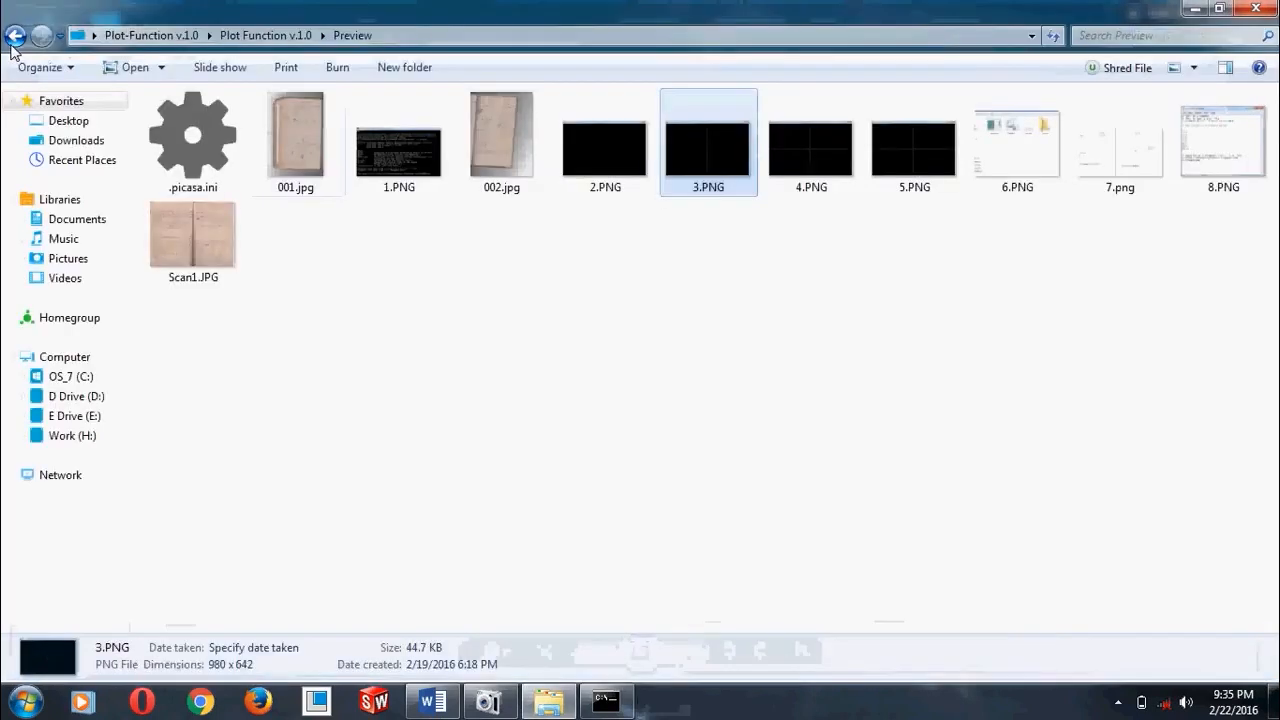
# Go back, enter the Plot Function v.1.0 by Kvc folder and launch Example.bat
pyautogui.click(16, 36)
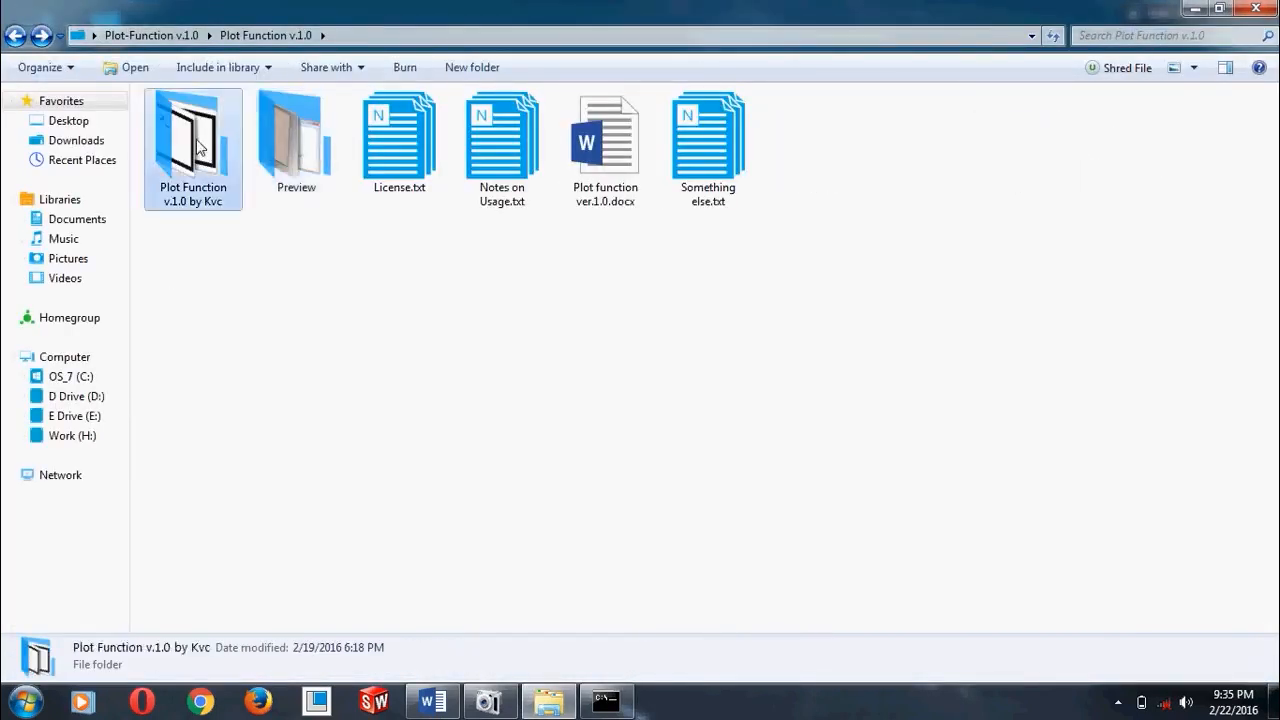
pyautogui.doubleClick(192, 136)
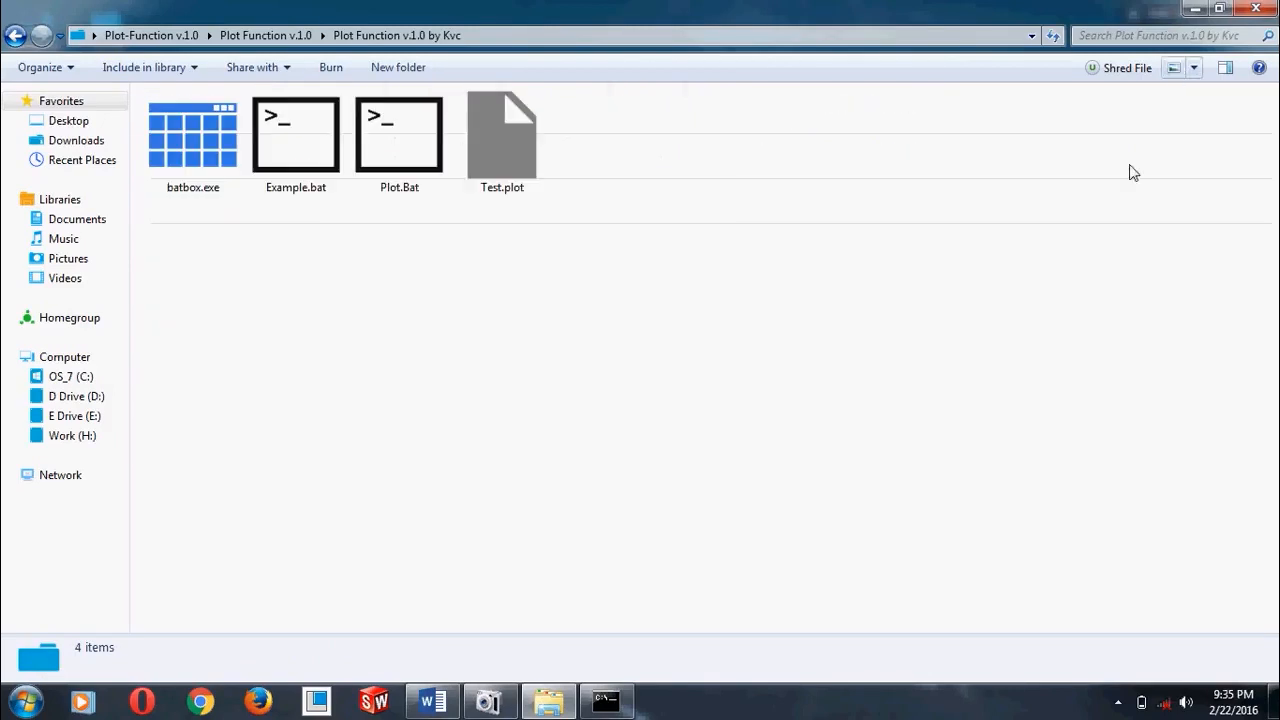
pyautogui.moveTo(588, 268)
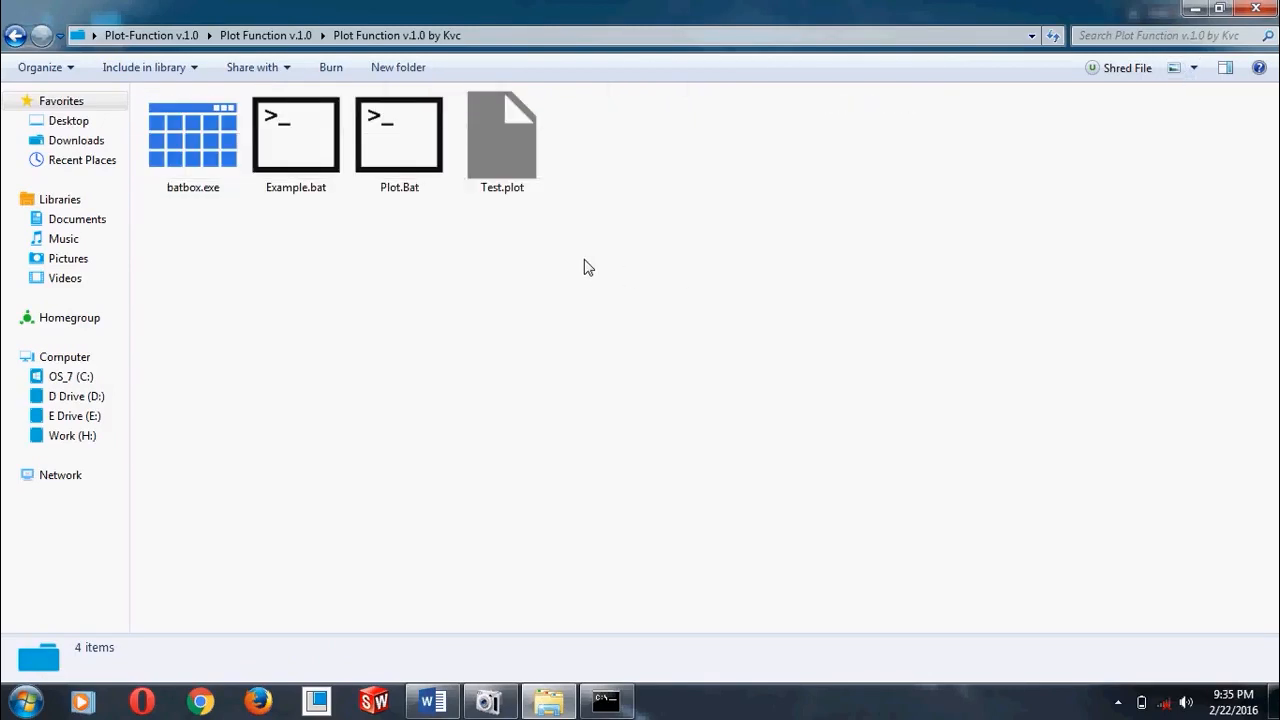
pyautogui.click(296, 136)
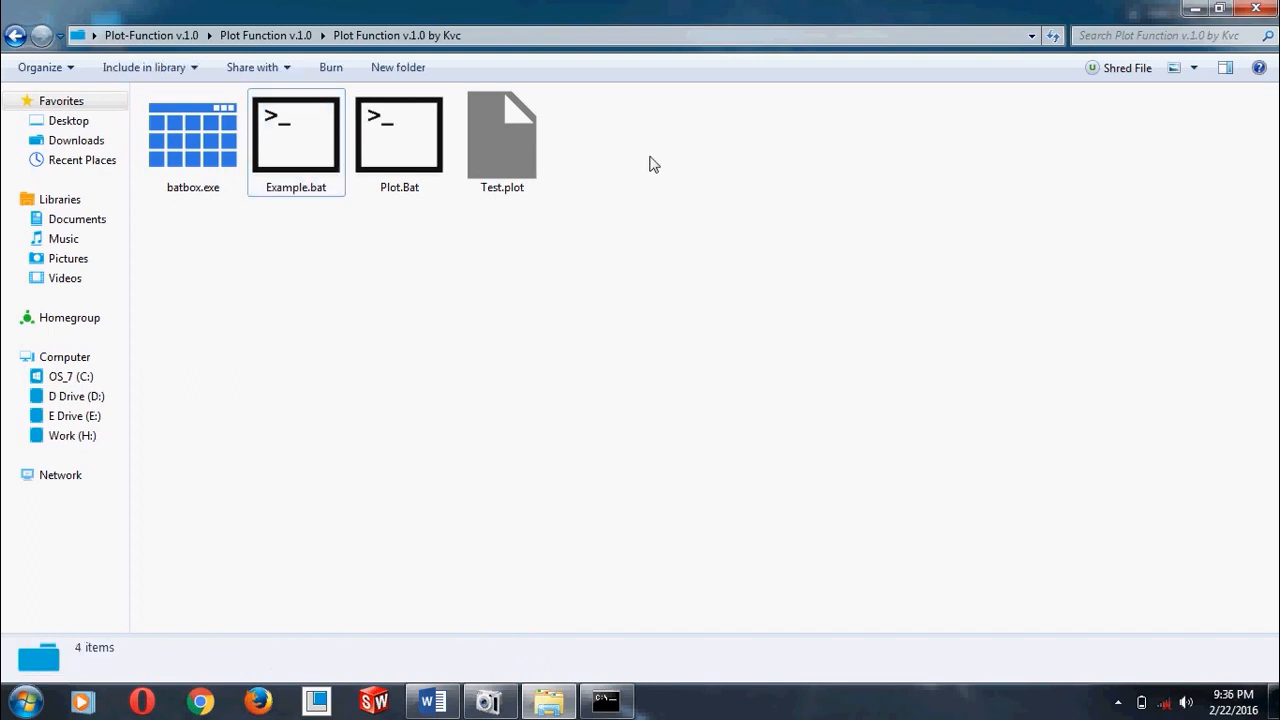
pyautogui.doubleClick(296, 136)
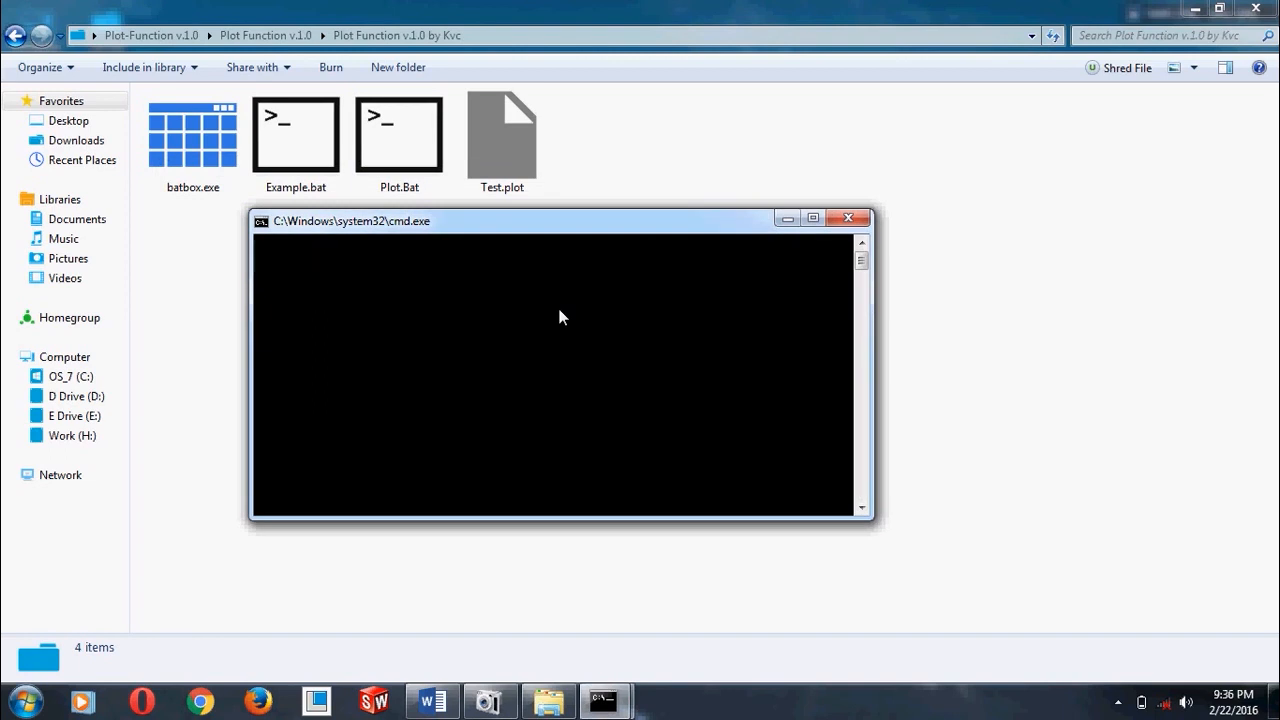
# Start typing the plot command, correcting mistyped characters after the dot to 0a
pyautogui.write('p1')
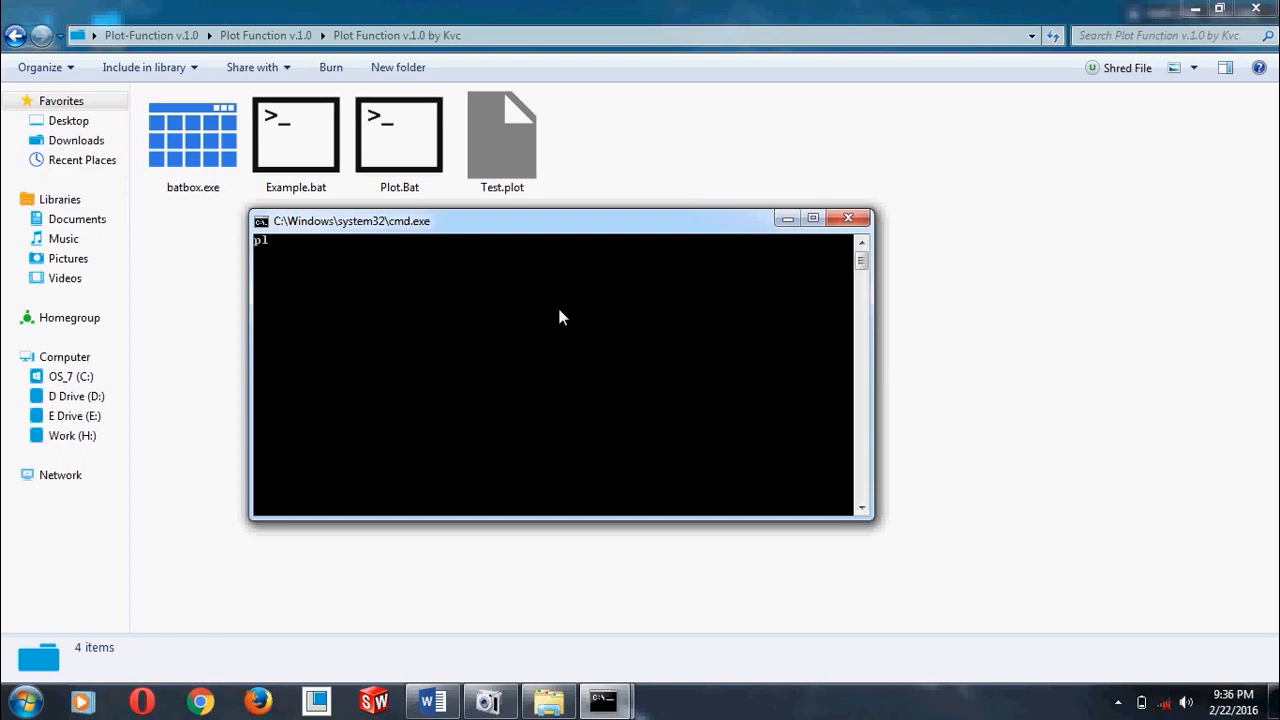
pyautogui.write('plot')
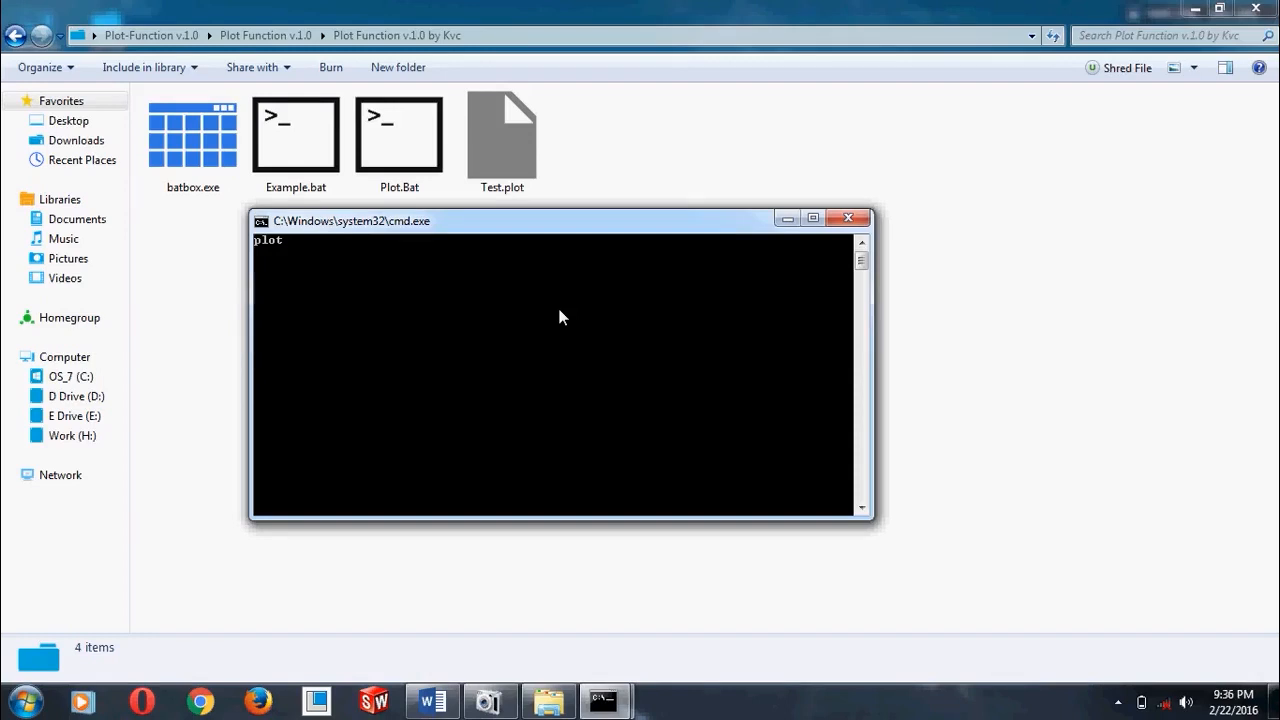
pyautogui.write('.')
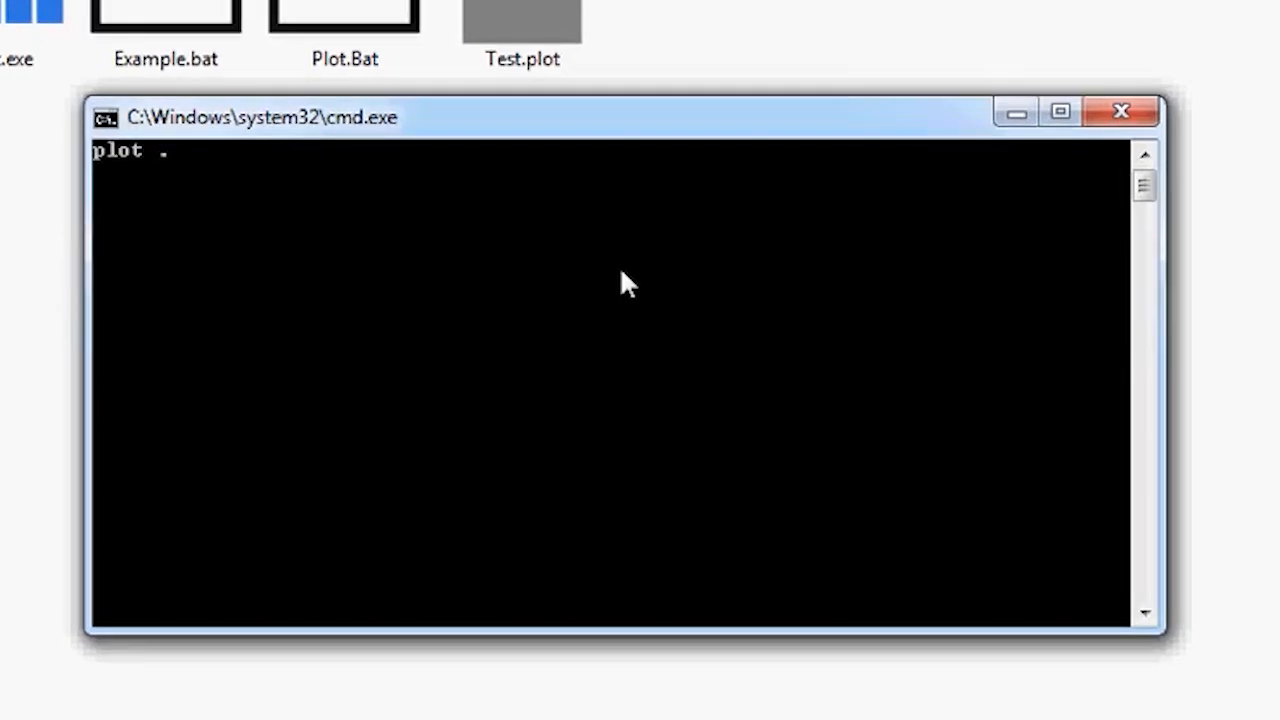
pyautogui.write('aa')
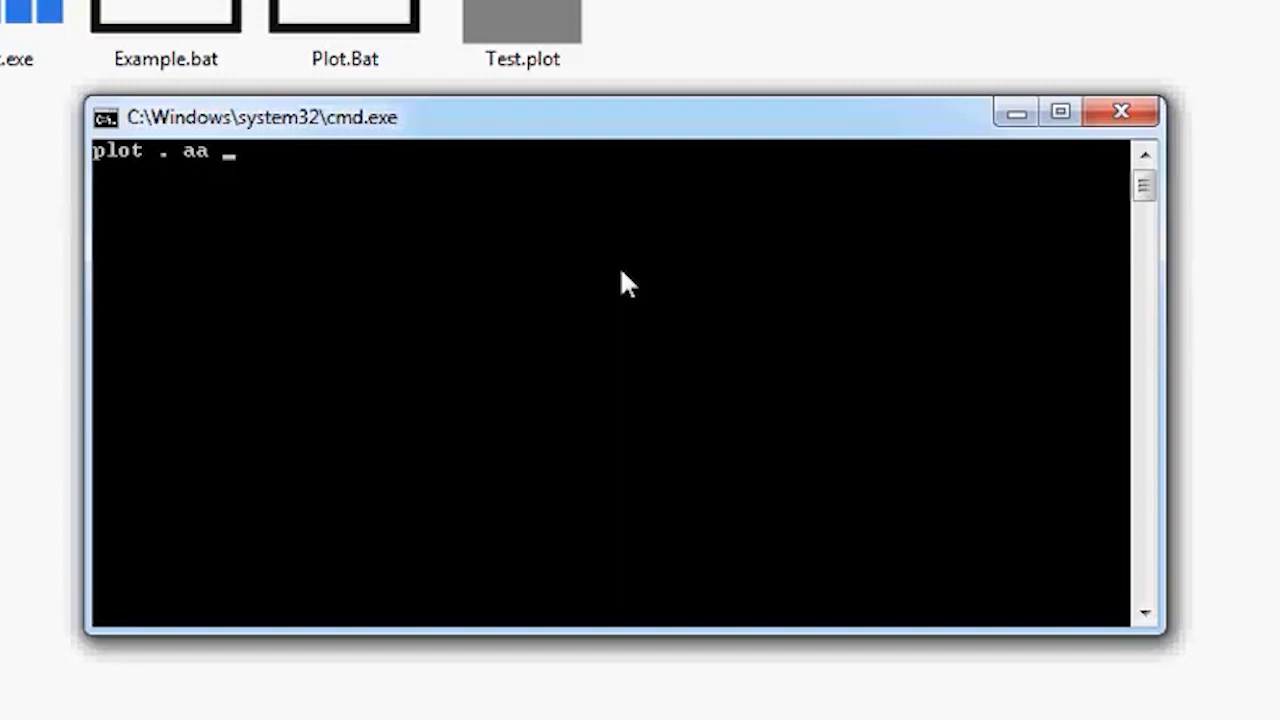
pyautogui.press('BackSpace')
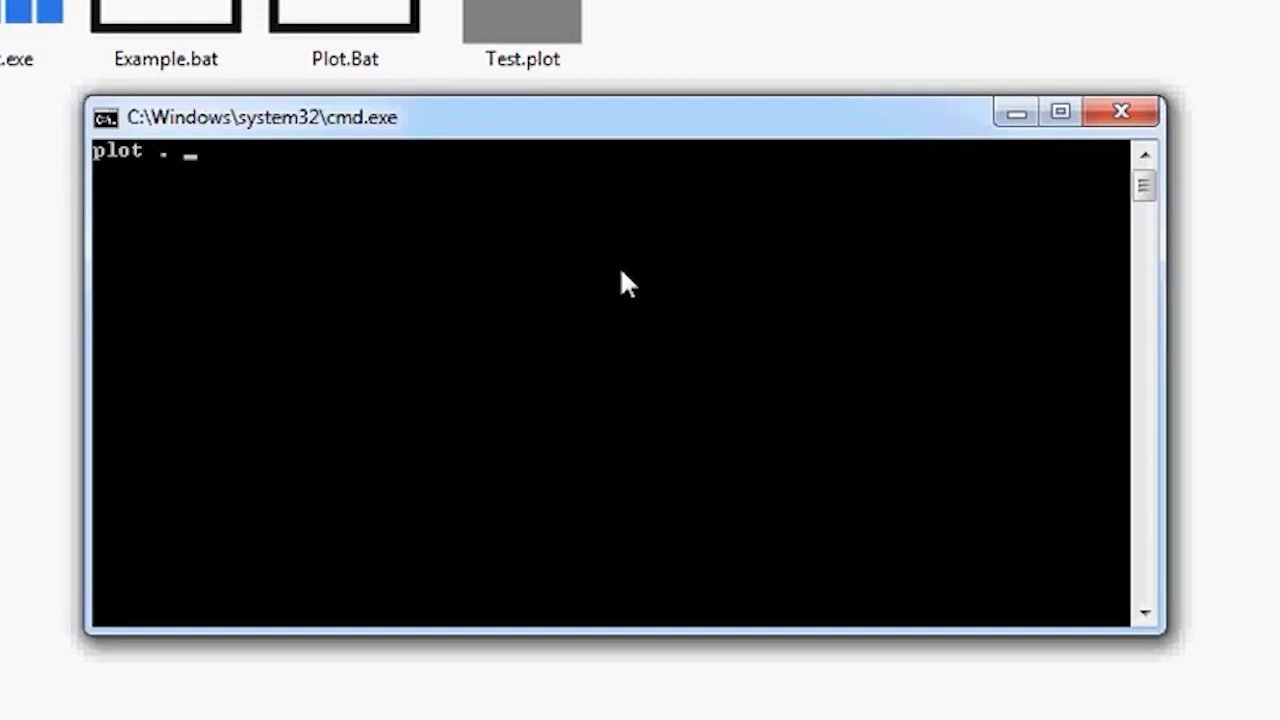
pyautogui.write('0a')
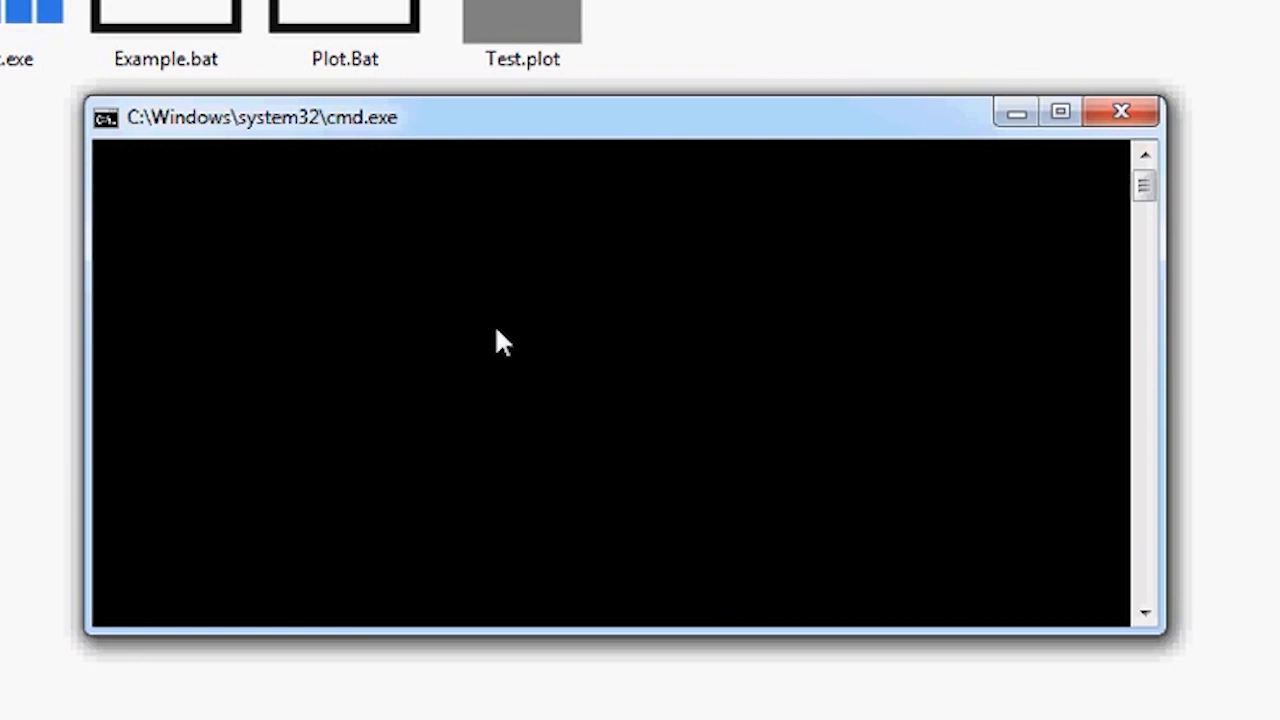
# Enter plot . 0a 1 5,5 7,7 8,8 9,9 to draw the four points on centred axes
pyautogui.write('plot')
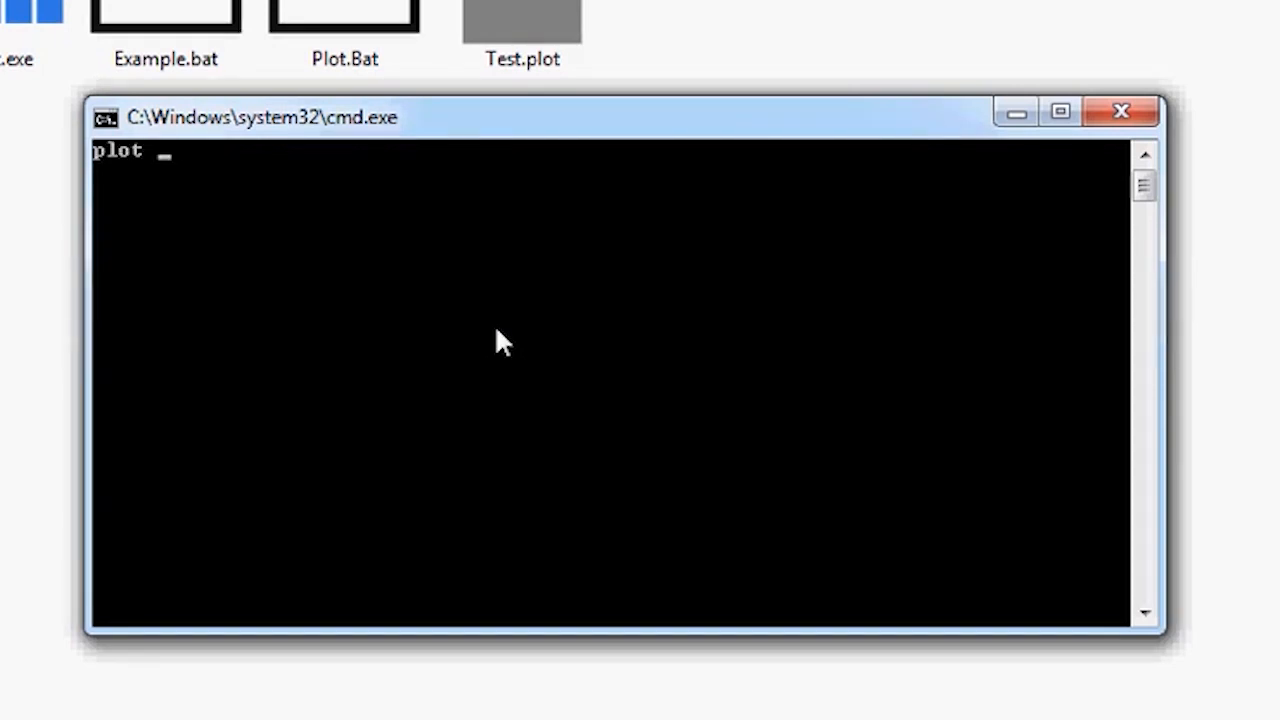
pyautogui.write('.')
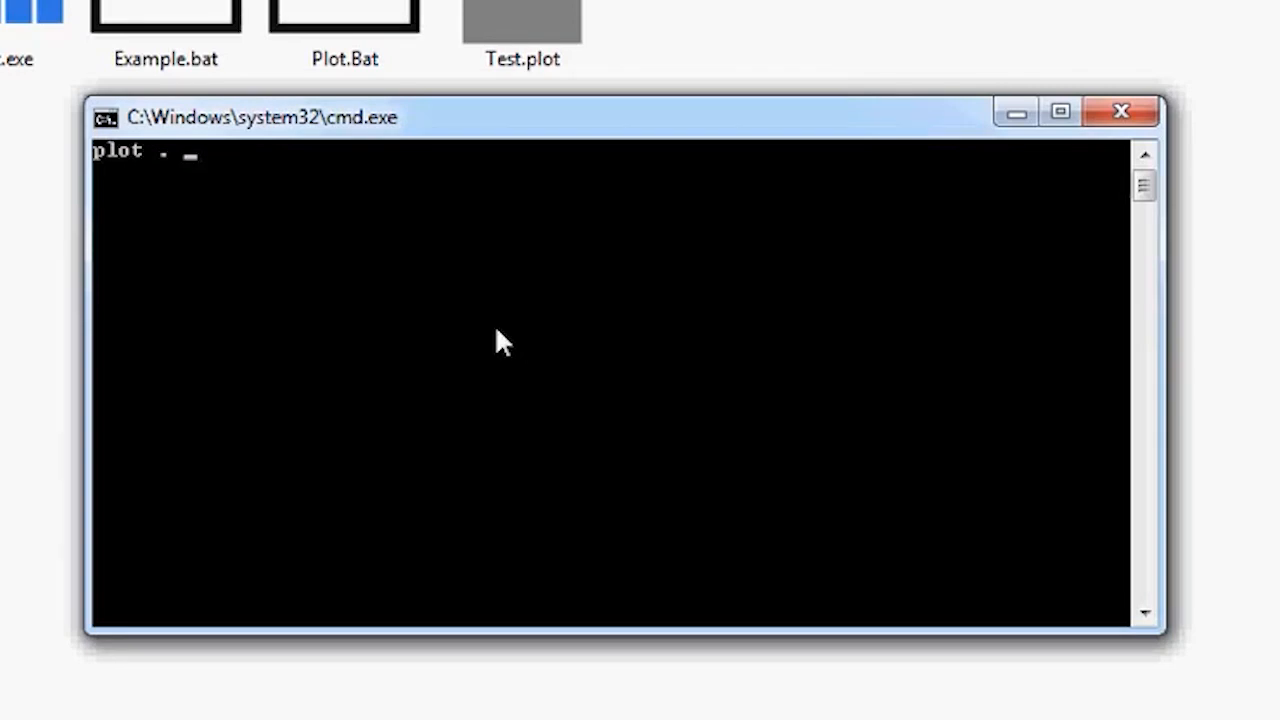
pyautogui.write('0a')
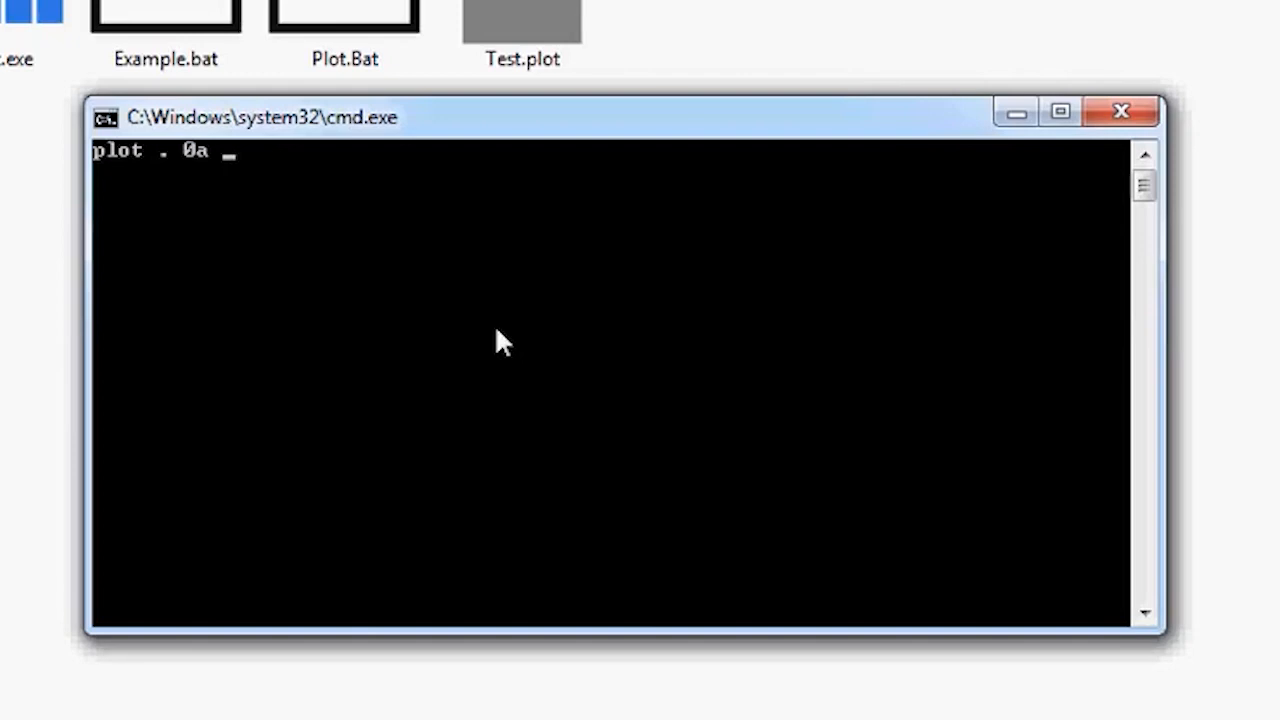
pyautogui.write('1')
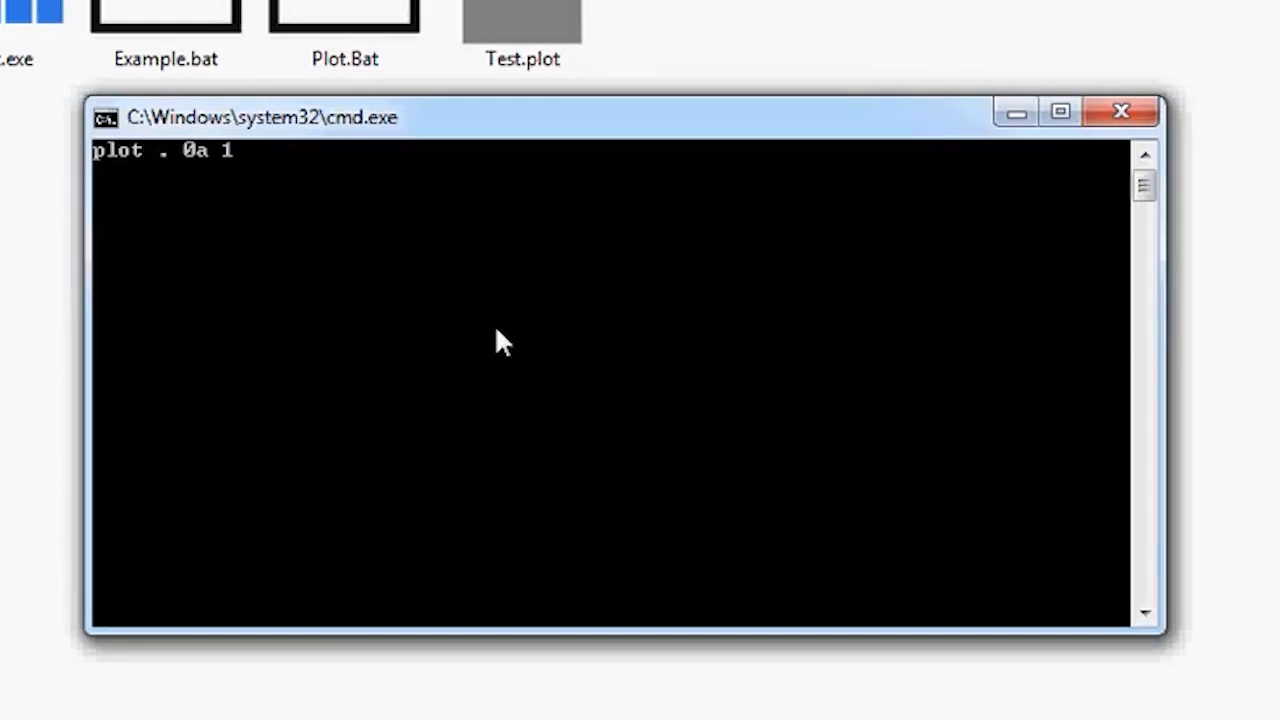
pyautogui.write('5.5')
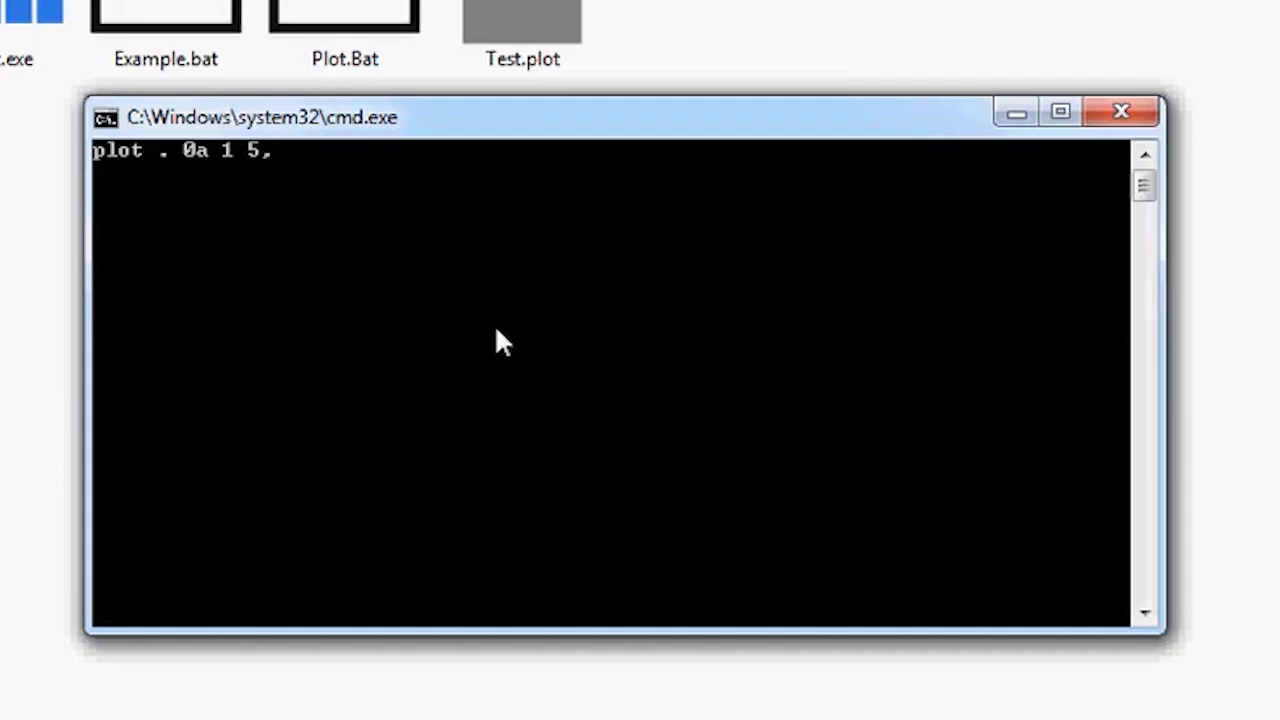
pyautogui.write('5 7,')
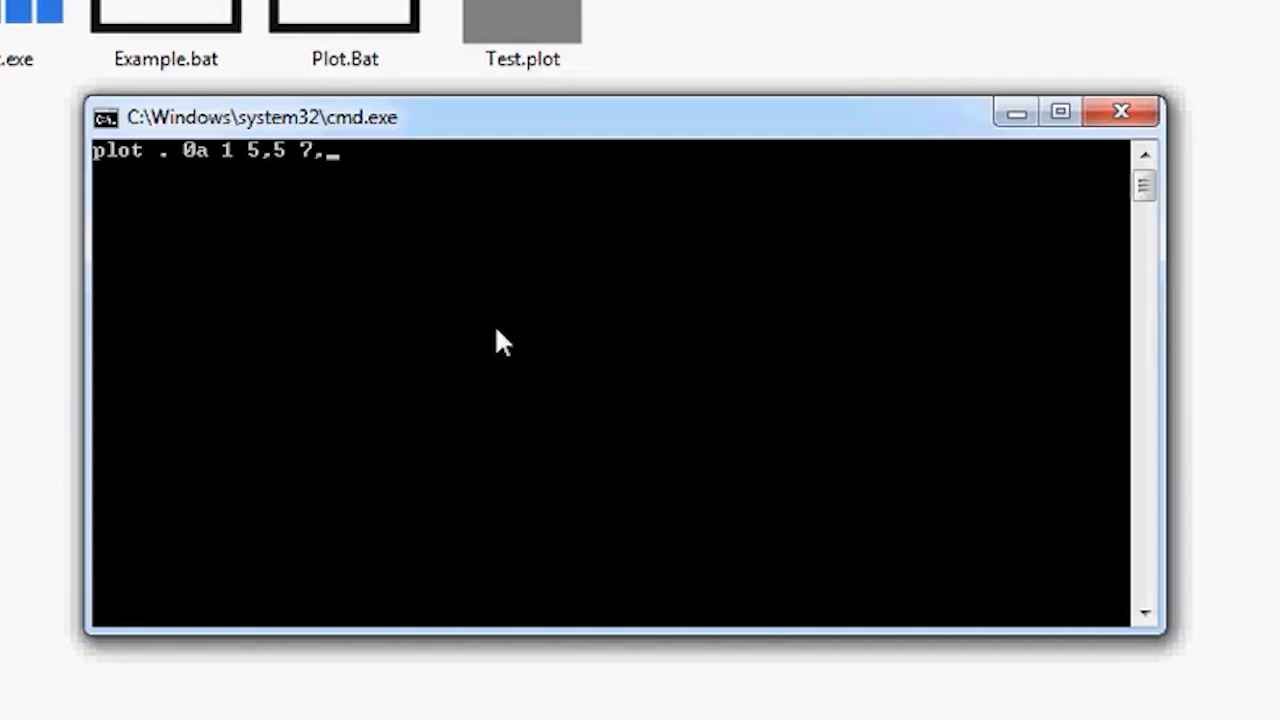
pyautogui.write('7')
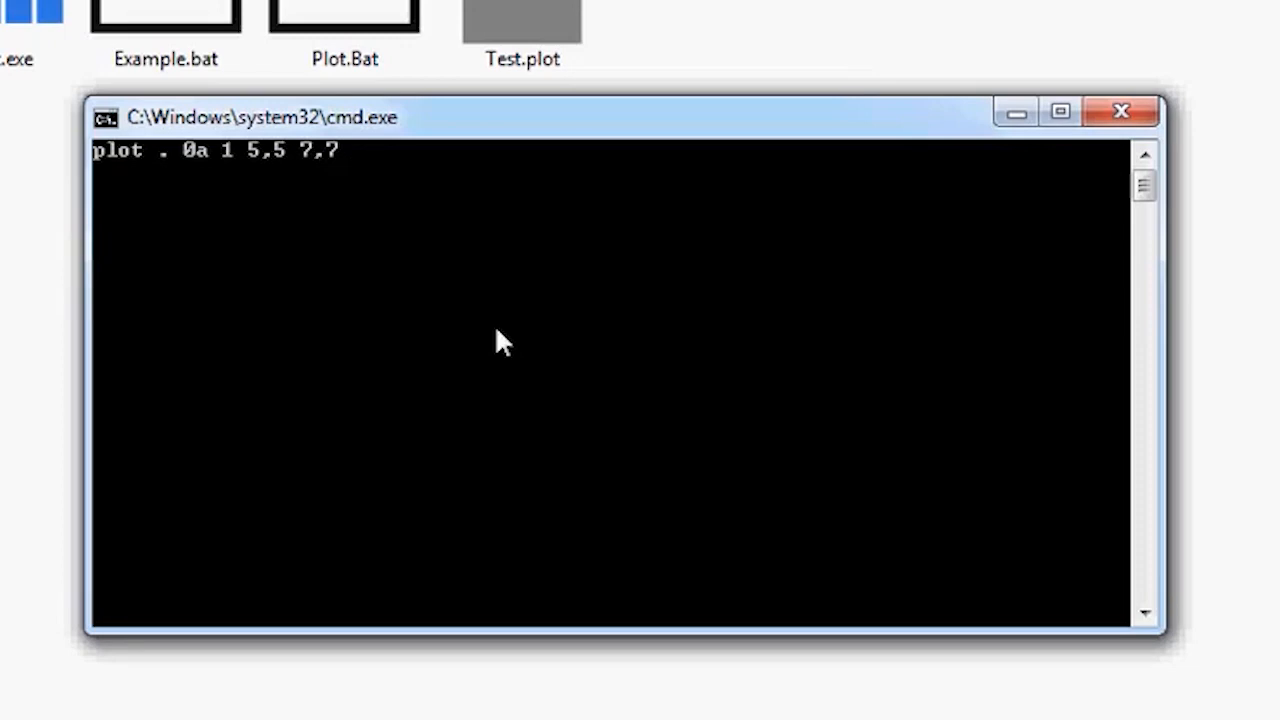
pyautogui.write('8,8')
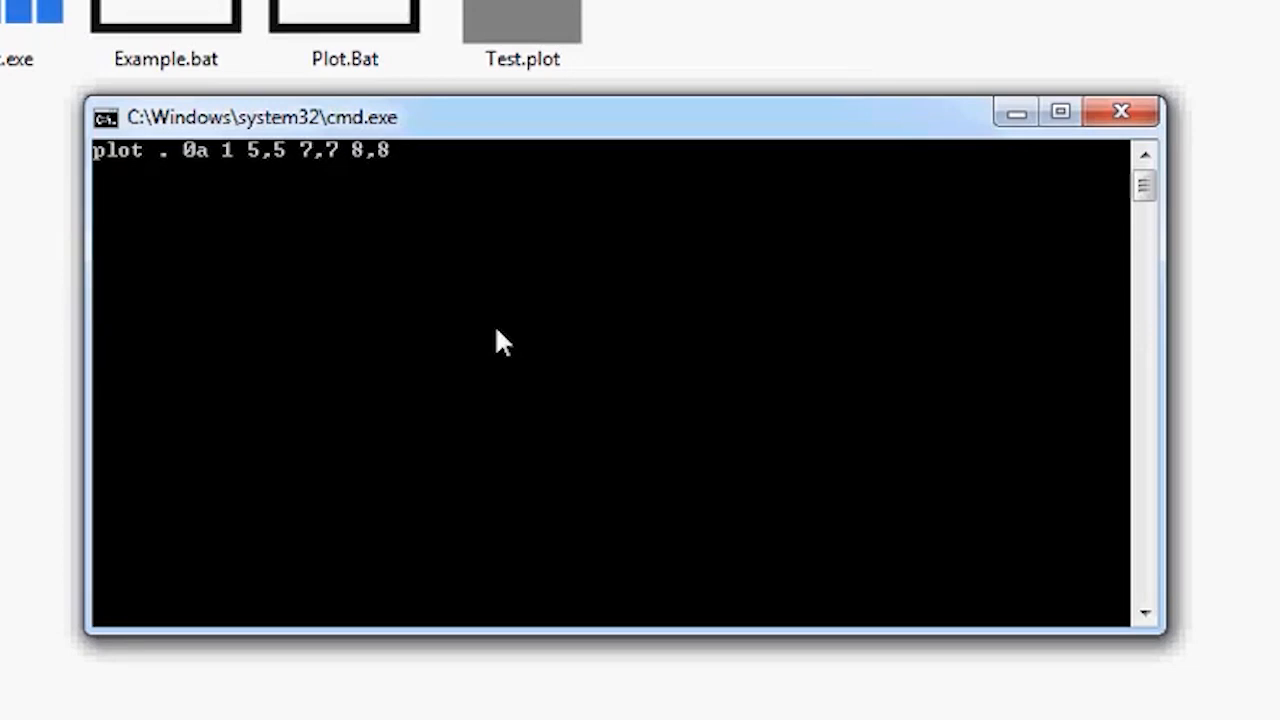
pyautogui.write('9,9')
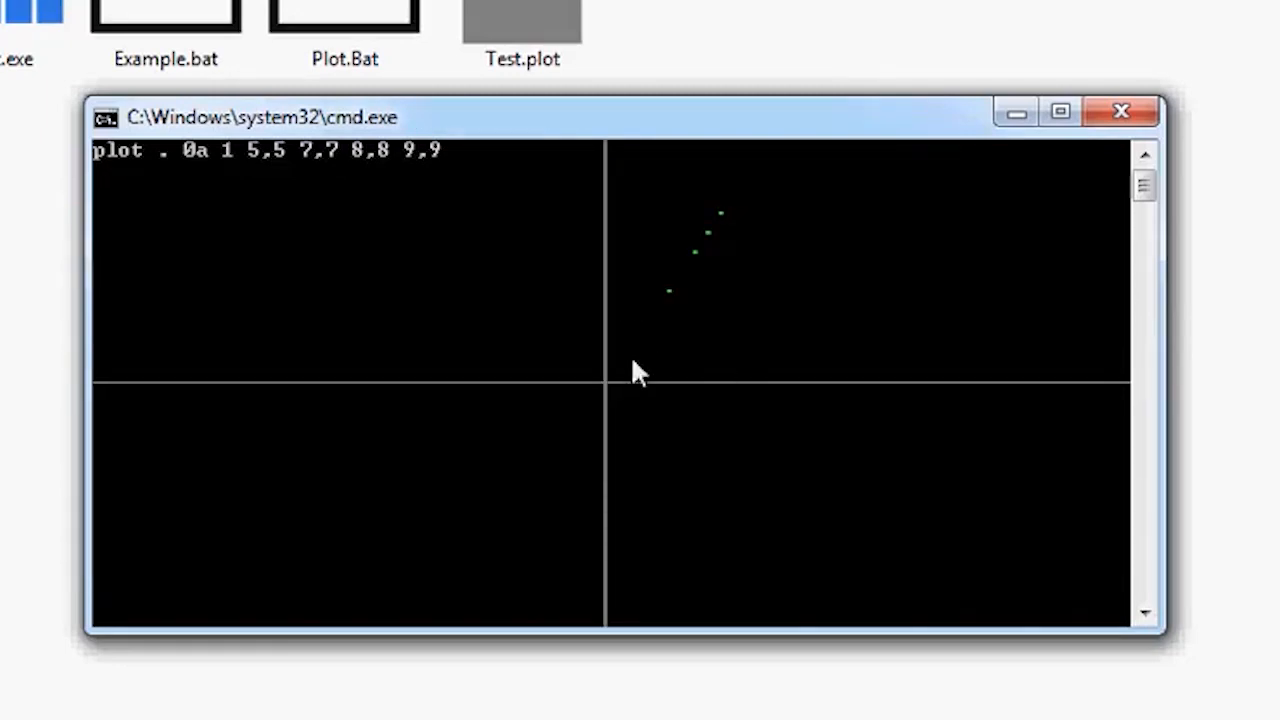
pyautogui.moveTo(322, 172)
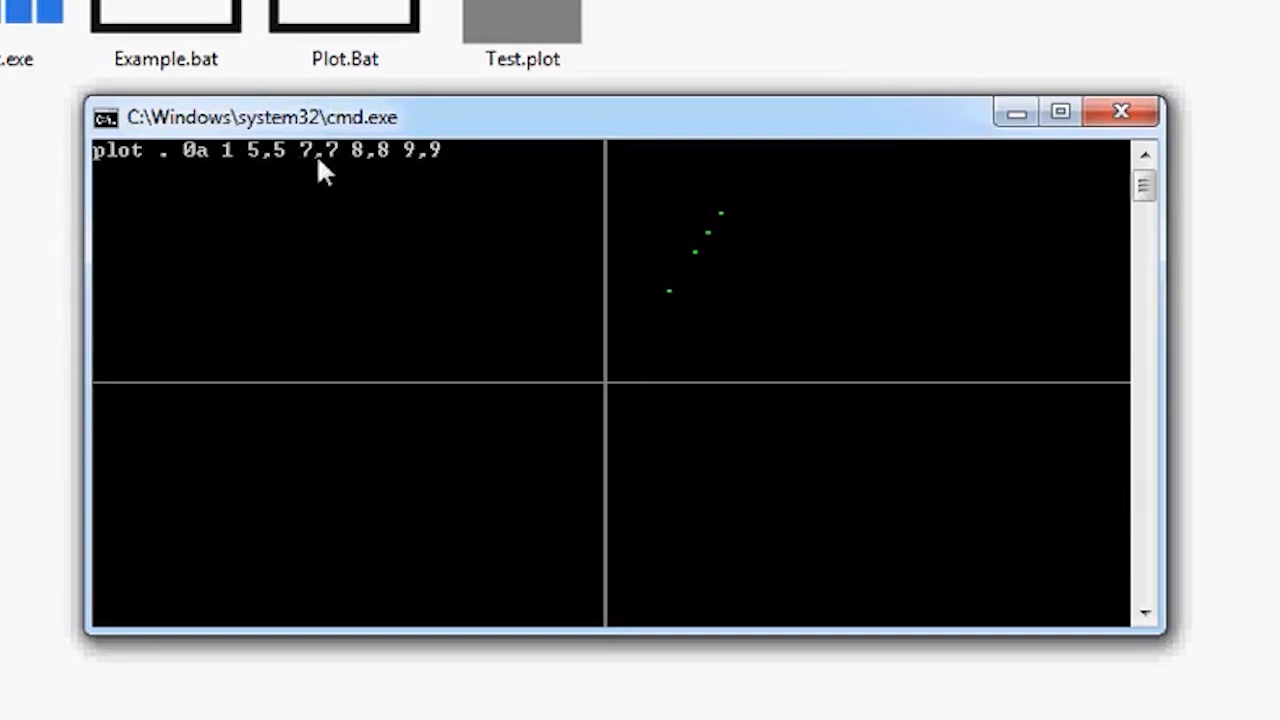
pyautogui.moveTo(264, 194)
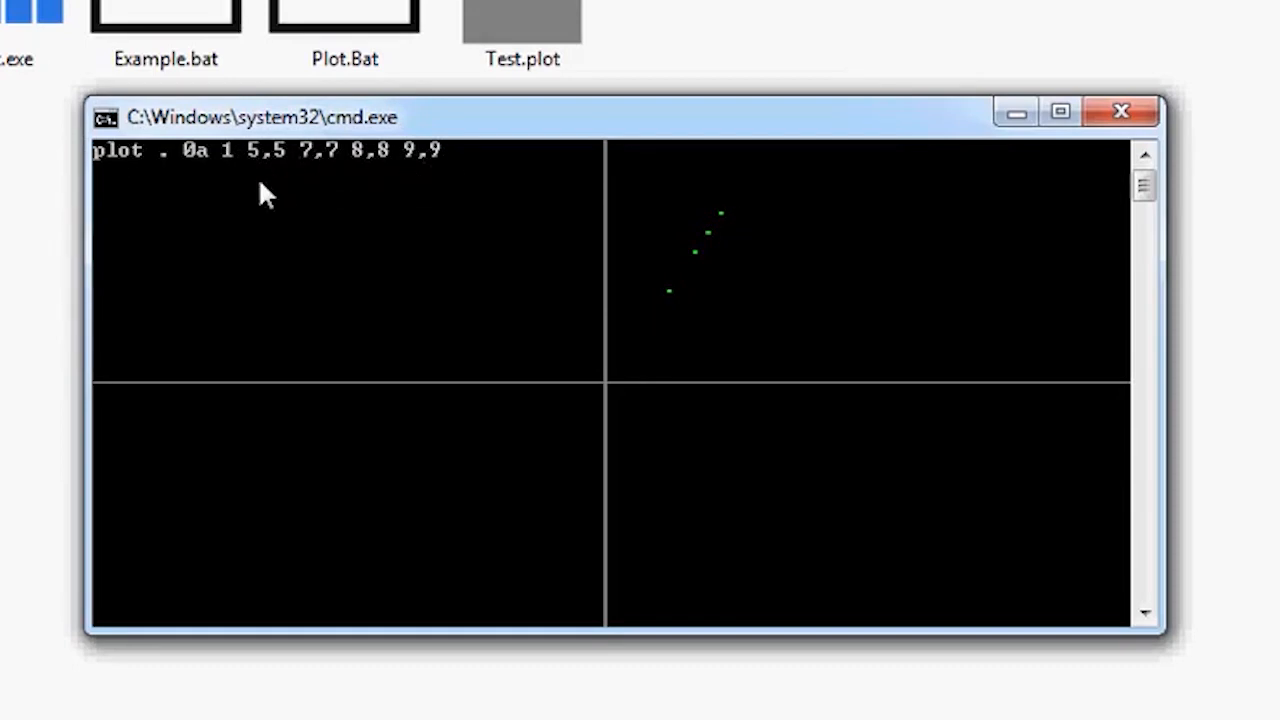
pyautogui.moveTo(286, 164)
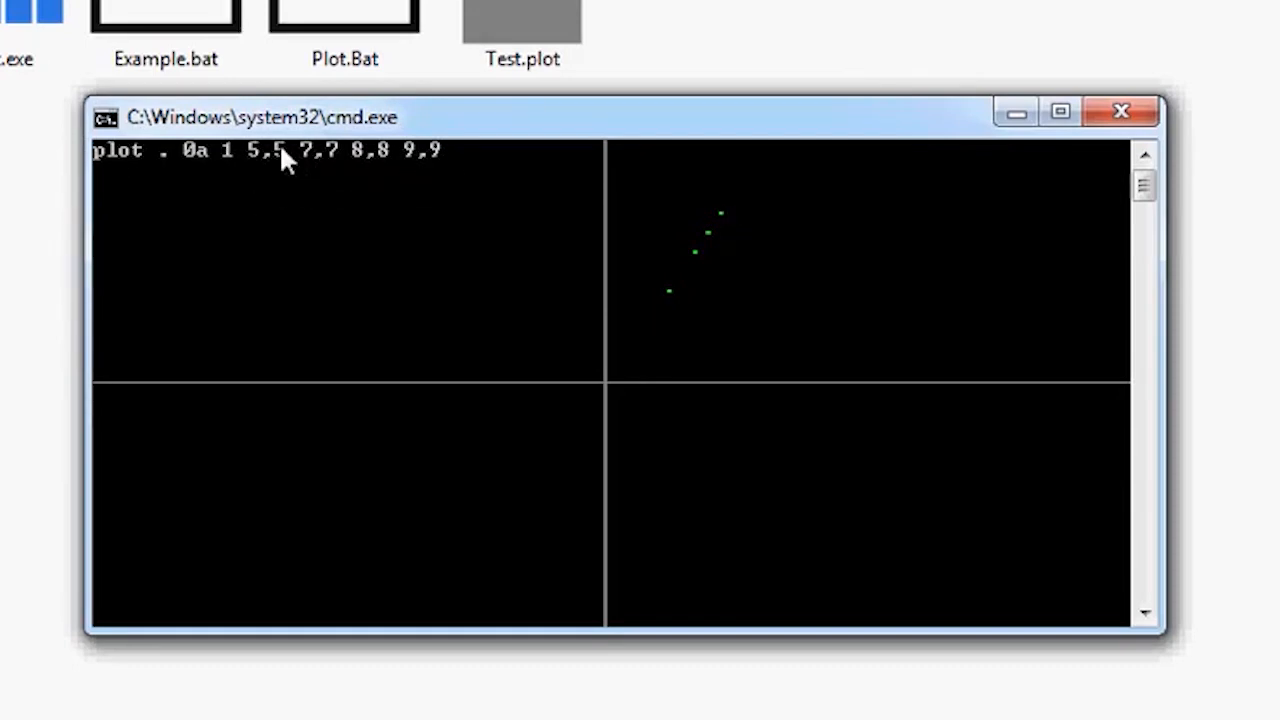
pyautogui.moveTo(676, 290)
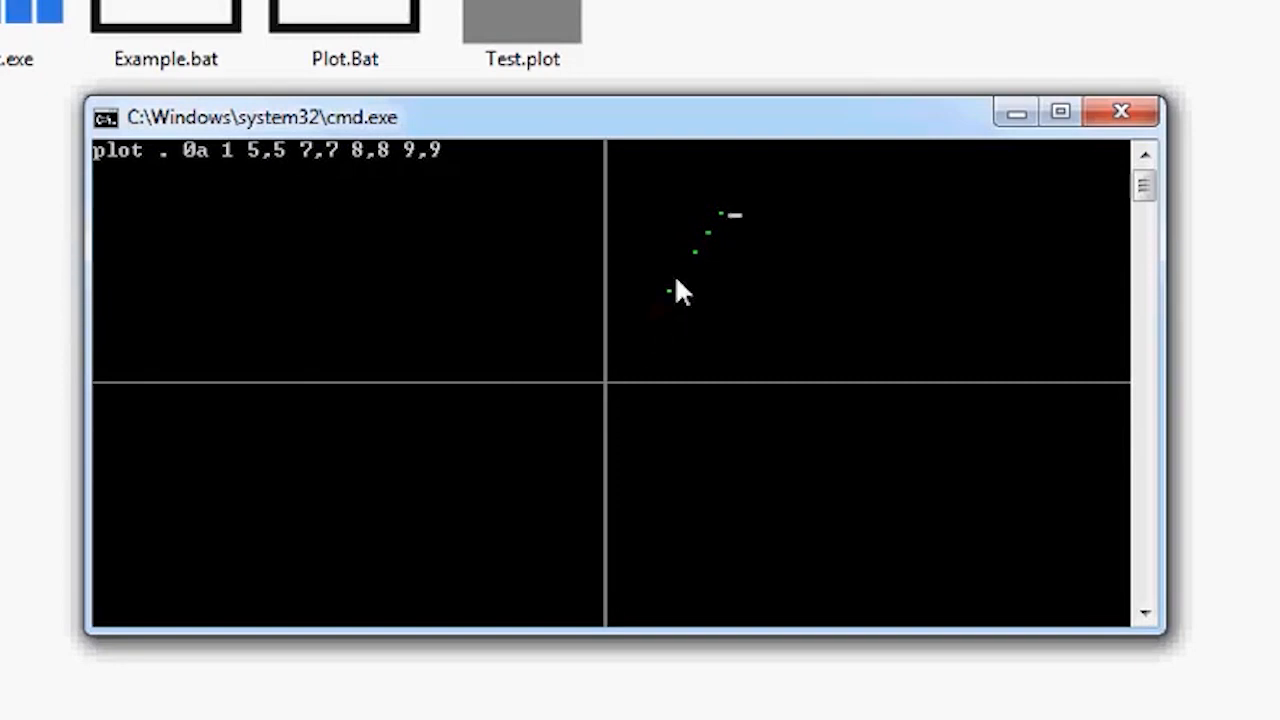
pyautogui.moveTo(768, 176)
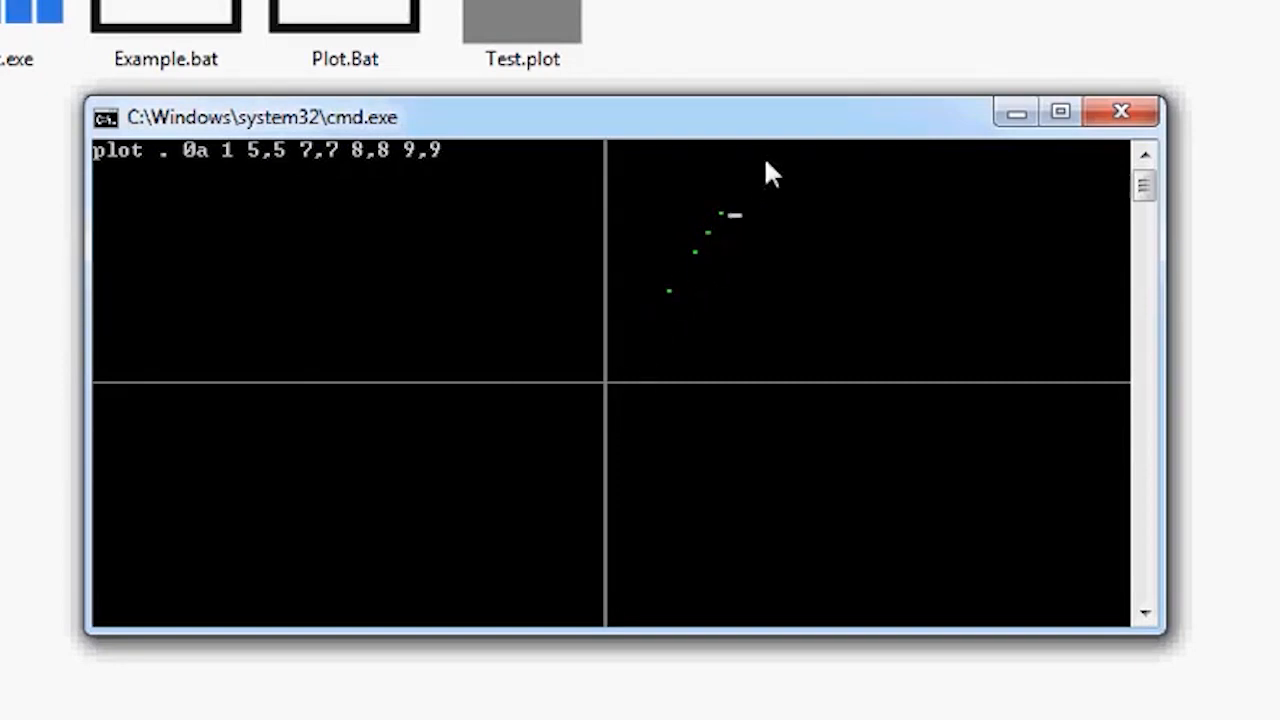
pyautogui.moveTo(564, 396)
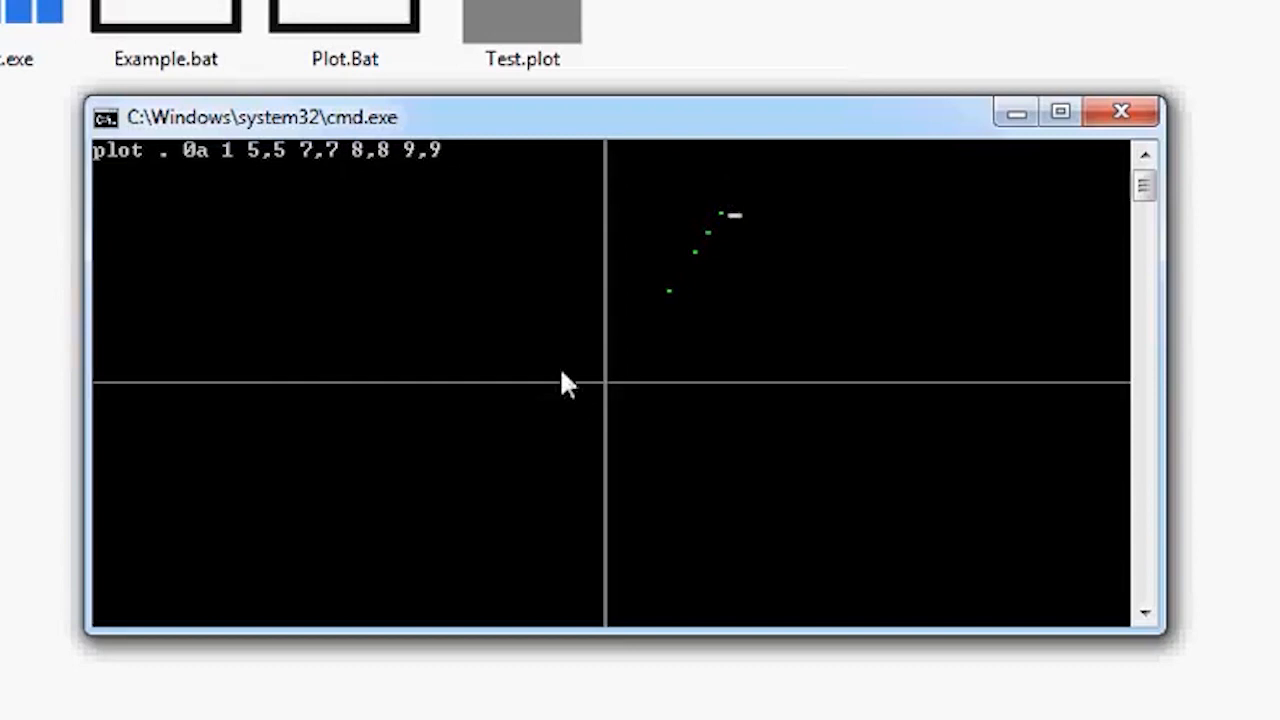
pyautogui.moveTo(282, 230)
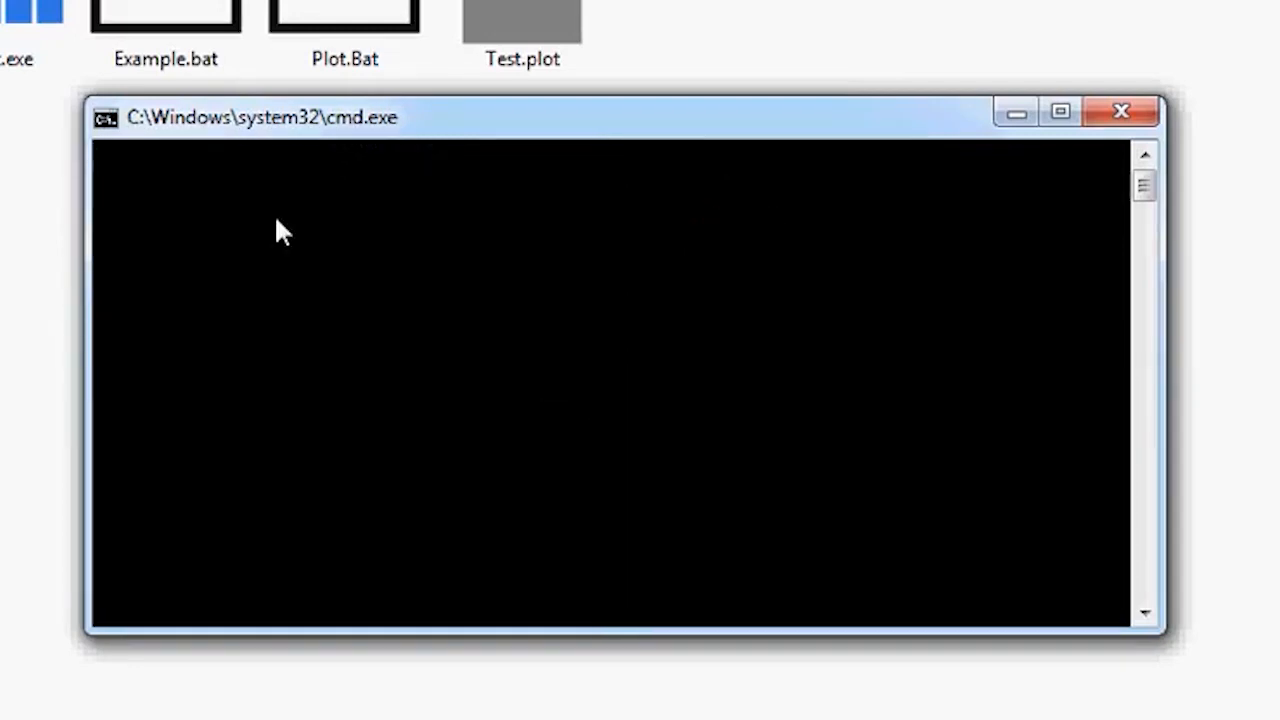
# Widen the console with mode 120 and rerun plot . 0a 1 5,5 7,7 8,8 9,9 on larger axes
pyautogui.write('mode 120')
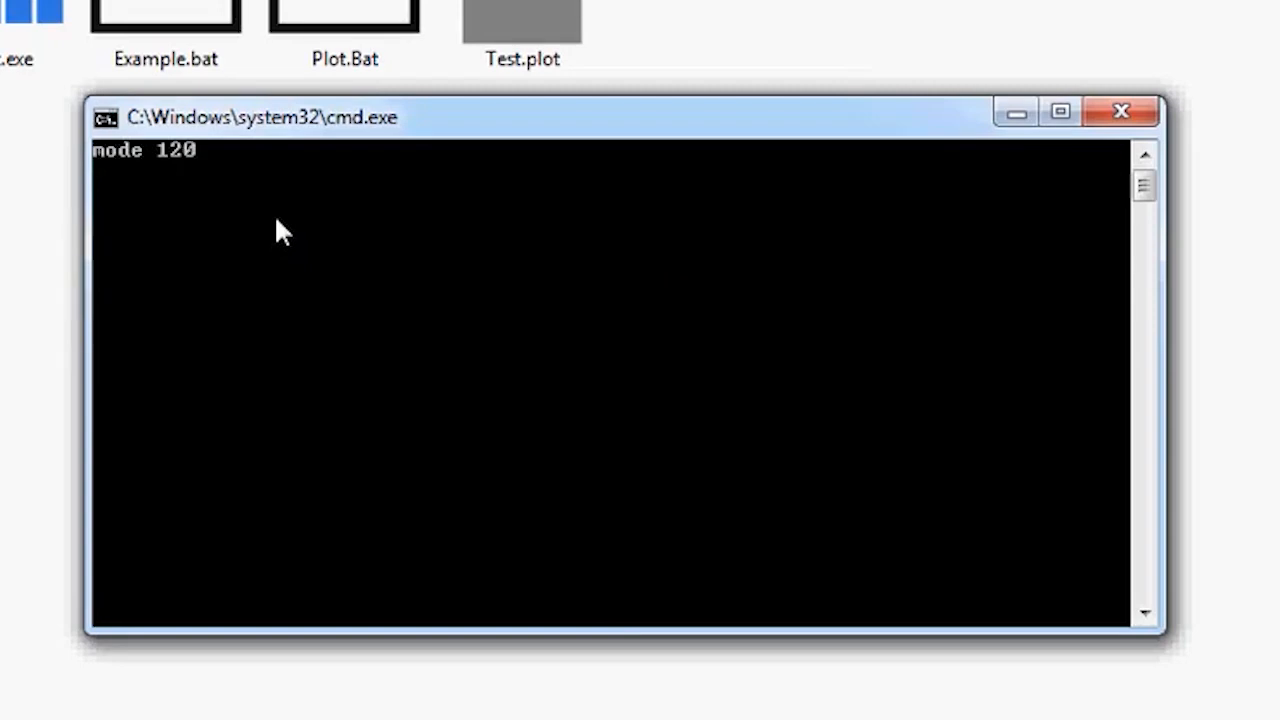
pyautogui.write(',')
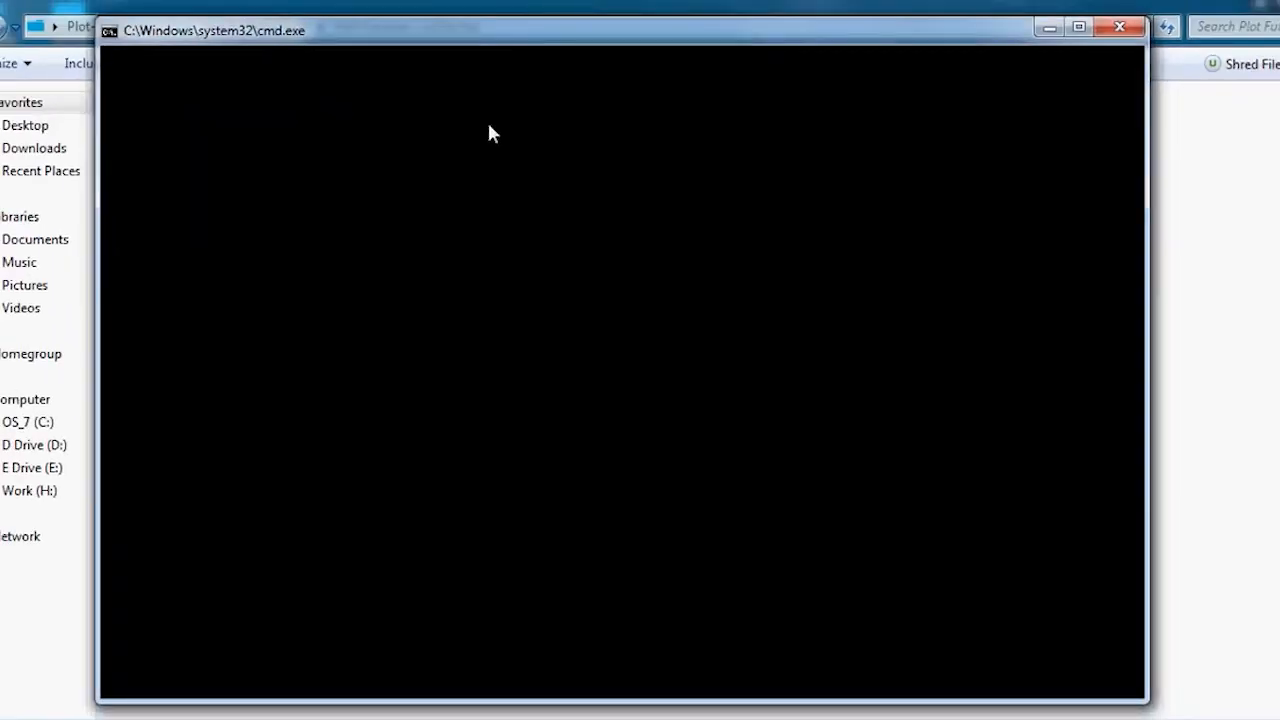
pyautogui.write('plot . 0a 1 5,5 7,7 8,8 9,9')
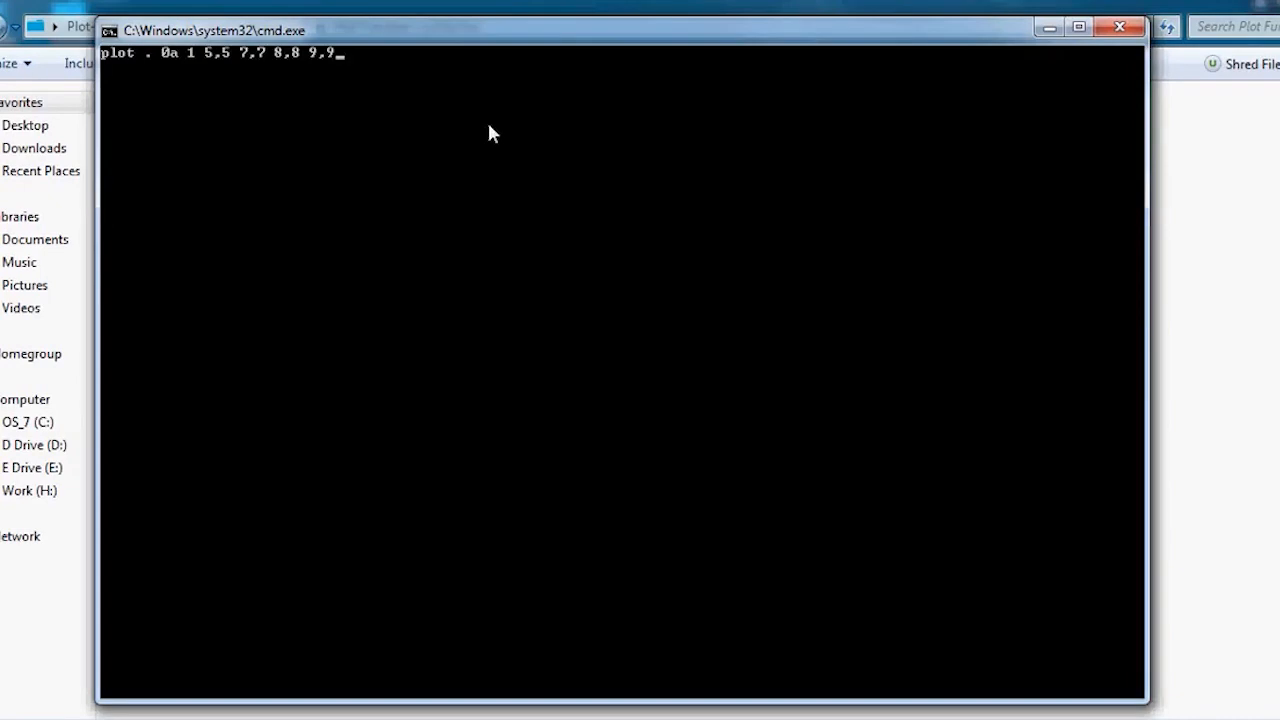
pyautogui.press('Return')
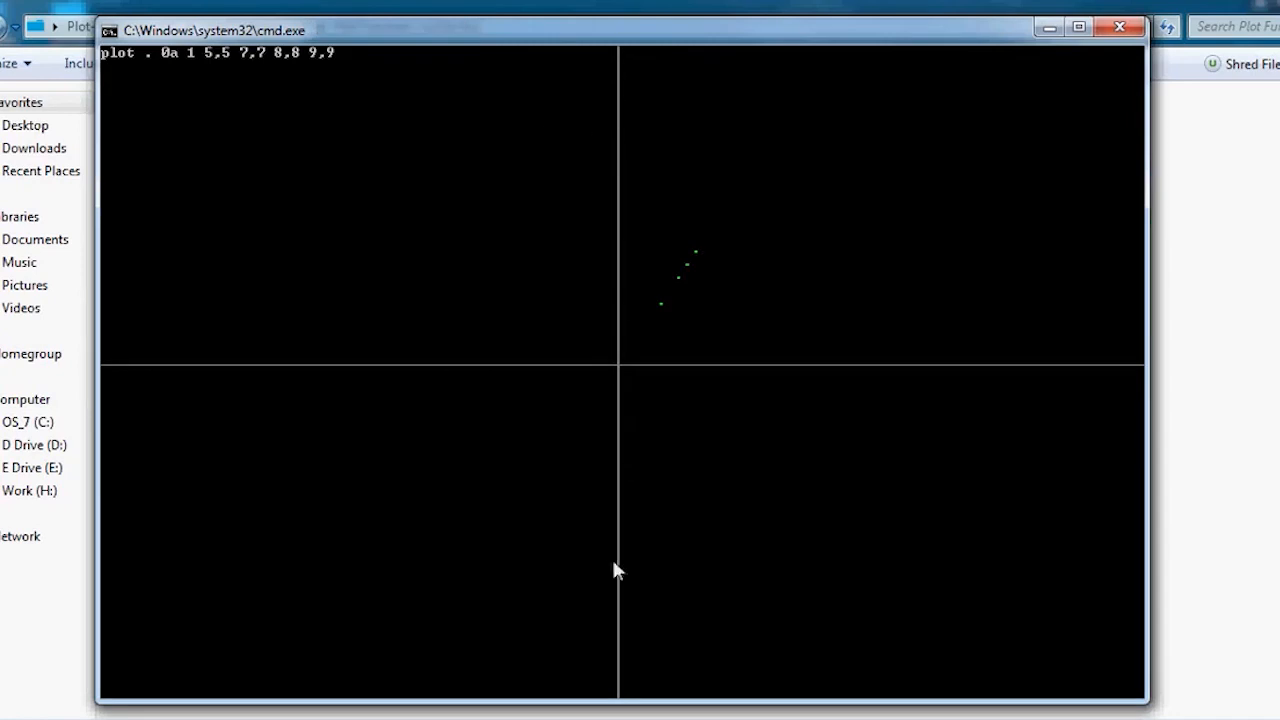
pyautogui.moveTo(124, 76)
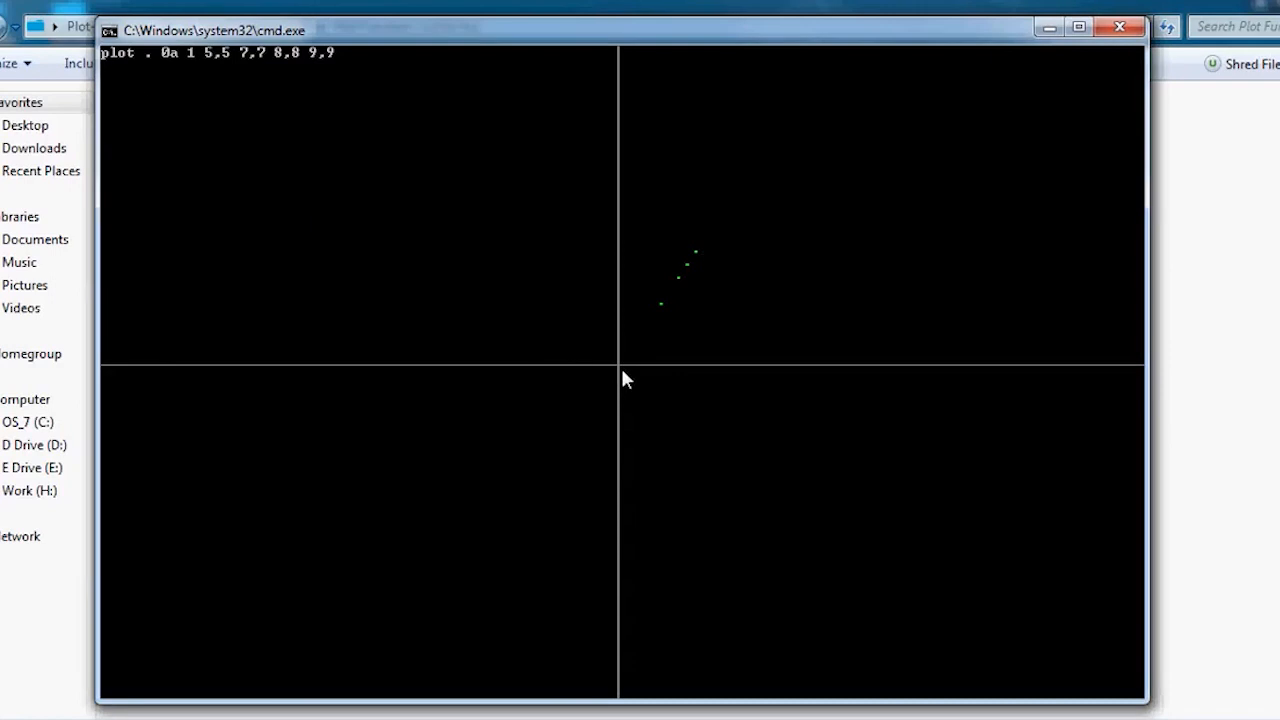
pyautogui.moveTo(616, 376)
pyautogui.write('c;s')
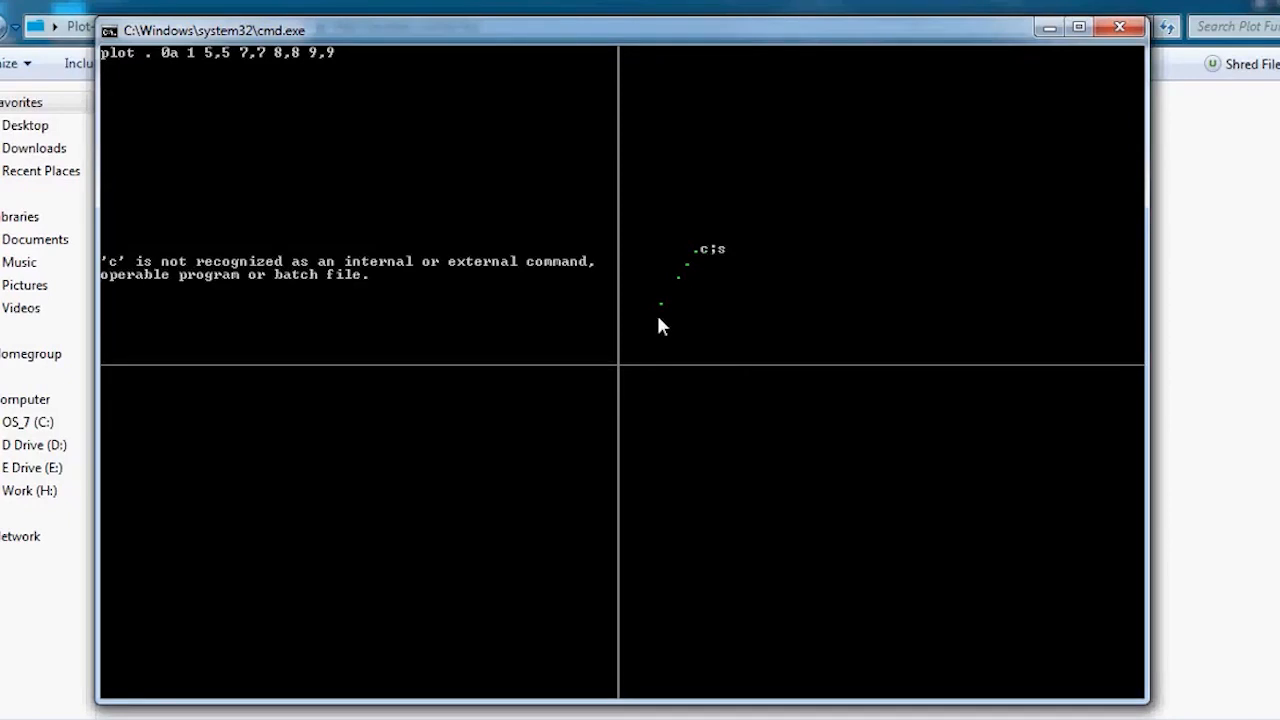
# Clear the screen and rerun the plot with colour code 2a so the points draw as a green line
pyautogui.write('cls')
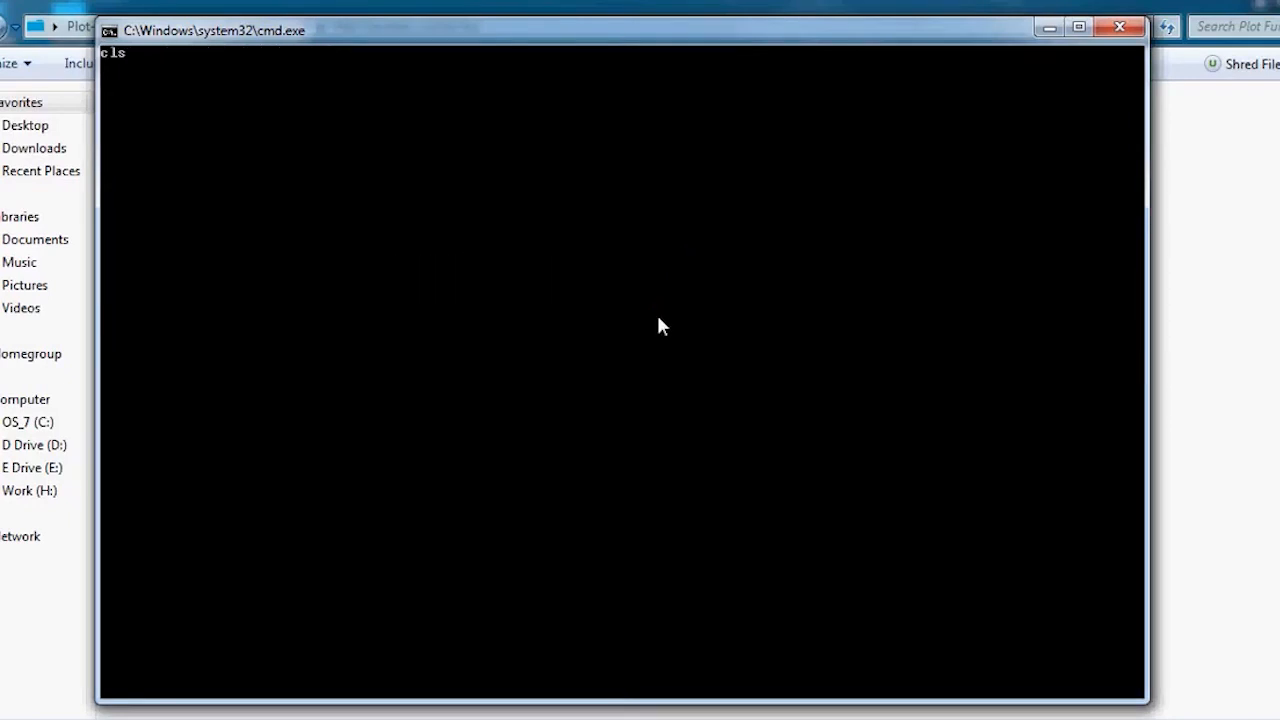
pyautogui.write('plot . 0a 1 5,5 7,7 8,8 9,9')
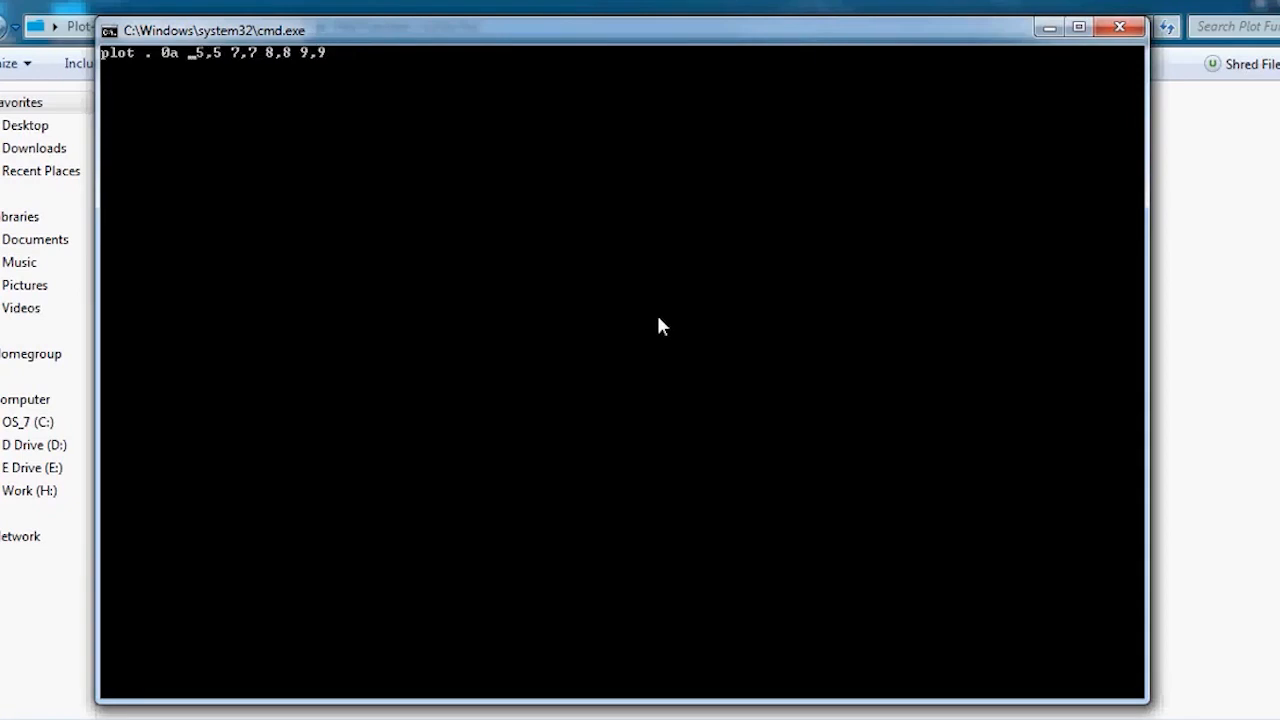
pyautogui.write('2')
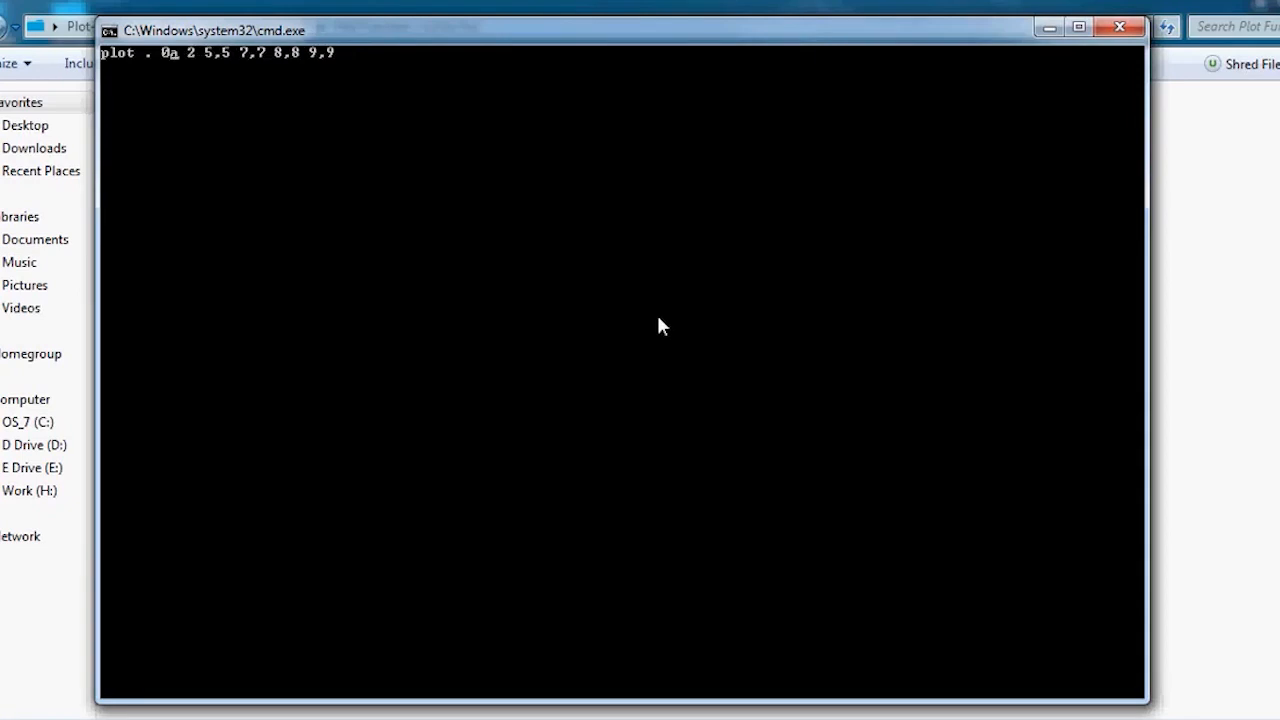
pyautogui.write('a')
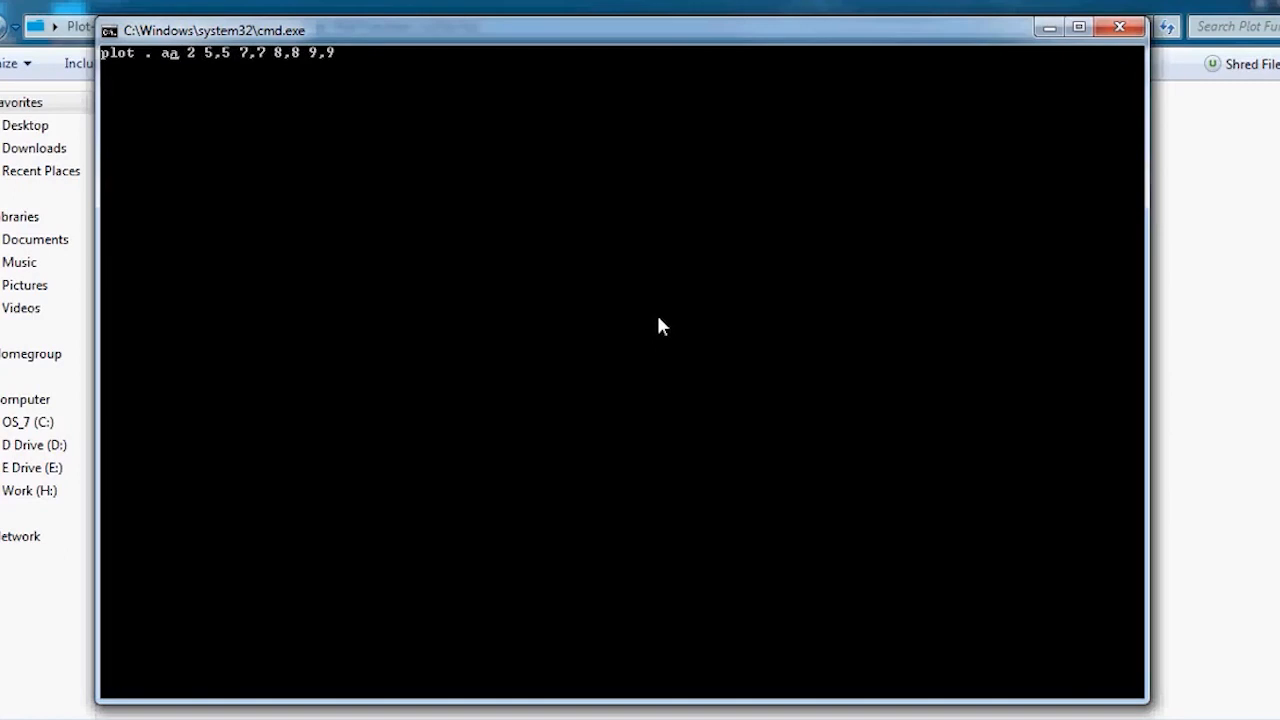
pyautogui.press('Enter')
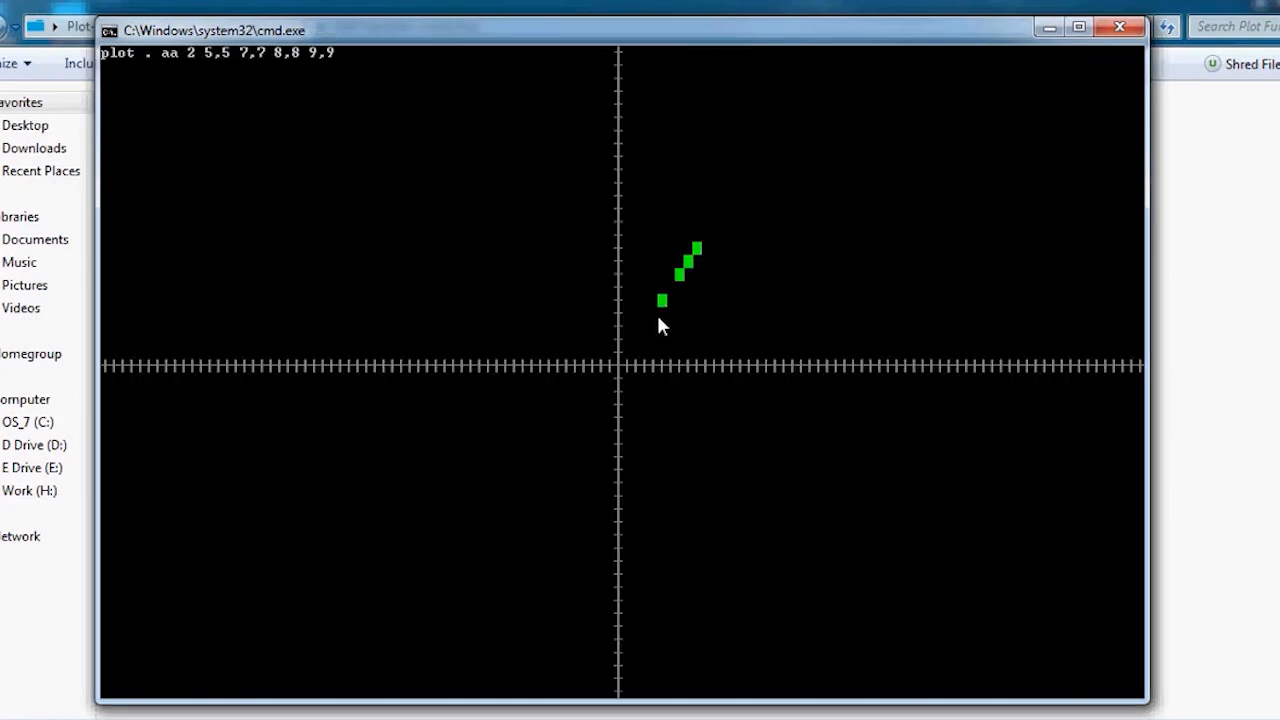
pyautogui.moveTo(716, 256)
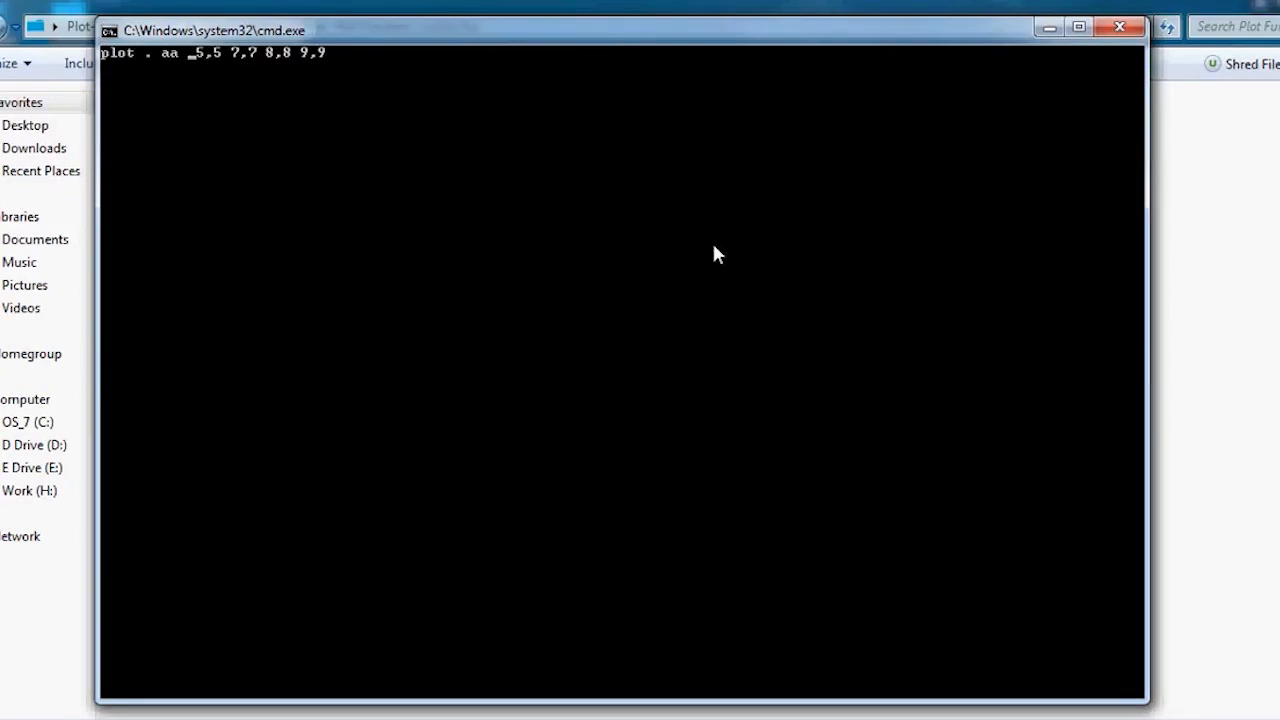
pyautogui.write('0')
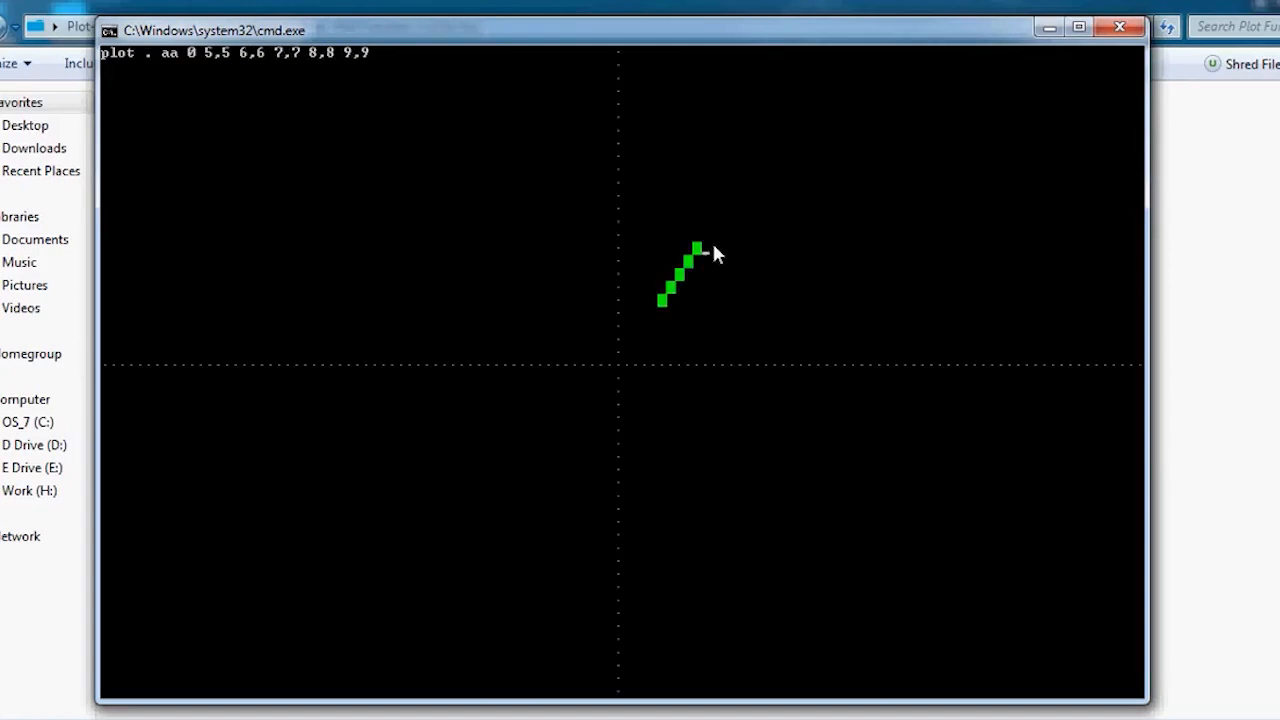
pyautogui.moveTo(672, 312)
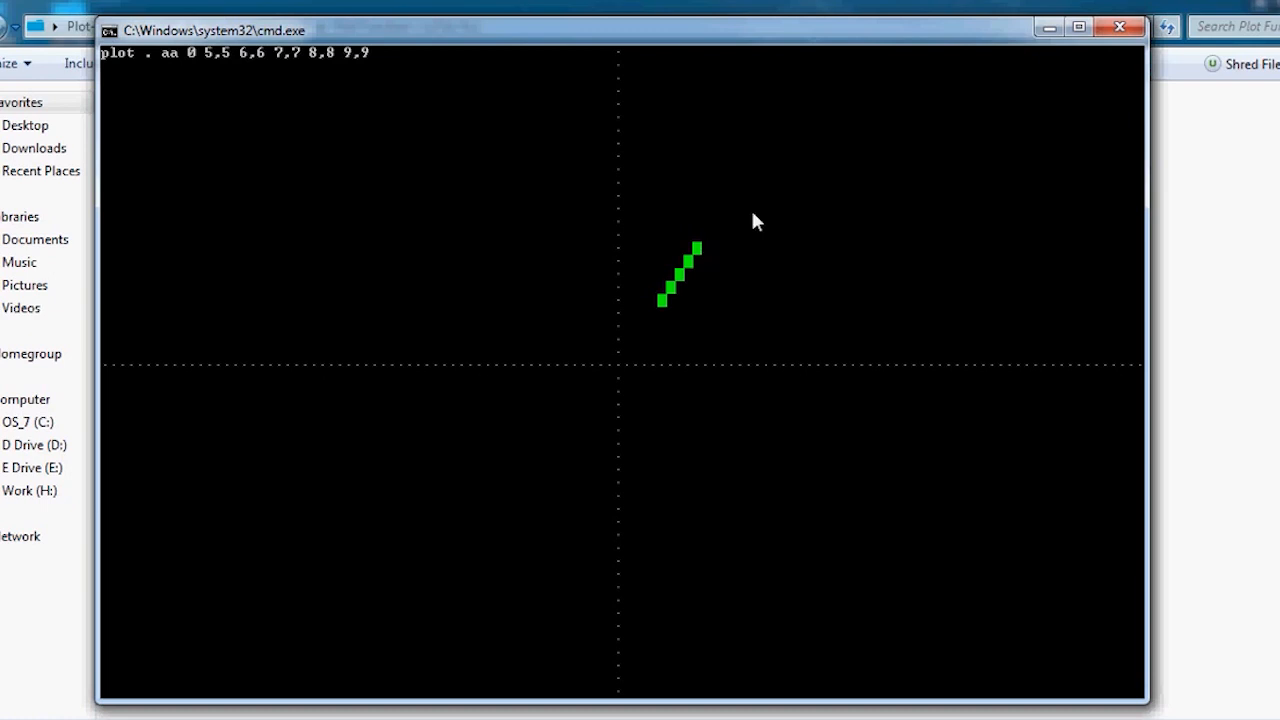
pyautogui.moveTo(790, 56)
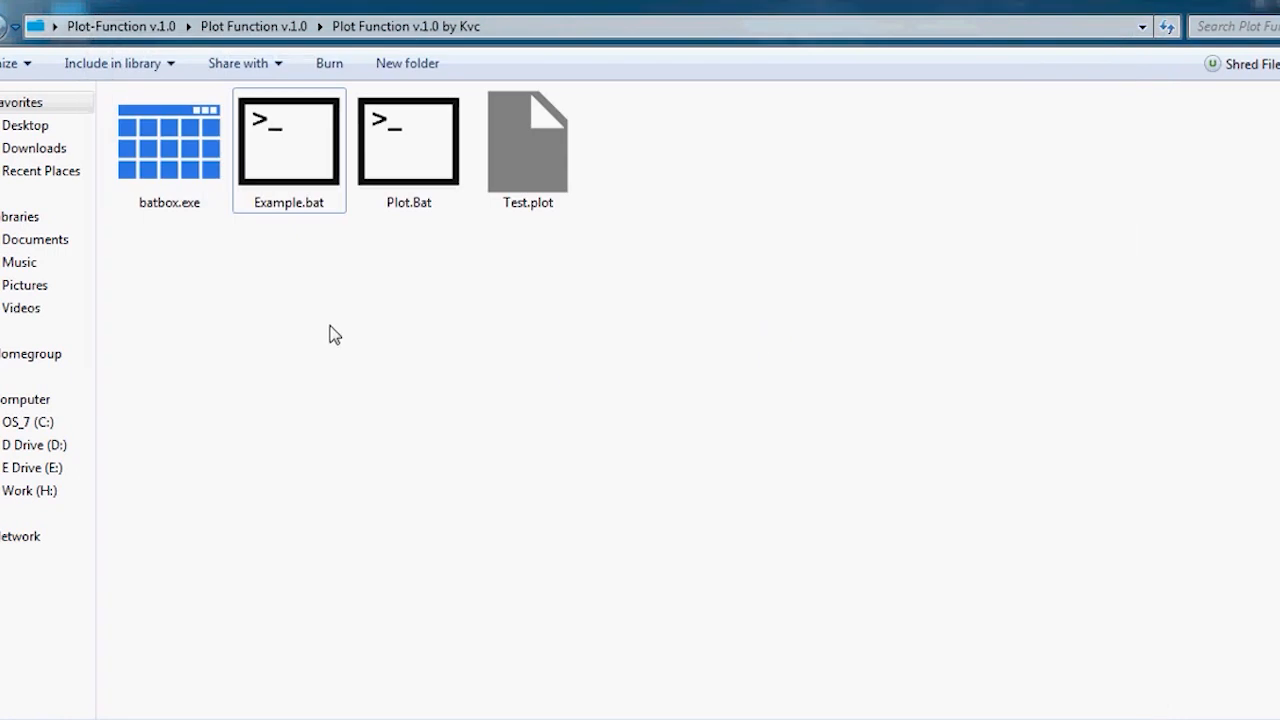
pyautogui.click(528, 144)
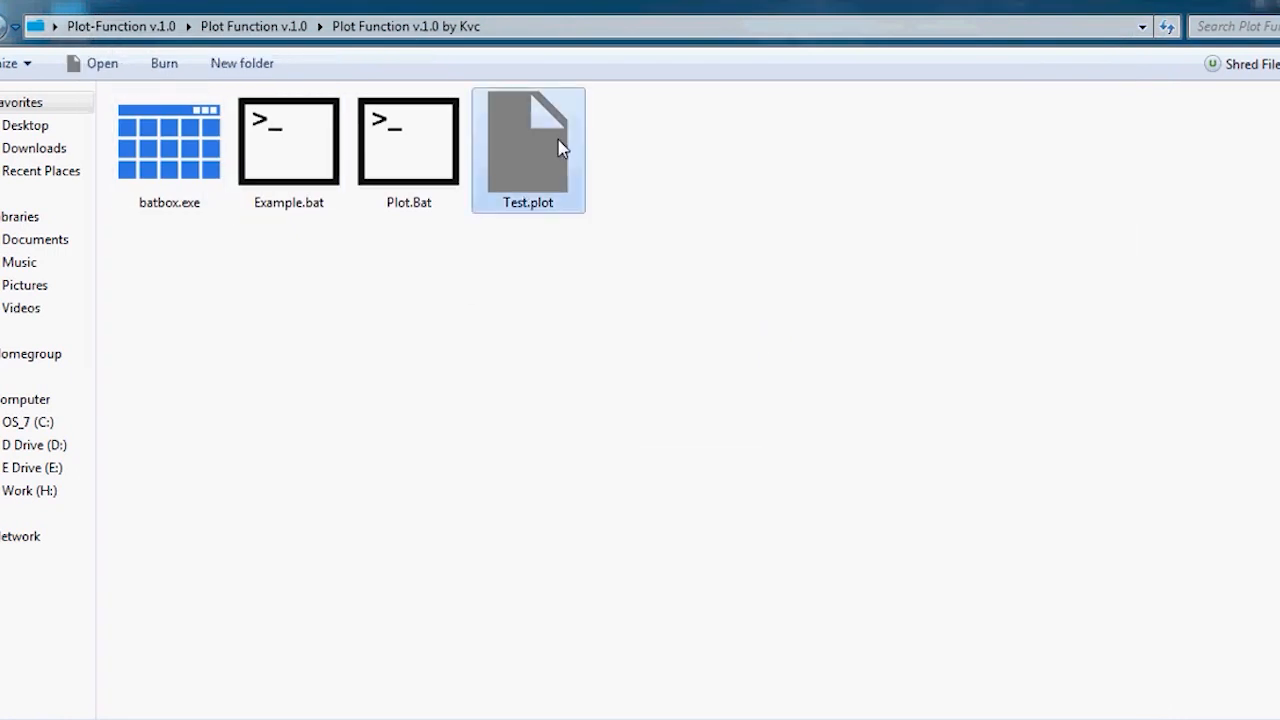
pyautogui.doubleClick(528, 140)
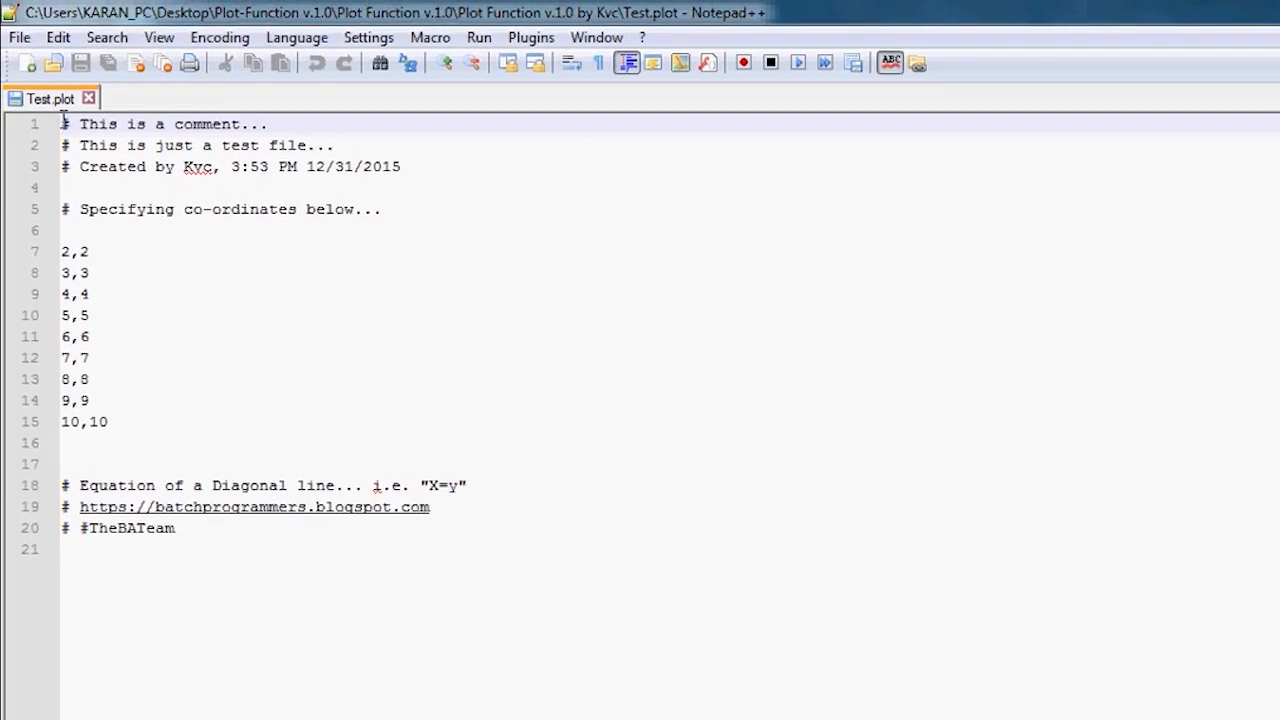
pyautogui.moveTo(62, 124); pyautogui.dragTo(62, 252)
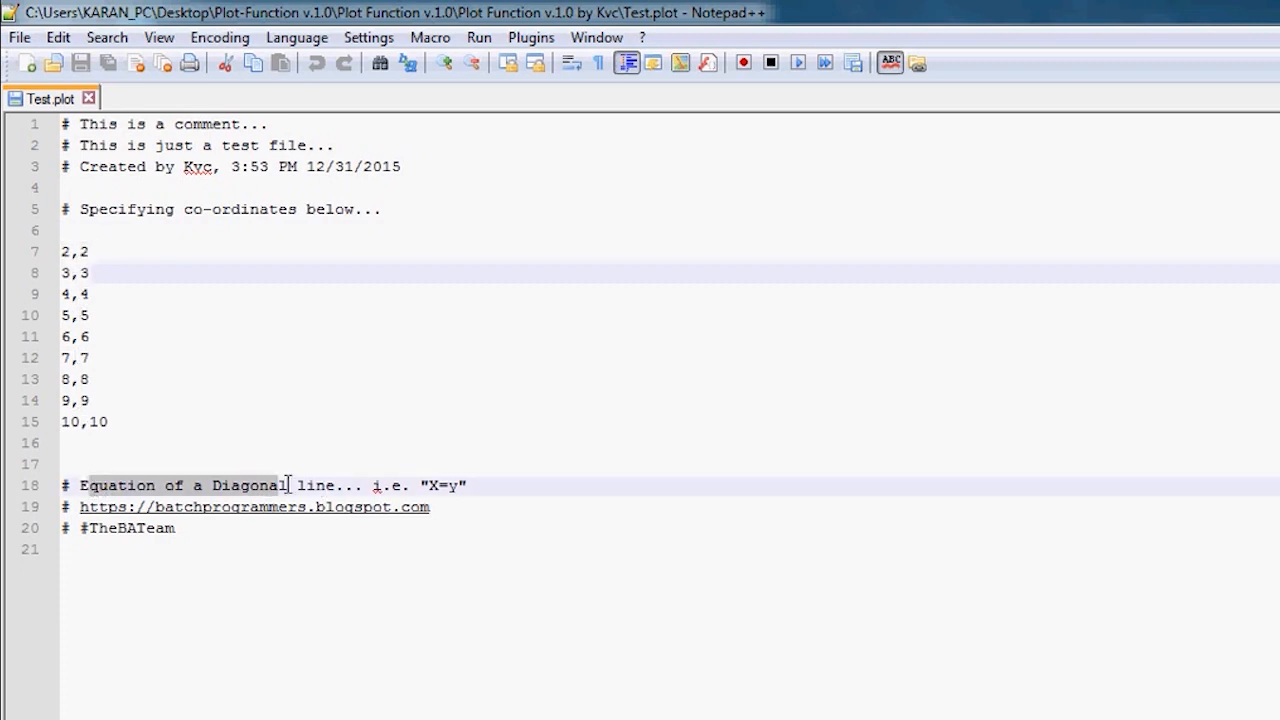
pyautogui.click(440, 486)
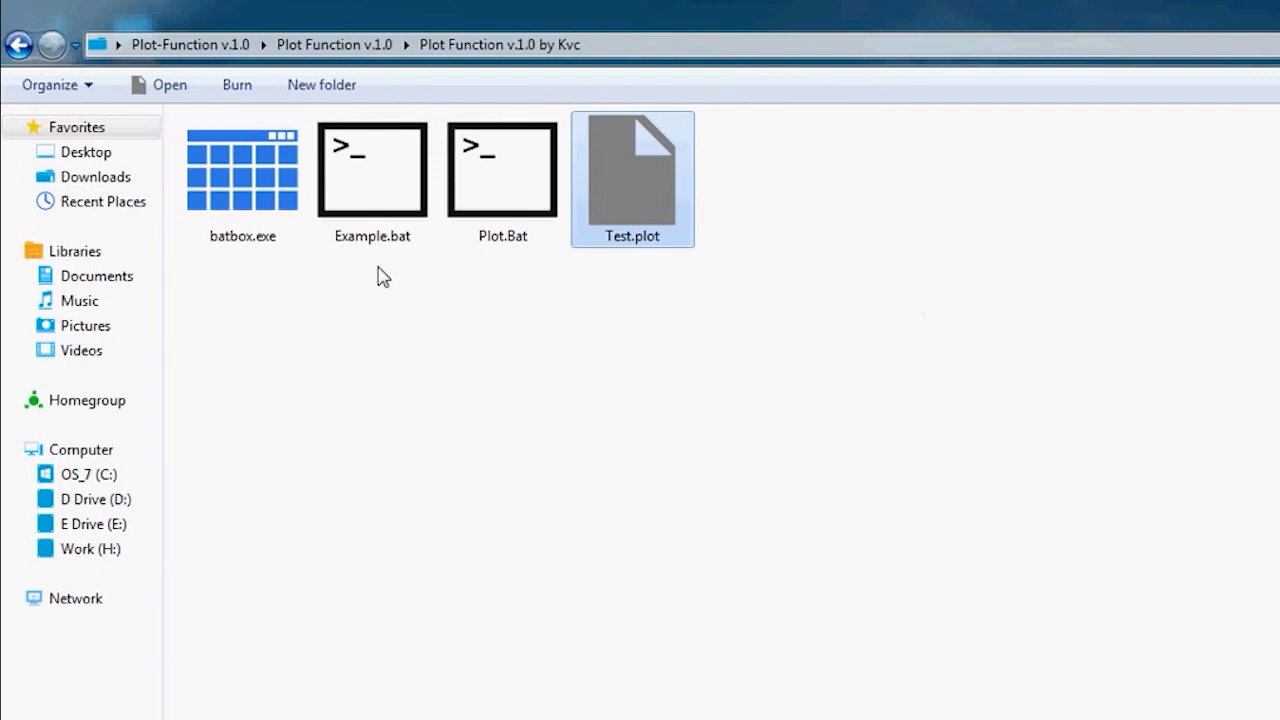
pyautogui.rightClick(372, 168)
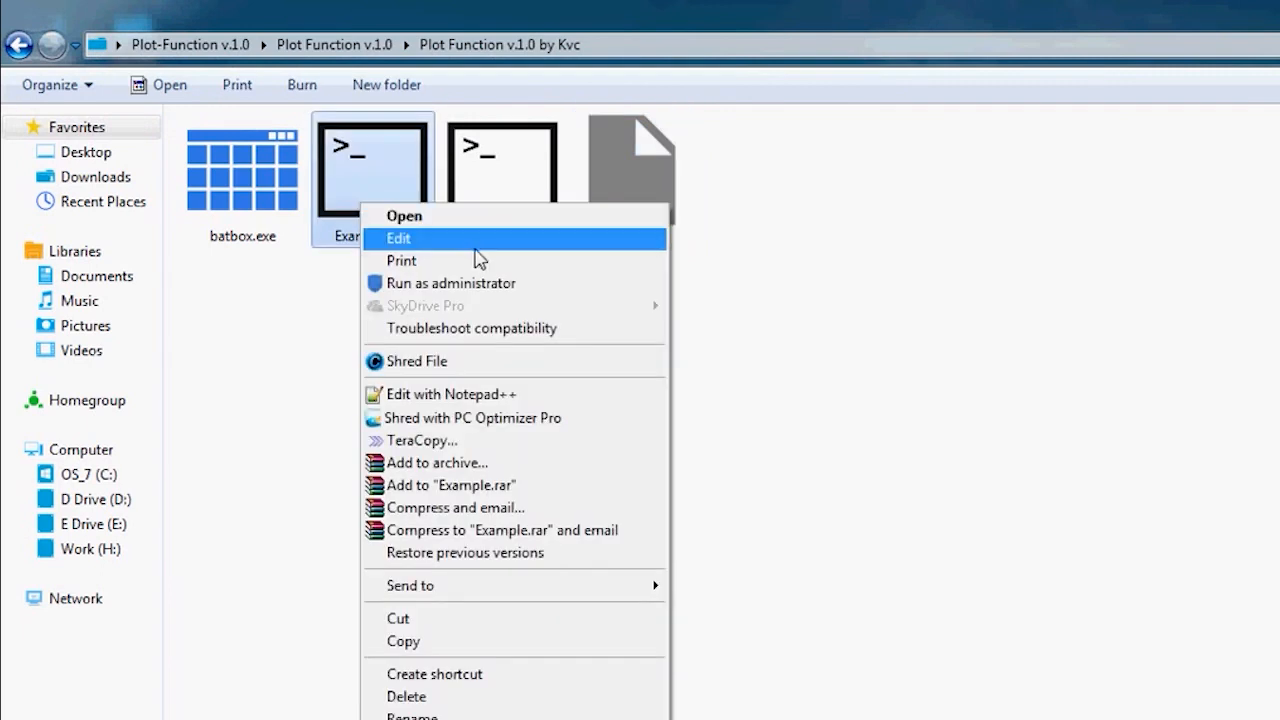
pyautogui.click(400, 238)
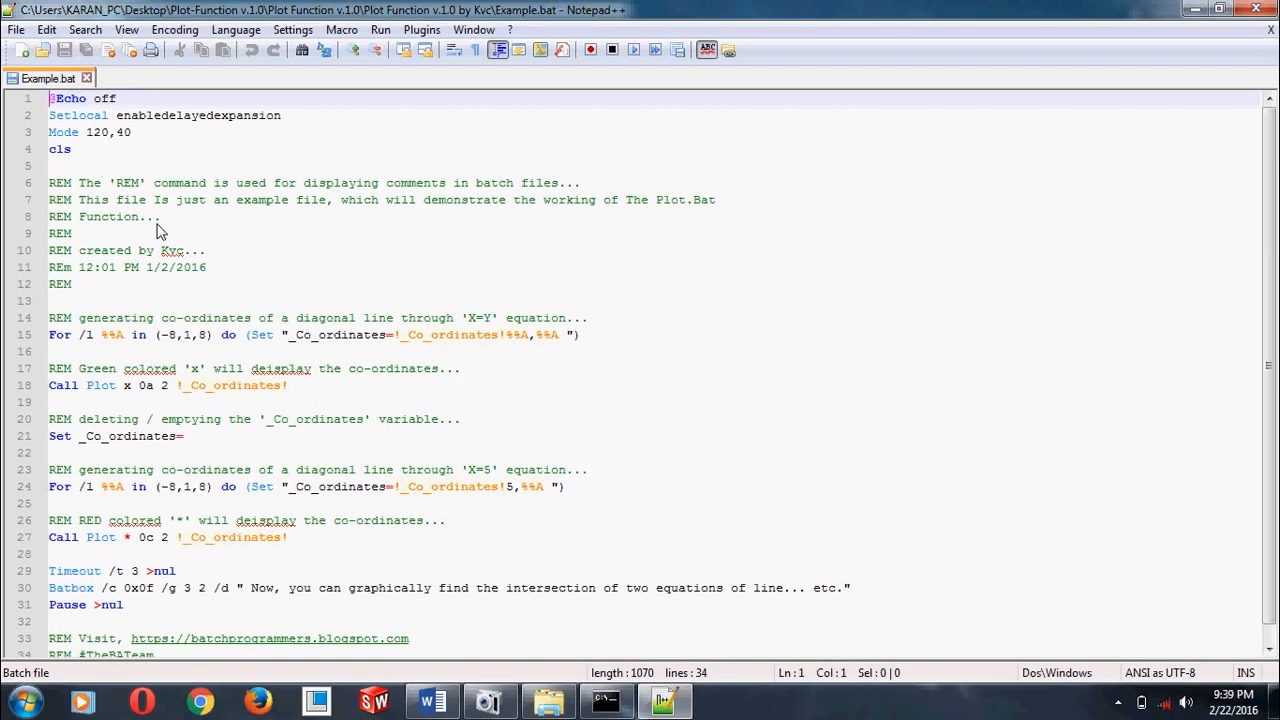
pyautogui.moveTo(48, 200); pyautogui.dragTo(72, 284)
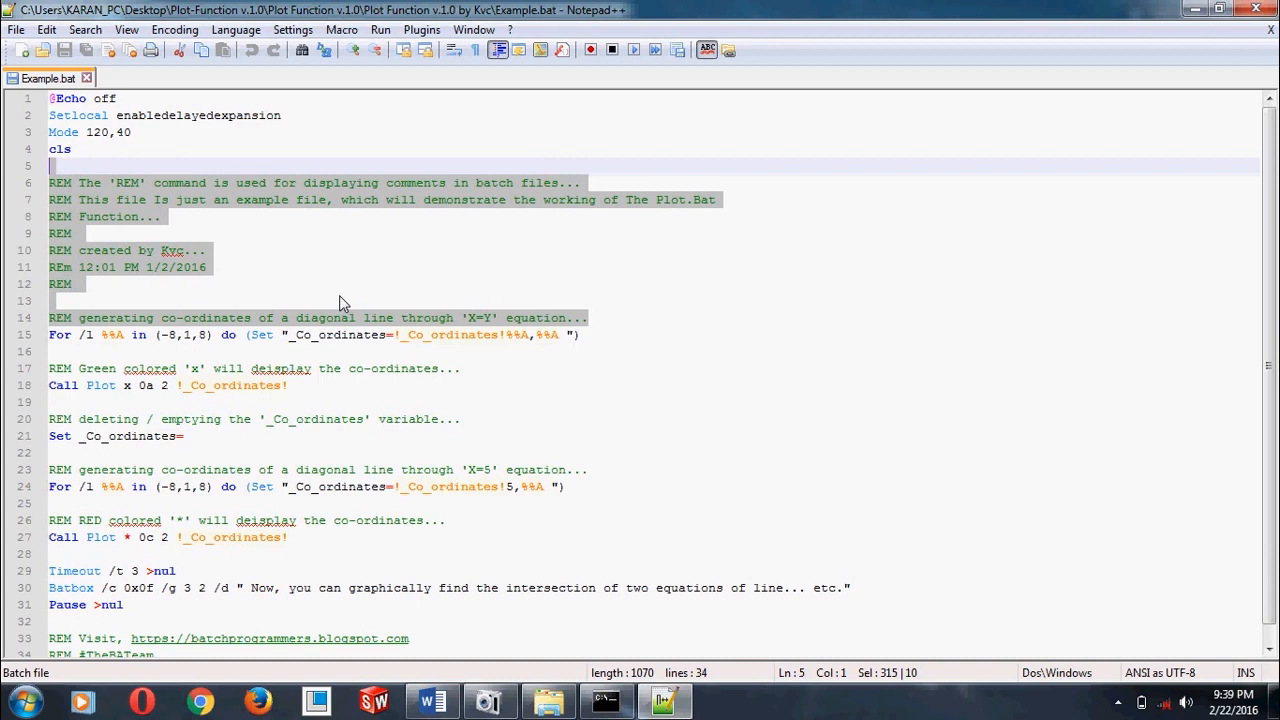
pyautogui.moveTo(170, 348)
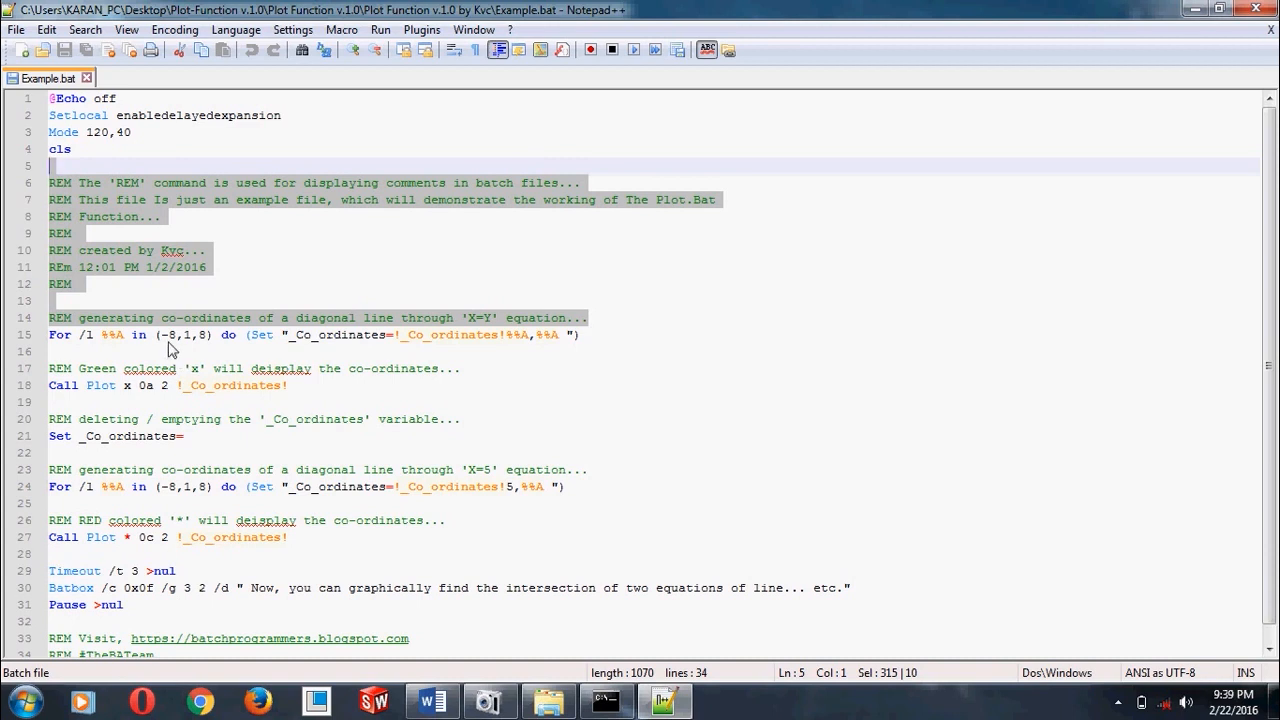
pyautogui.moveTo(168, 344)
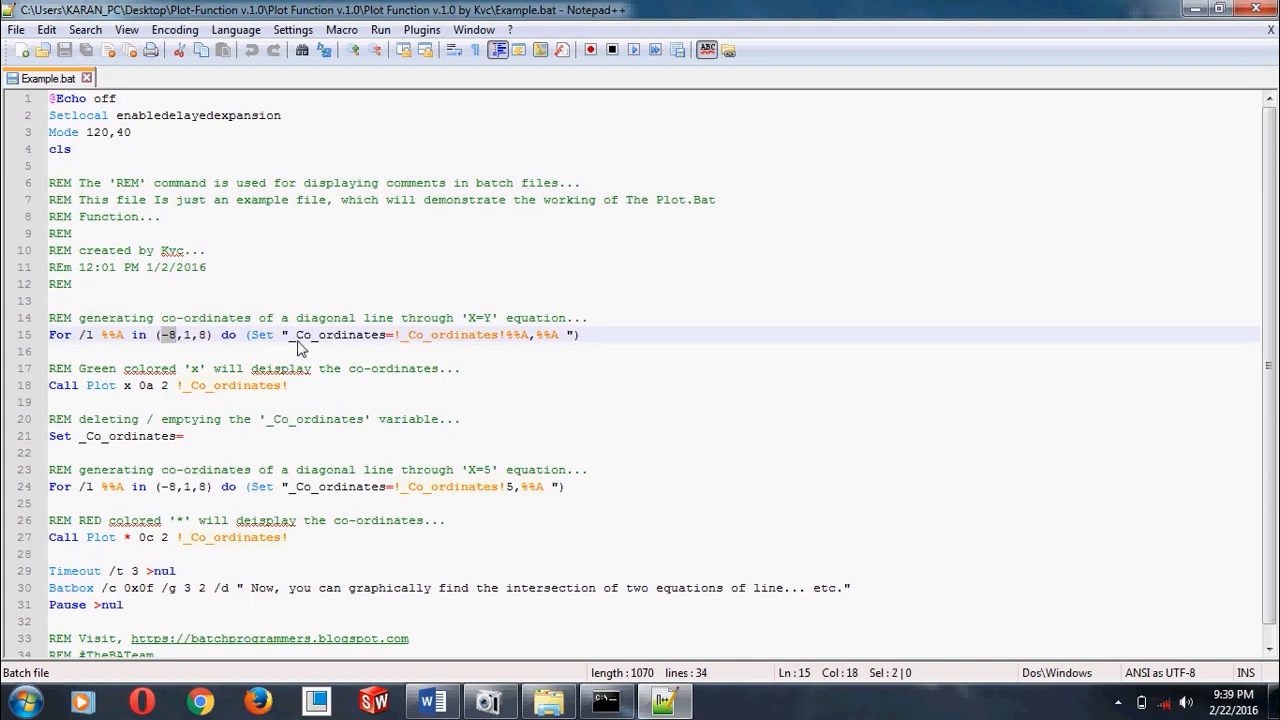
pyautogui.moveTo(520, 342)
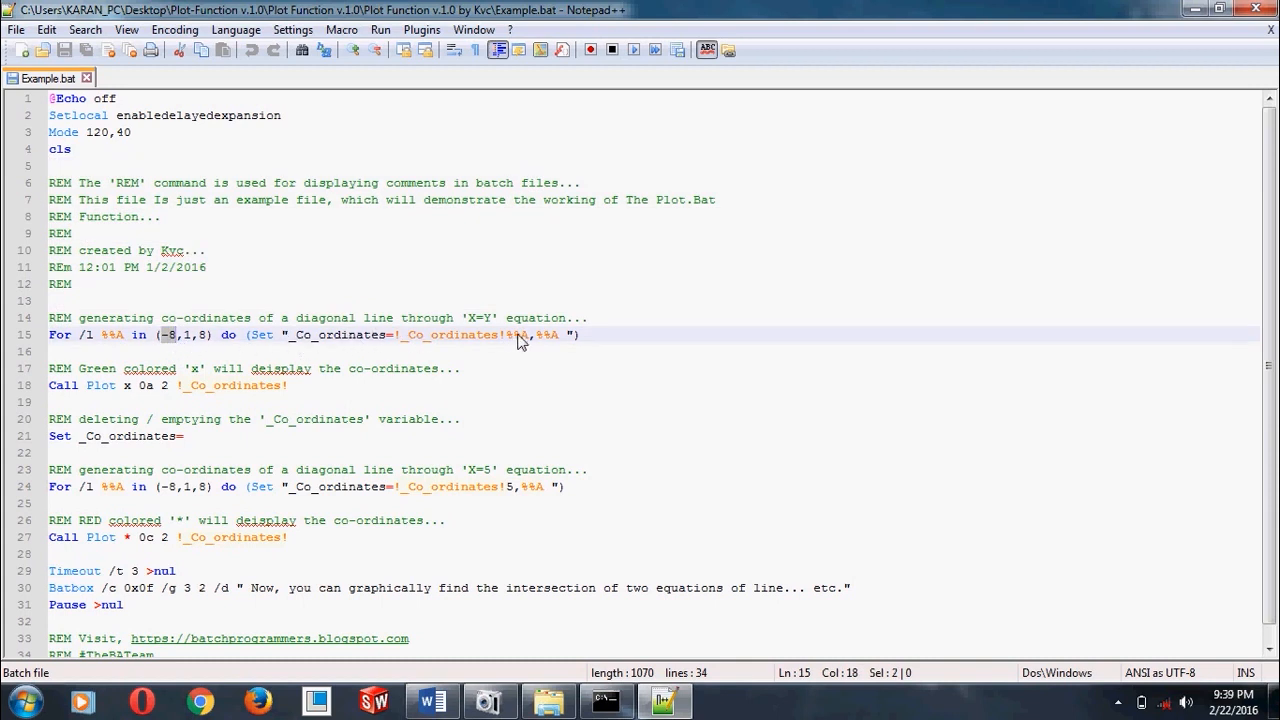
pyautogui.moveTo(512, 336); pyautogui.dragTo(564, 336)
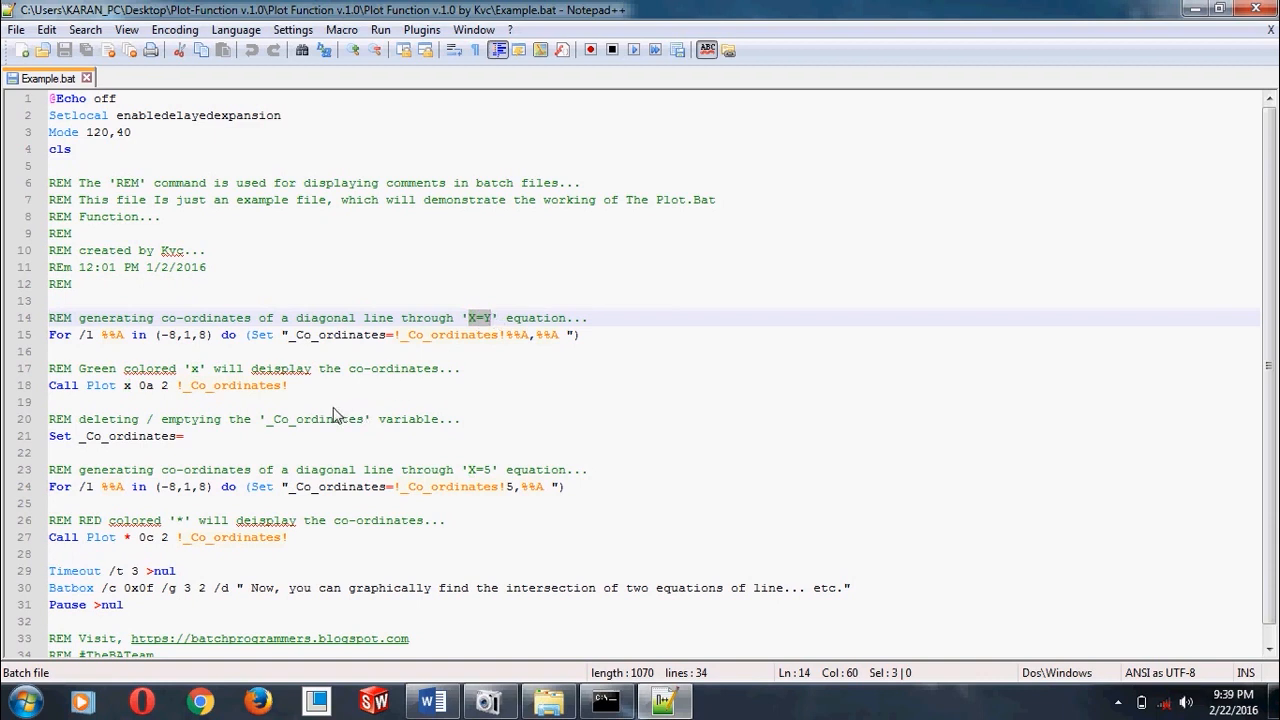
pyautogui.moveTo(278, 540)
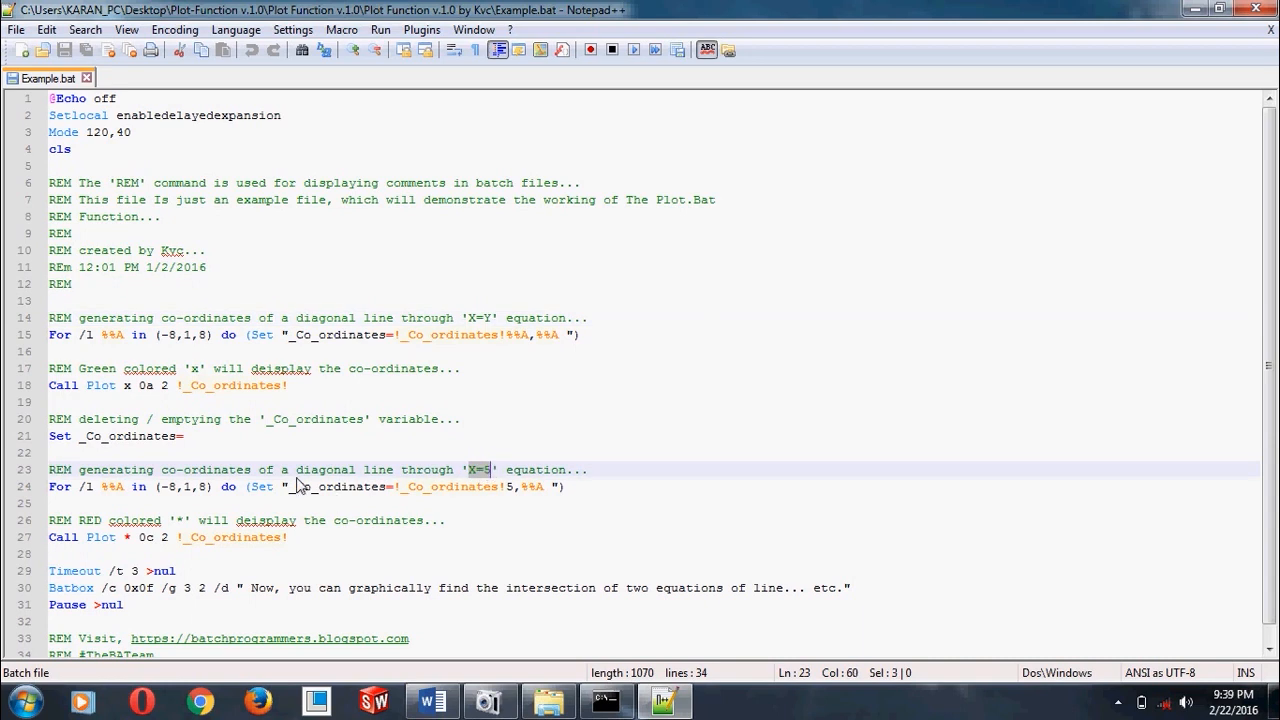
pyautogui.moveTo(320, 502)
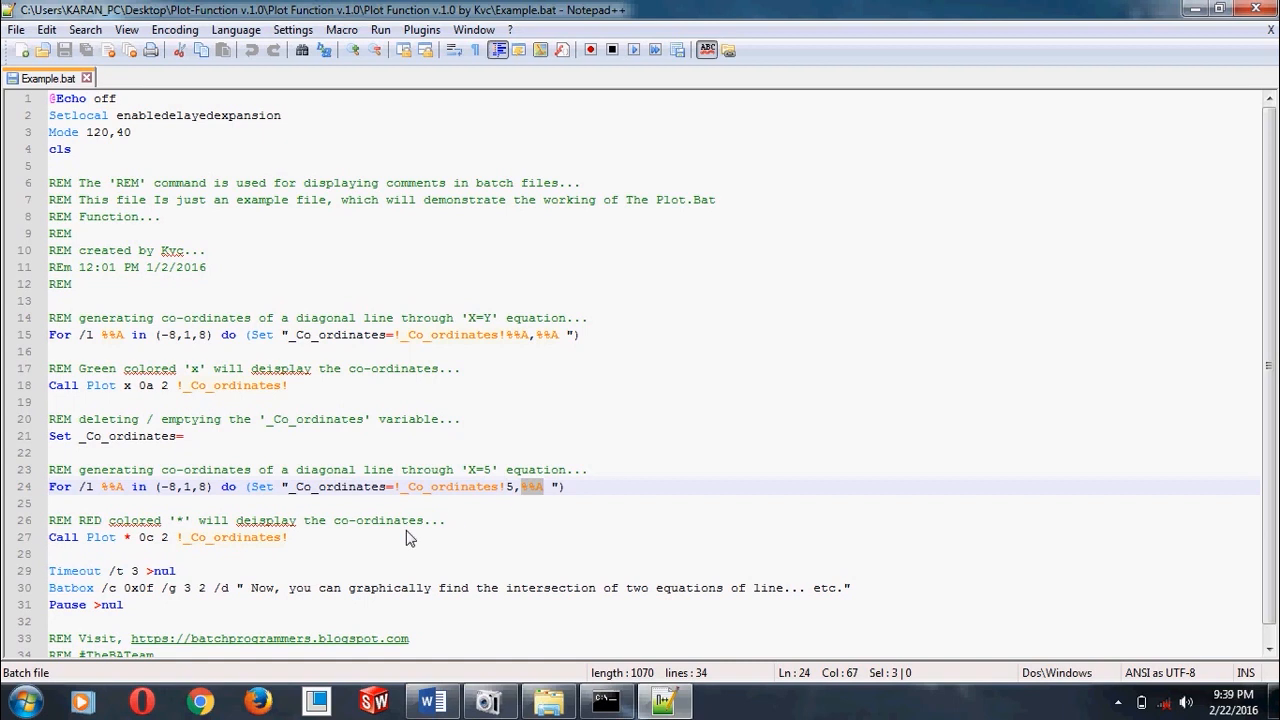
pyautogui.scroll(-3)
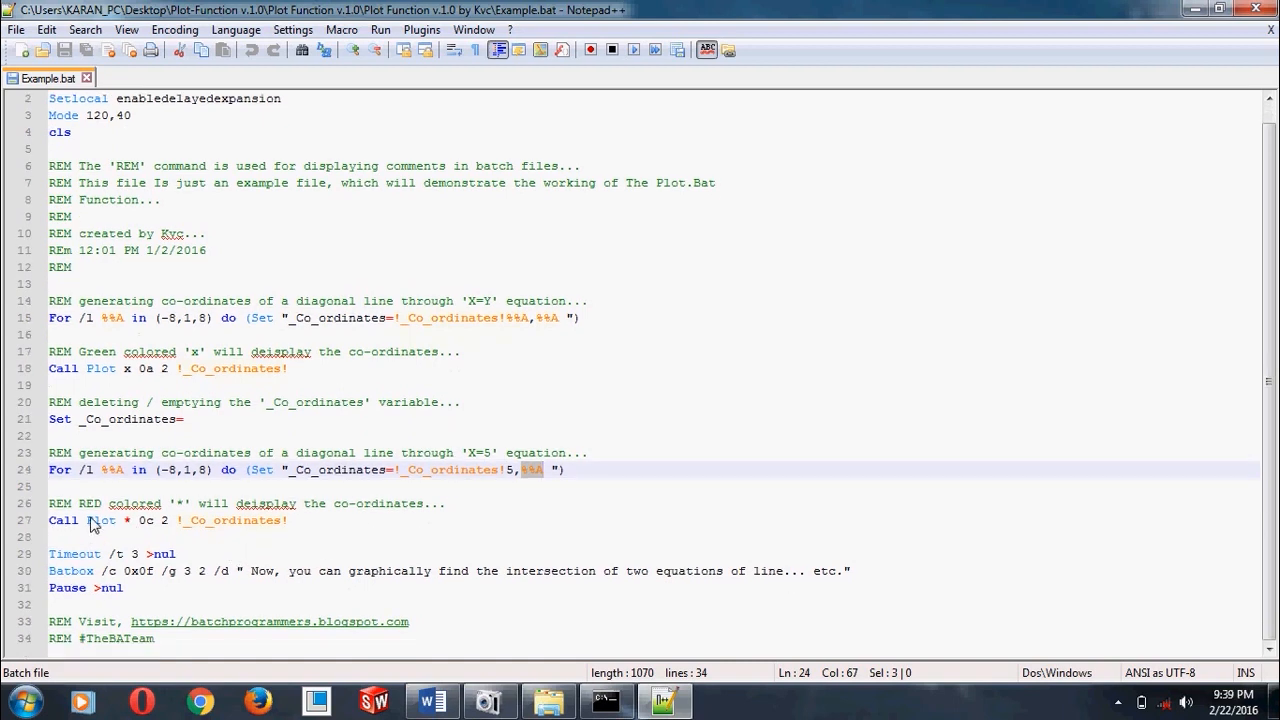
pyautogui.click(128, 520)
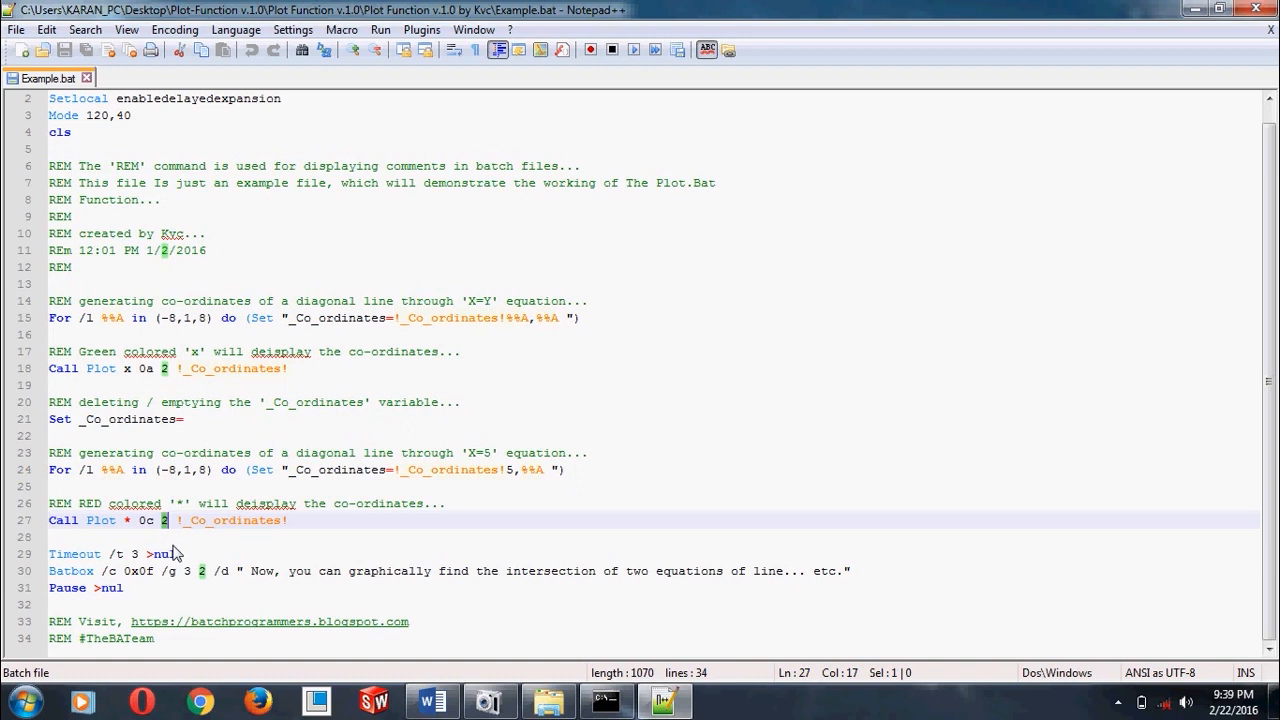
pyautogui.doubleClick(232, 520)
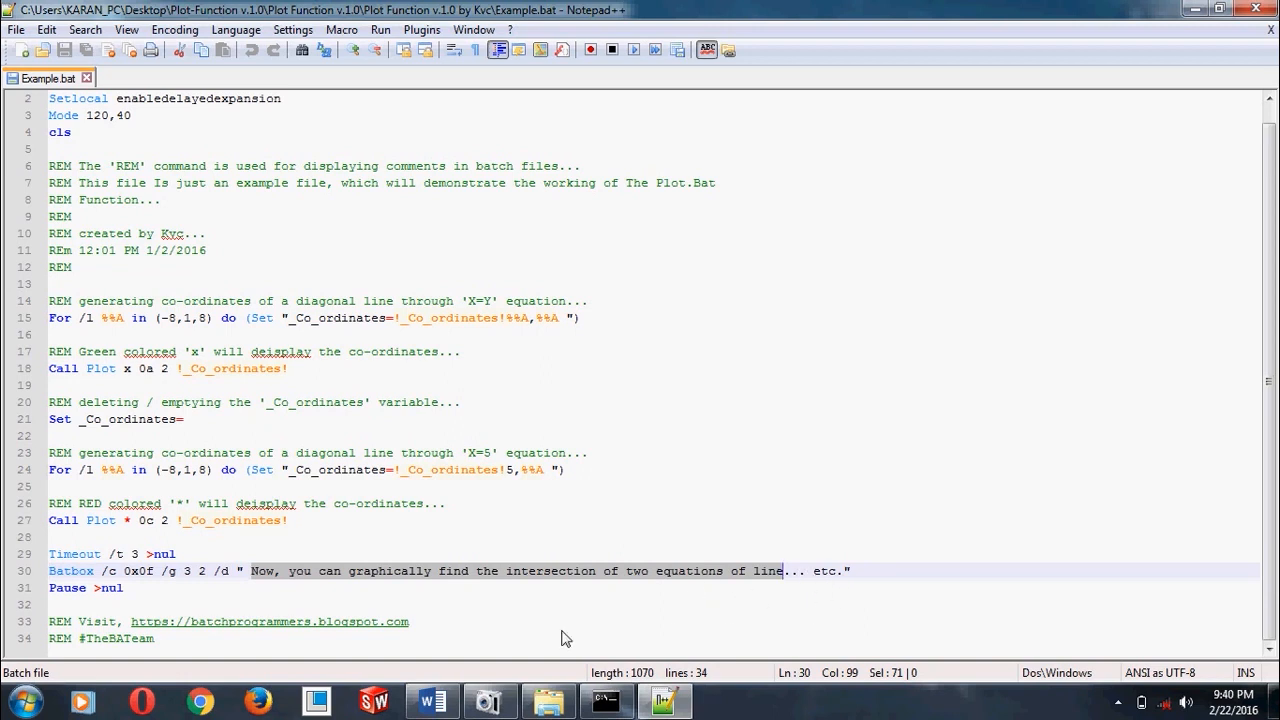
pyautogui.moveTo(1260, 12)
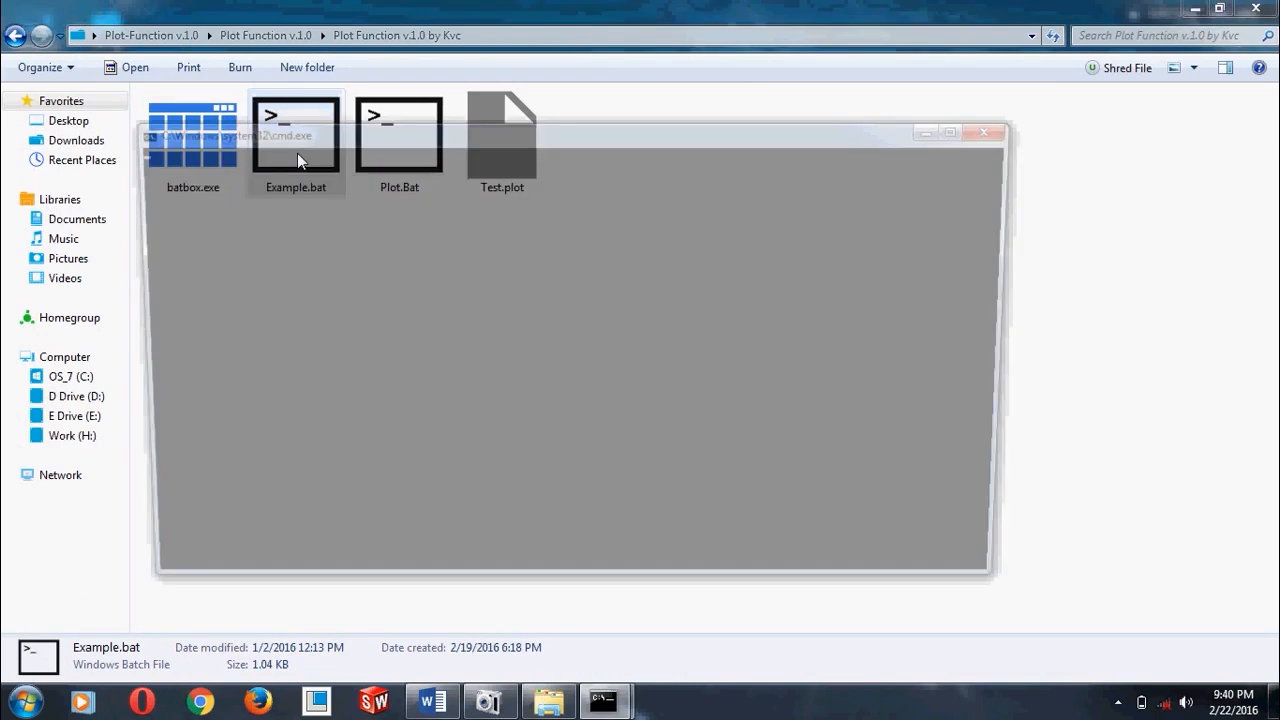
pyautogui.doubleClick(296, 136)
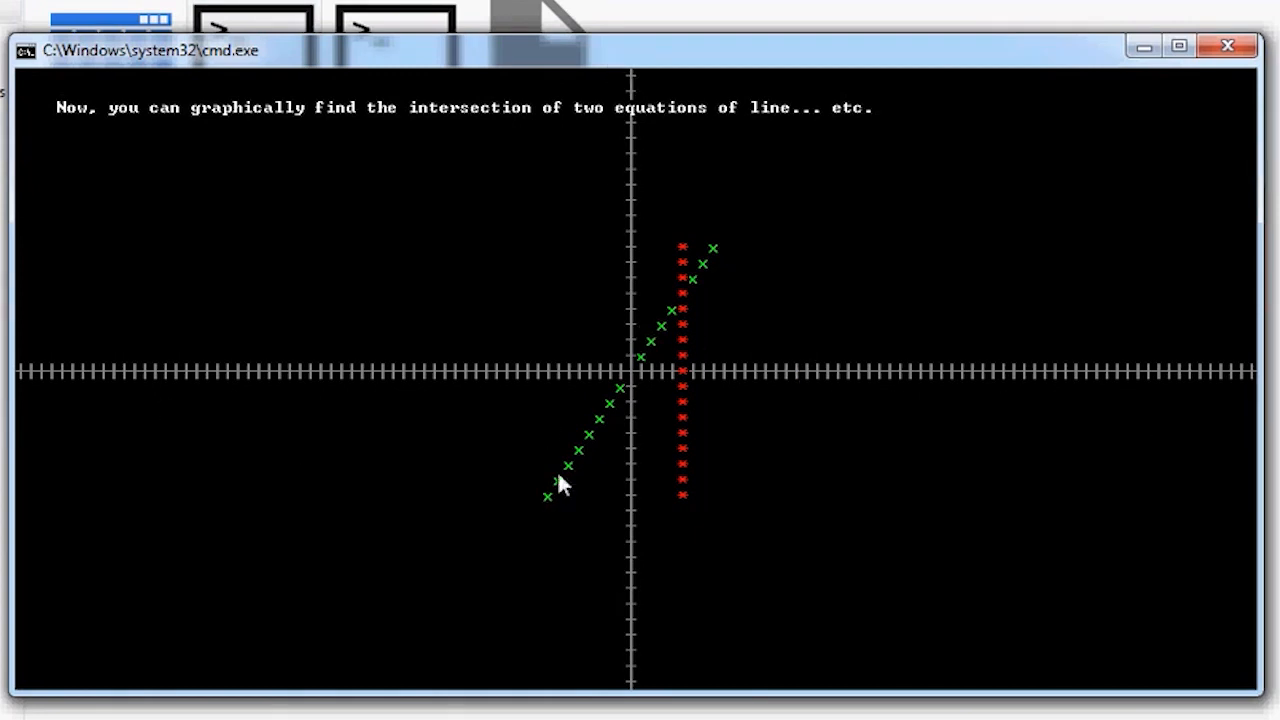
pyautogui.moveTo(752, 230)
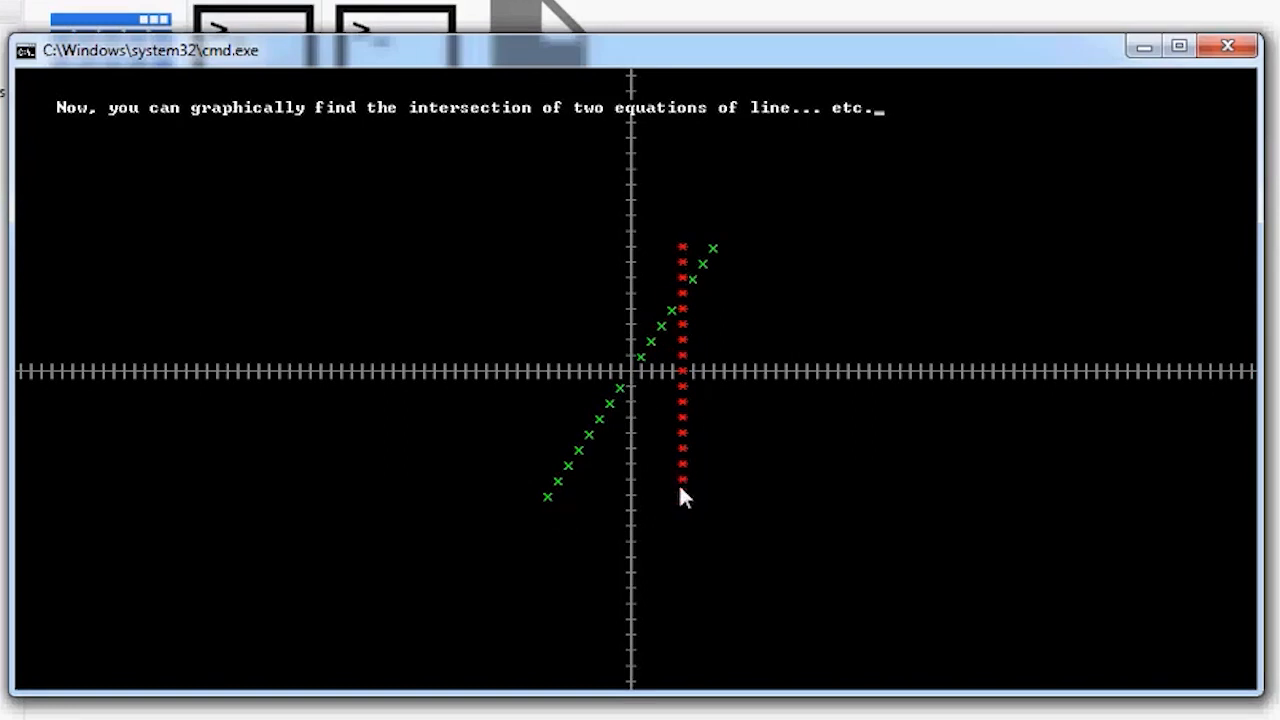
pyautogui.moveTo(692, 408)
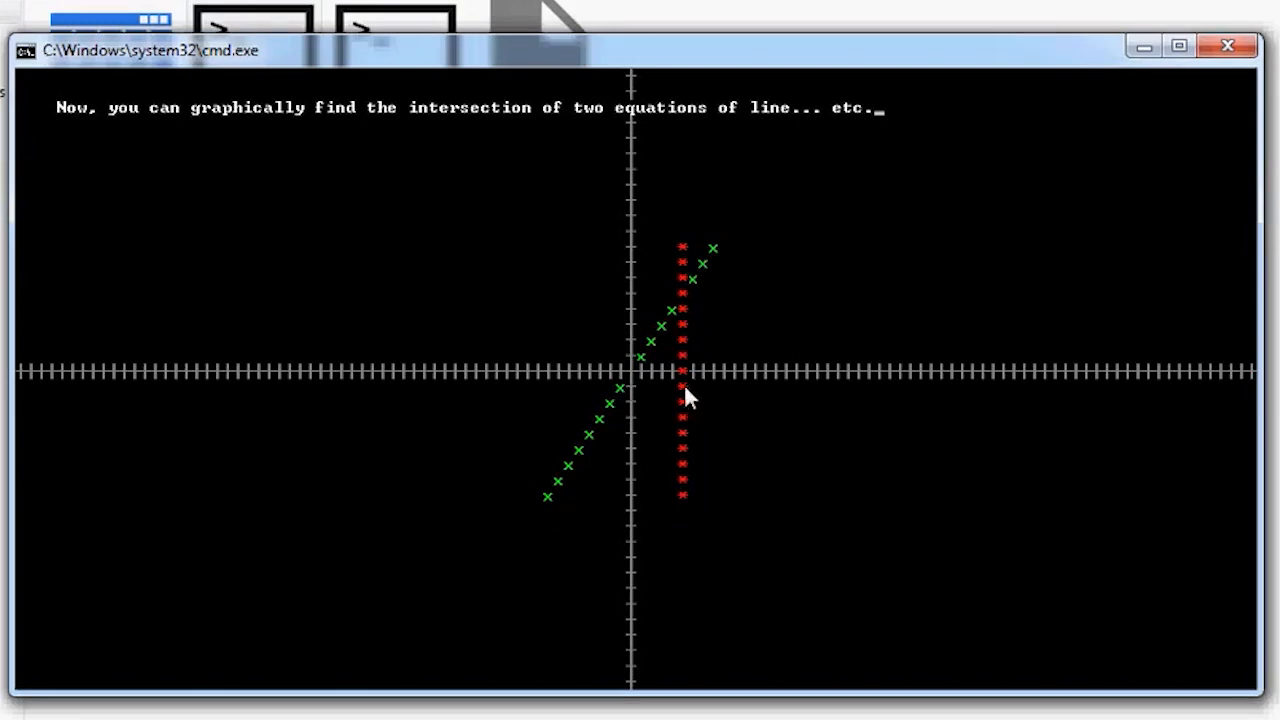
pyautogui.moveTo(664, 300)
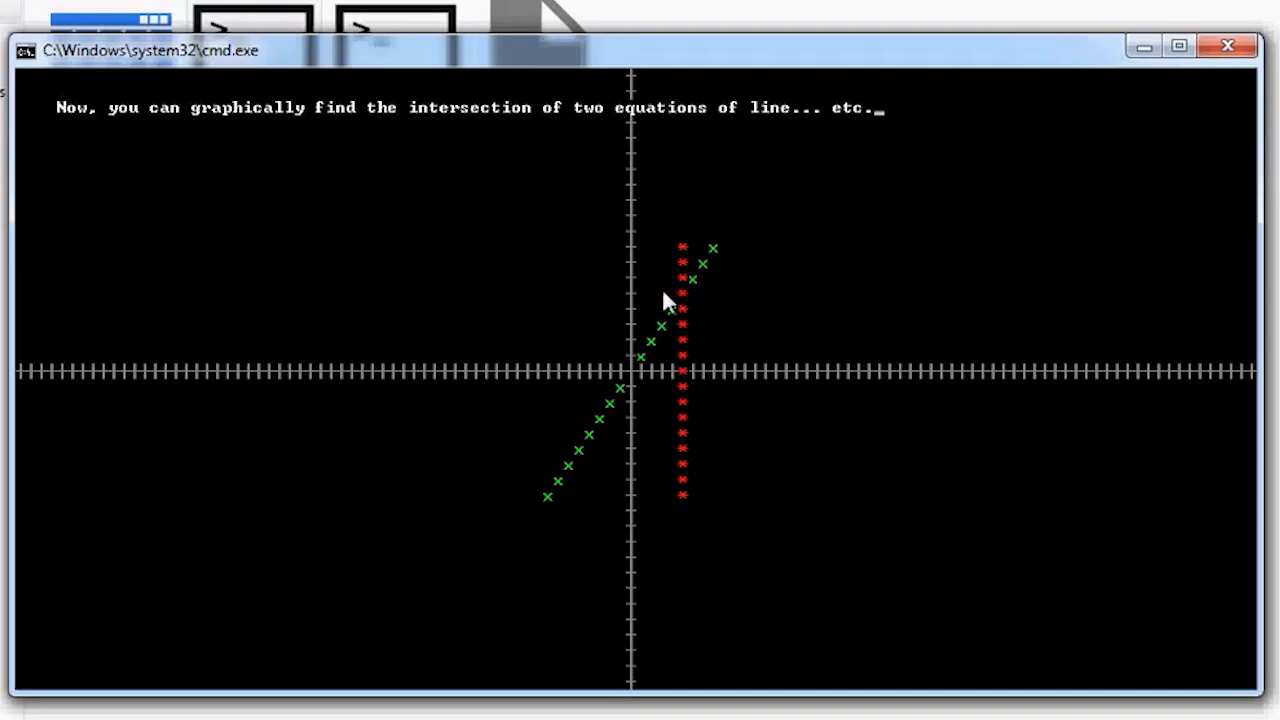
pyautogui.moveTo(644, 316)
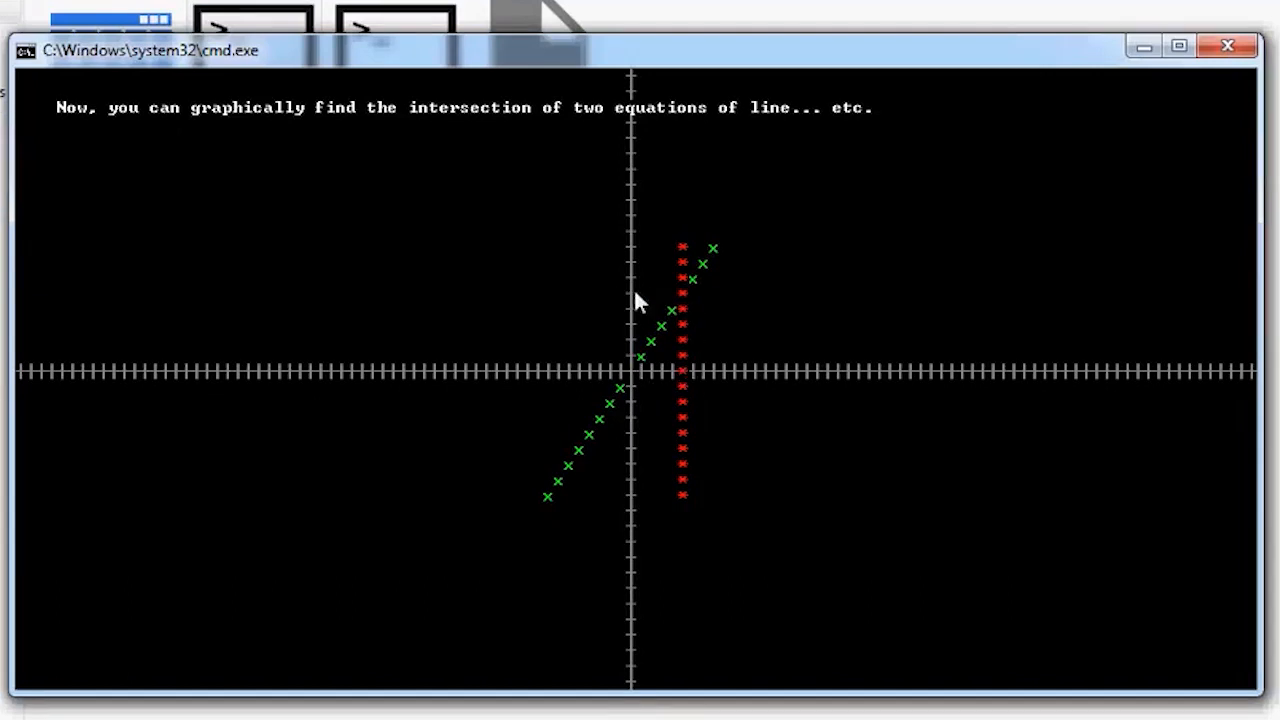
pyautogui.moveTo(684, 310)
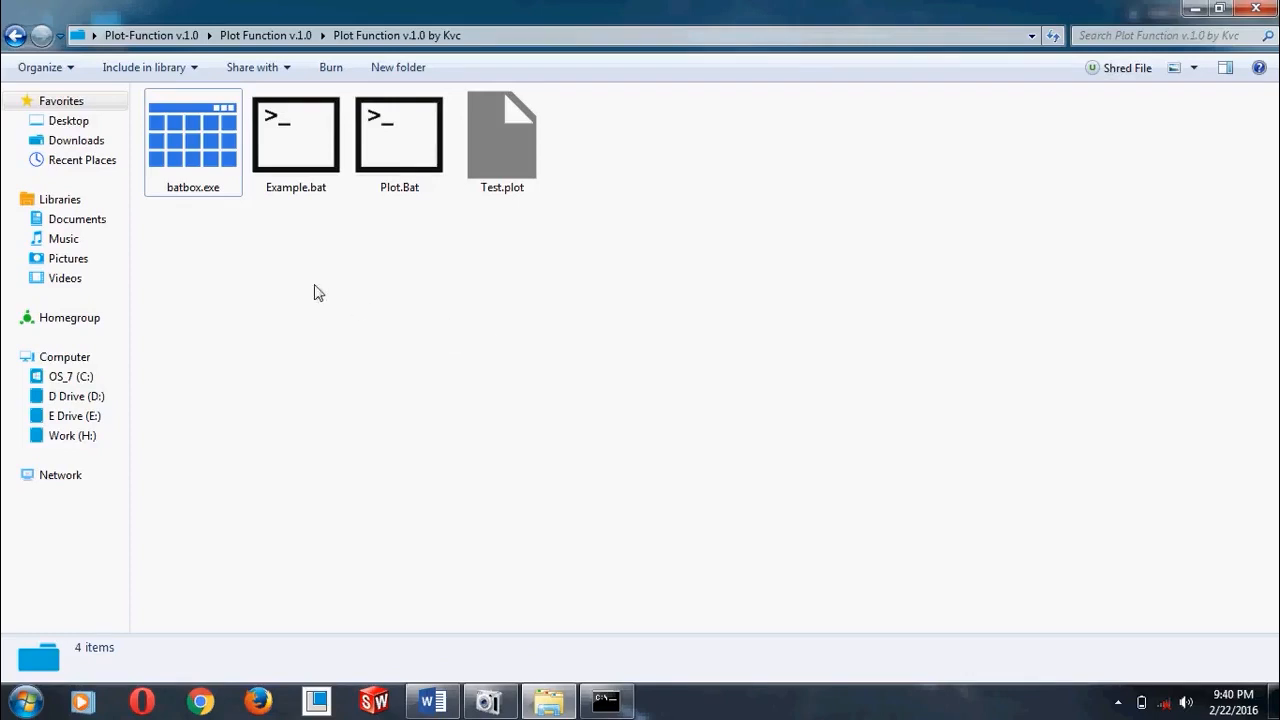
pyautogui.moveTo(18, 36)
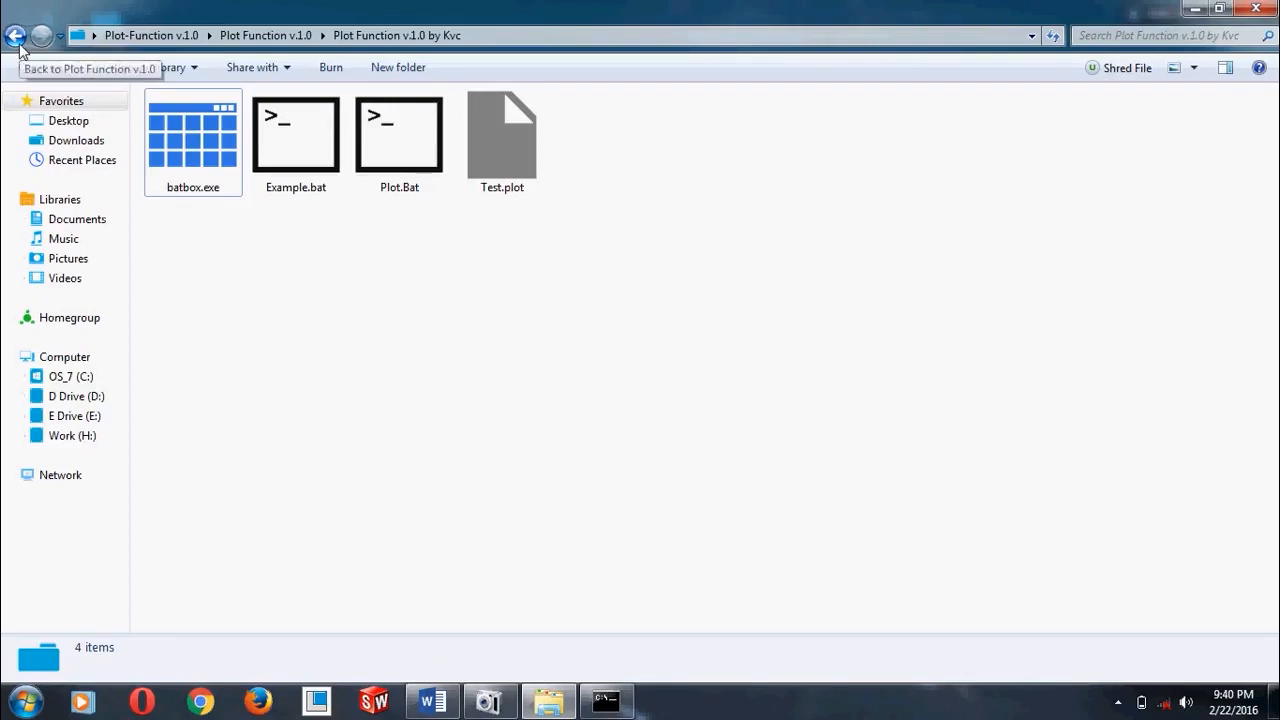